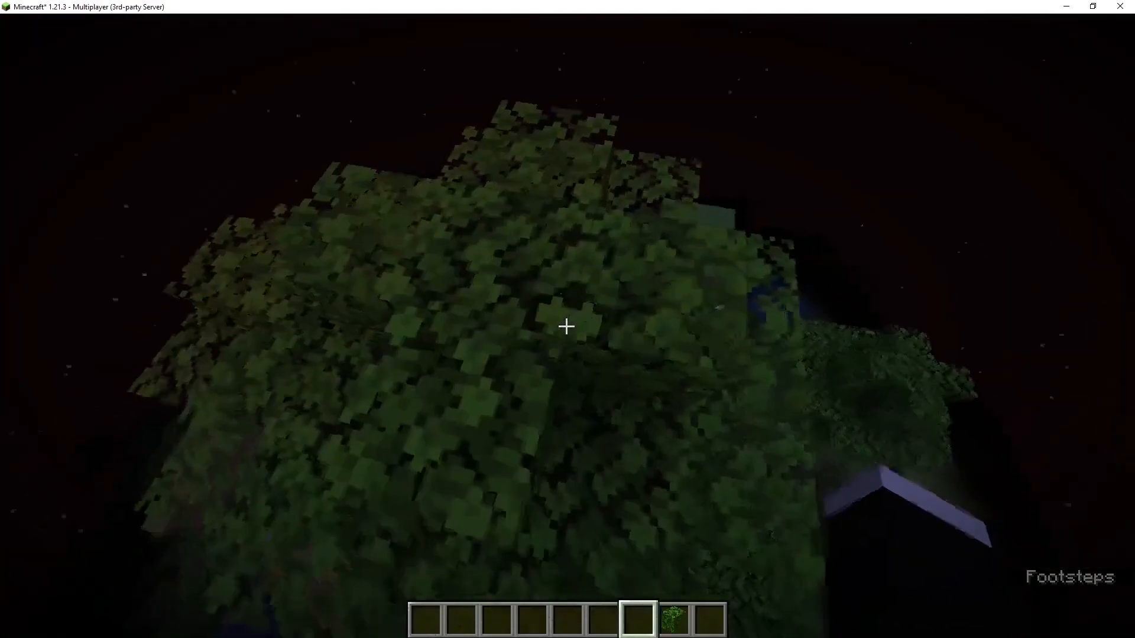
mouse_move(566, 326)
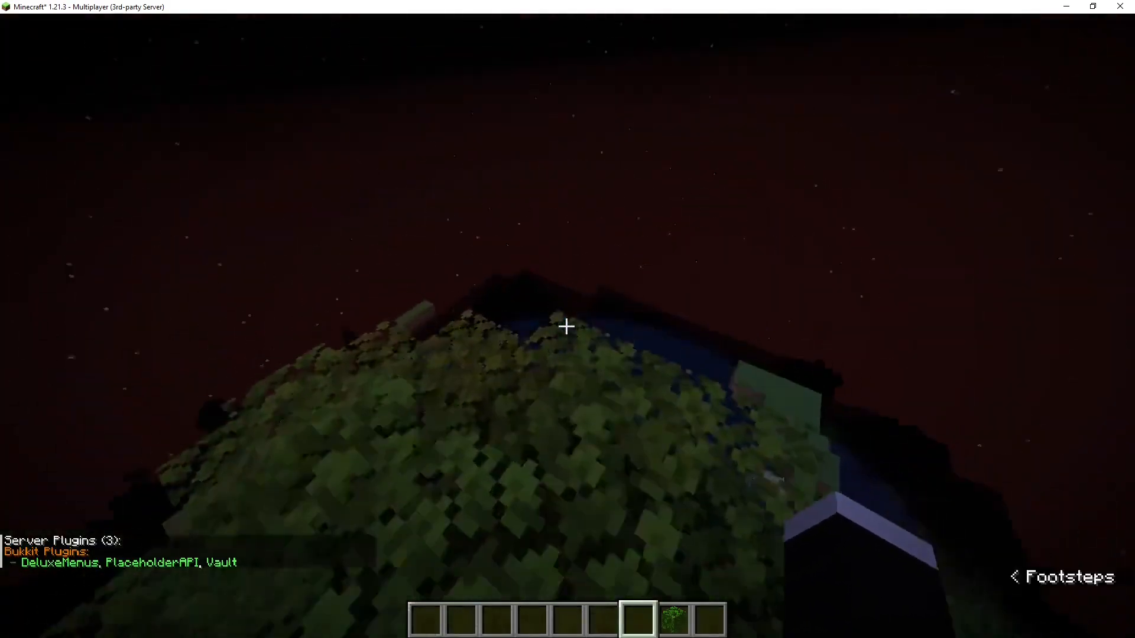
mouse_move(567, 326)
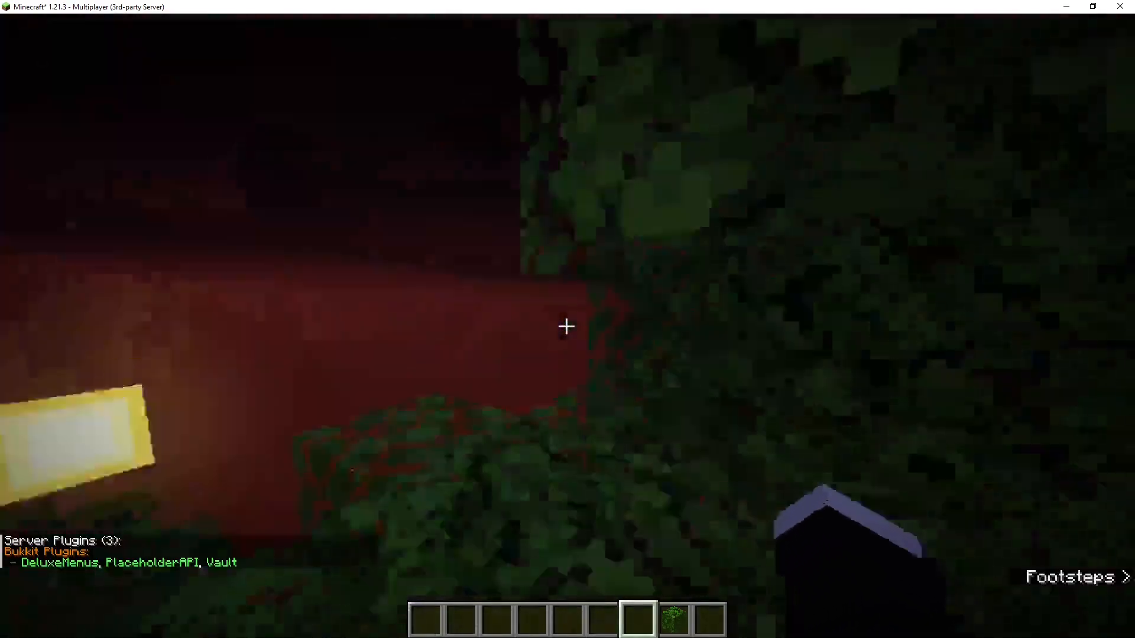
mouse_move(566, 326)
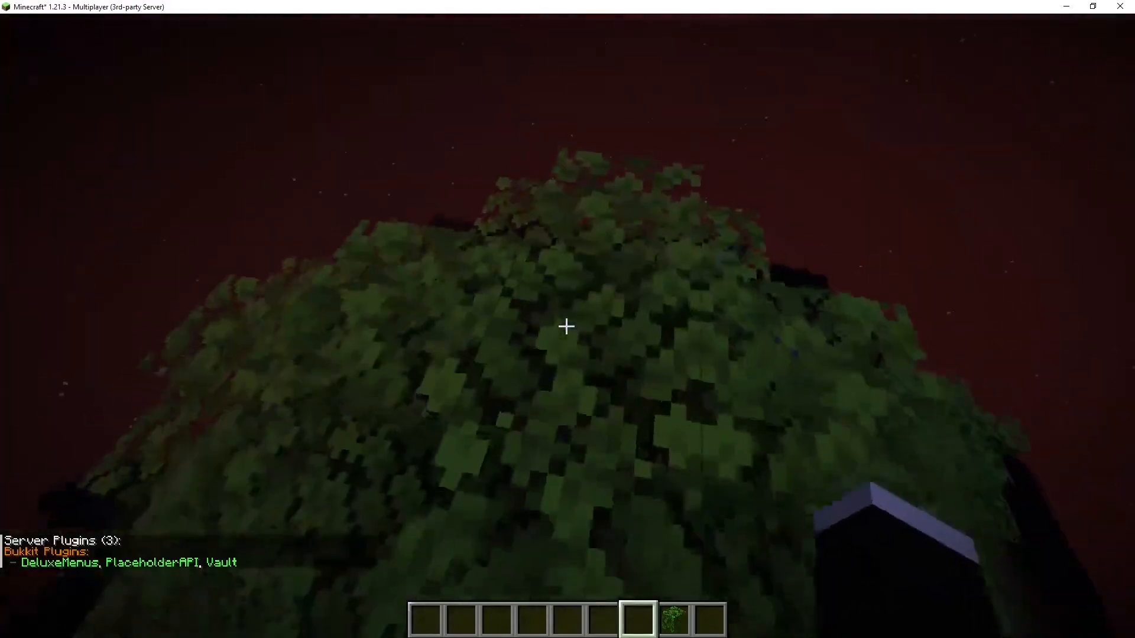
mouse_move(566, 326)
text(/menu)
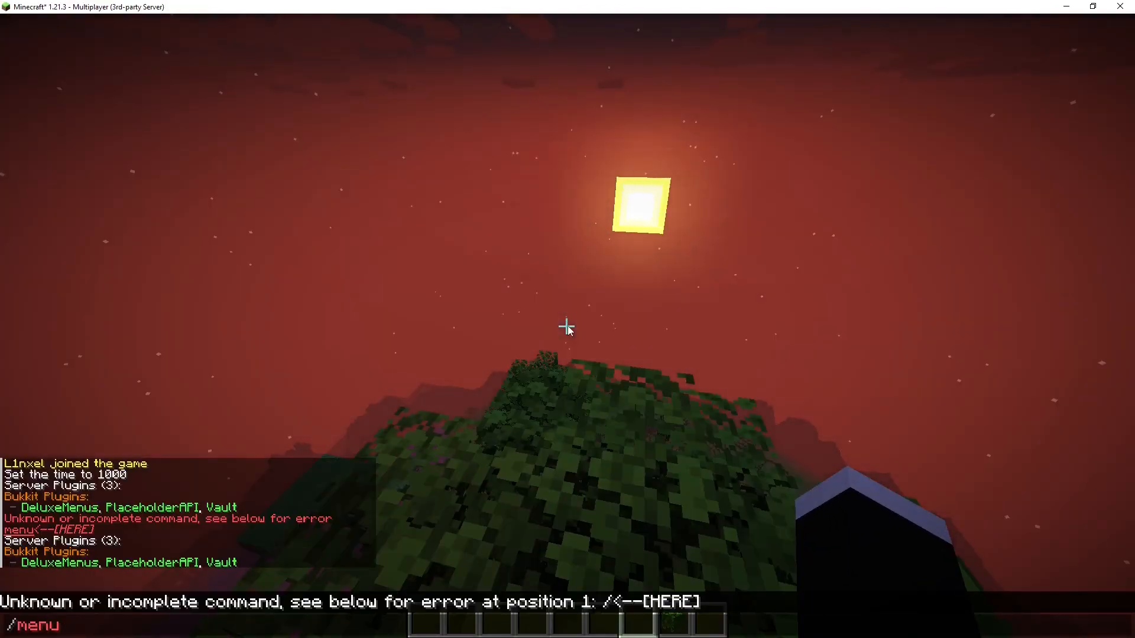
Run /basicsmenu to view the stone item's test lore, then close the menu with Esc
text(basicsmenu)
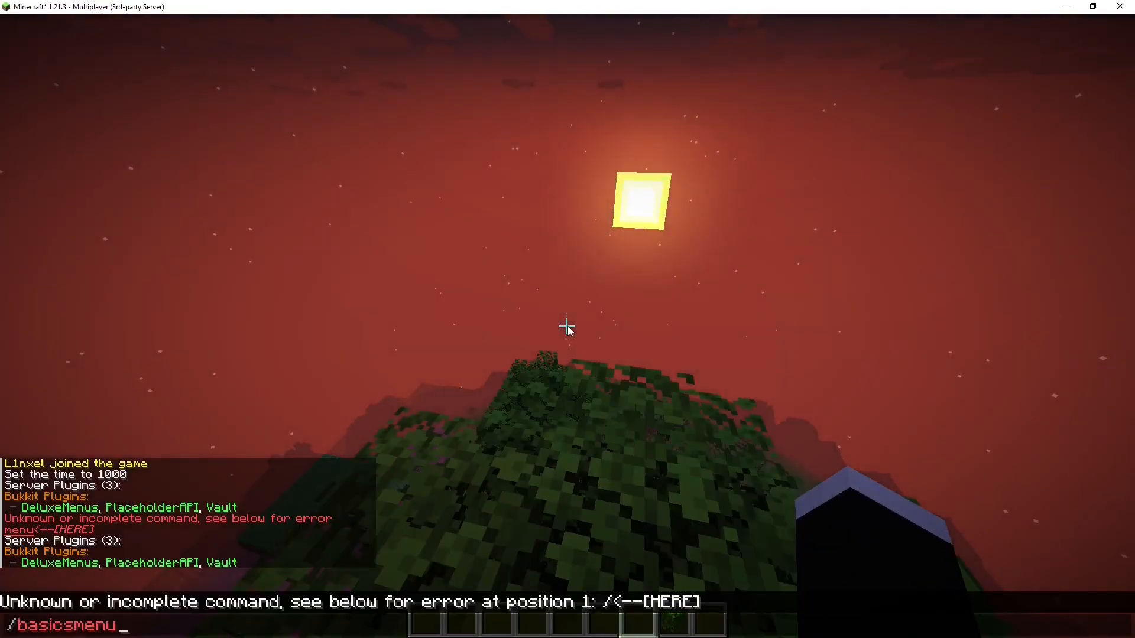
key(Return)
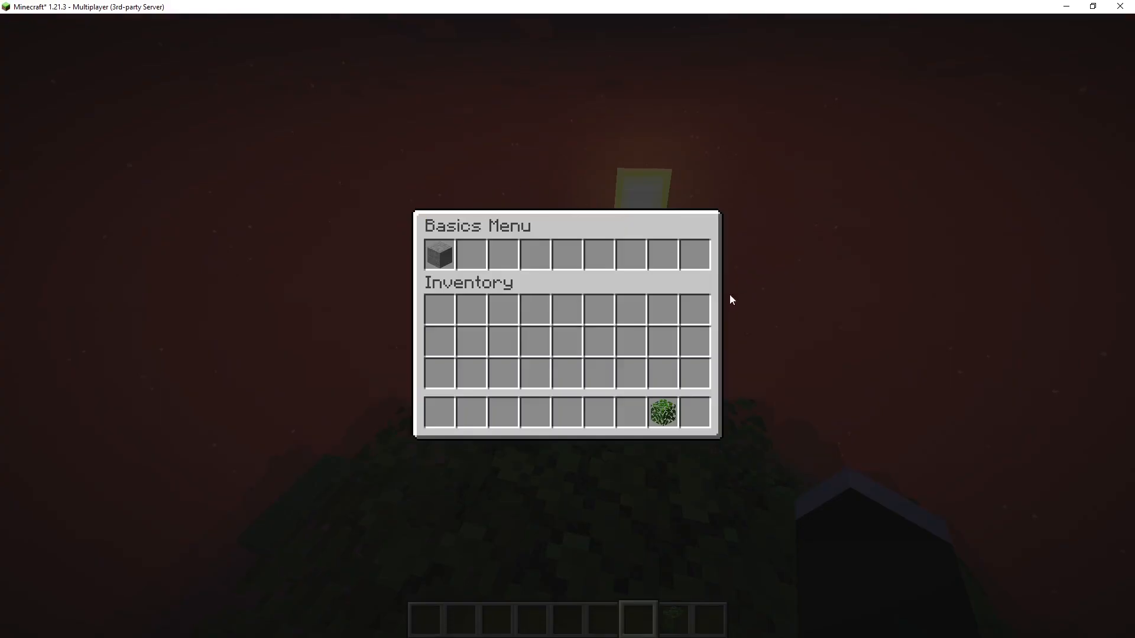
mouse_move(439, 259)
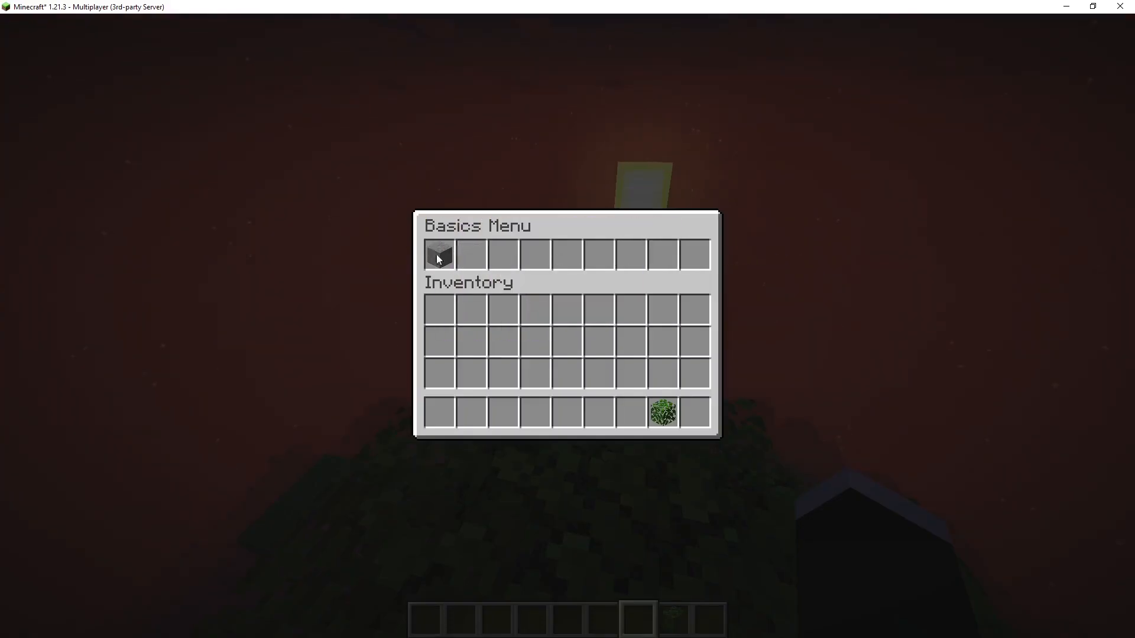
mouse_move(440, 255)
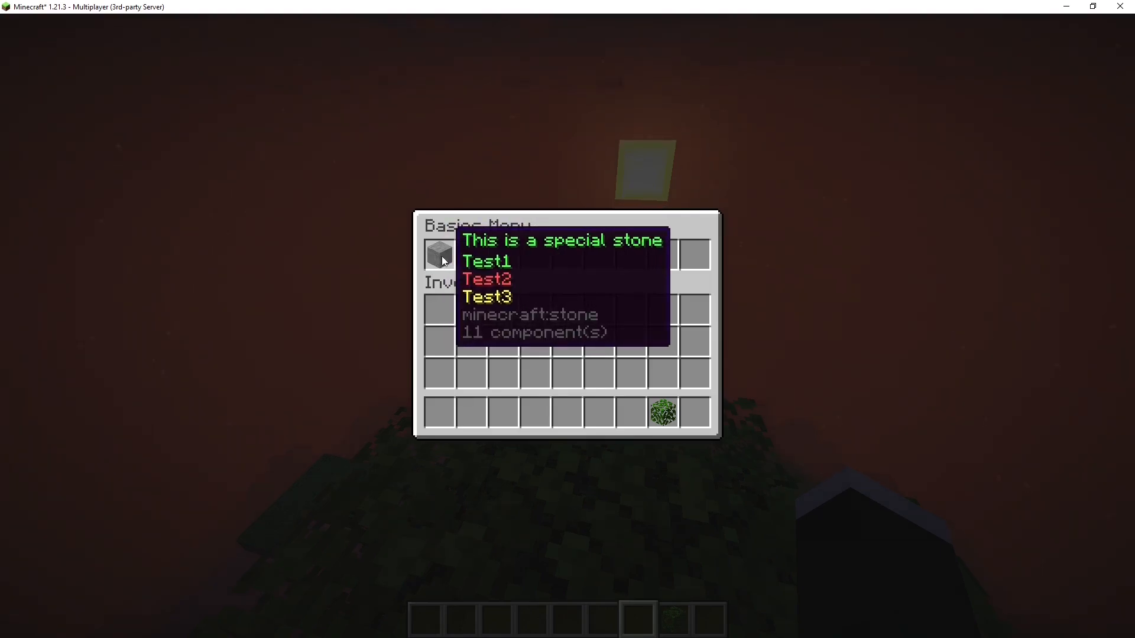
key(Escape)
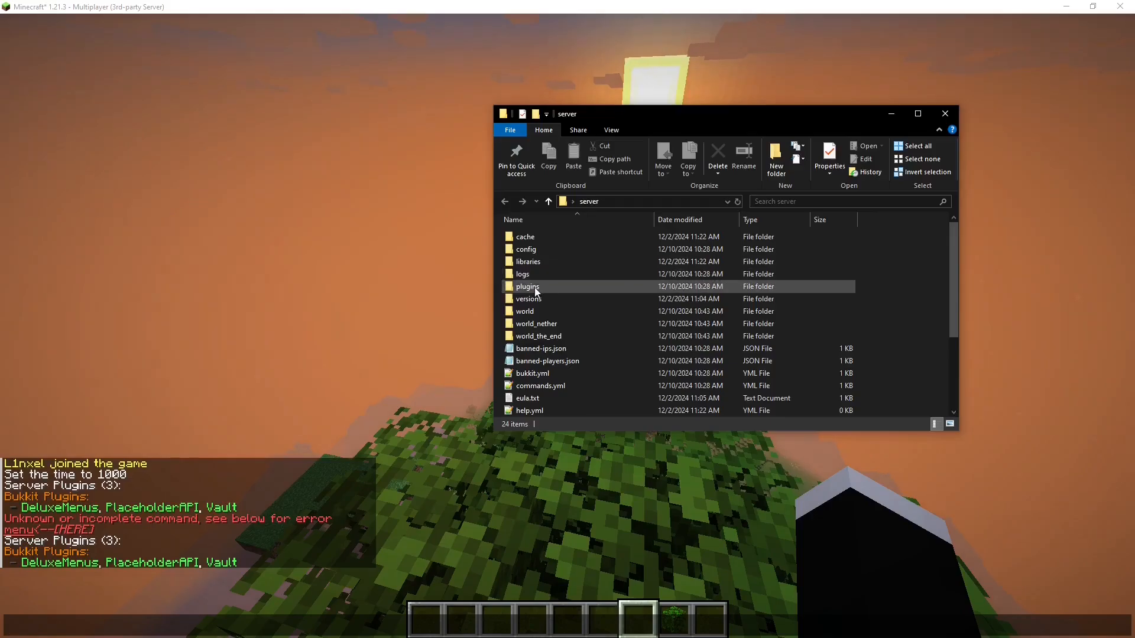
Navigate into plugins > DeluxeMenus > gui_menus to list the menu YAML files
double_click(527, 286)
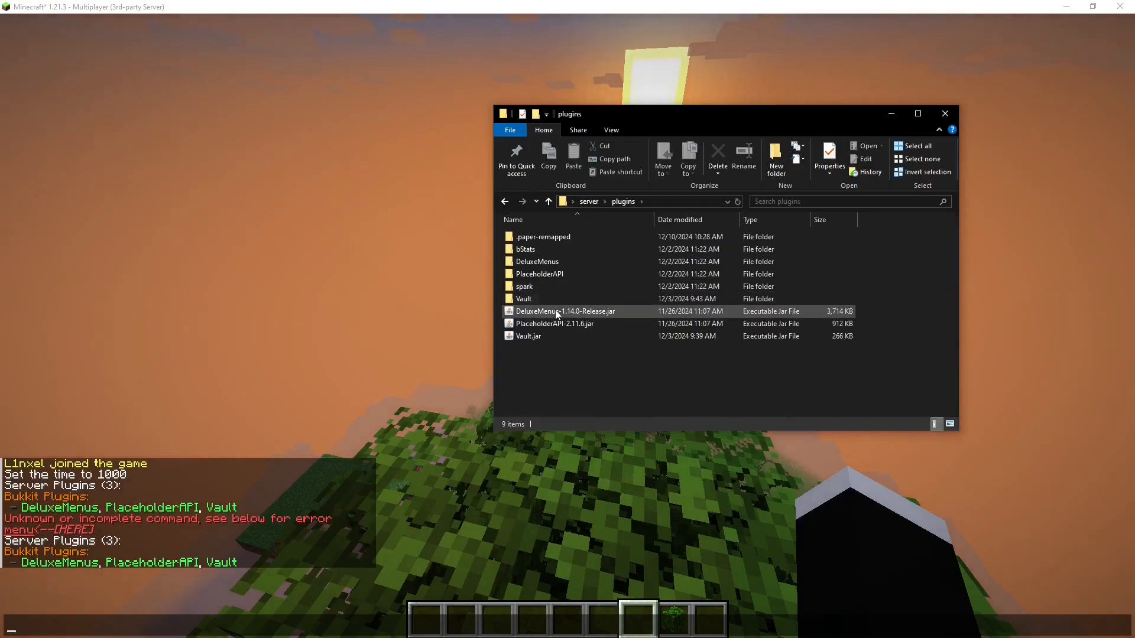
double_click(537, 261)
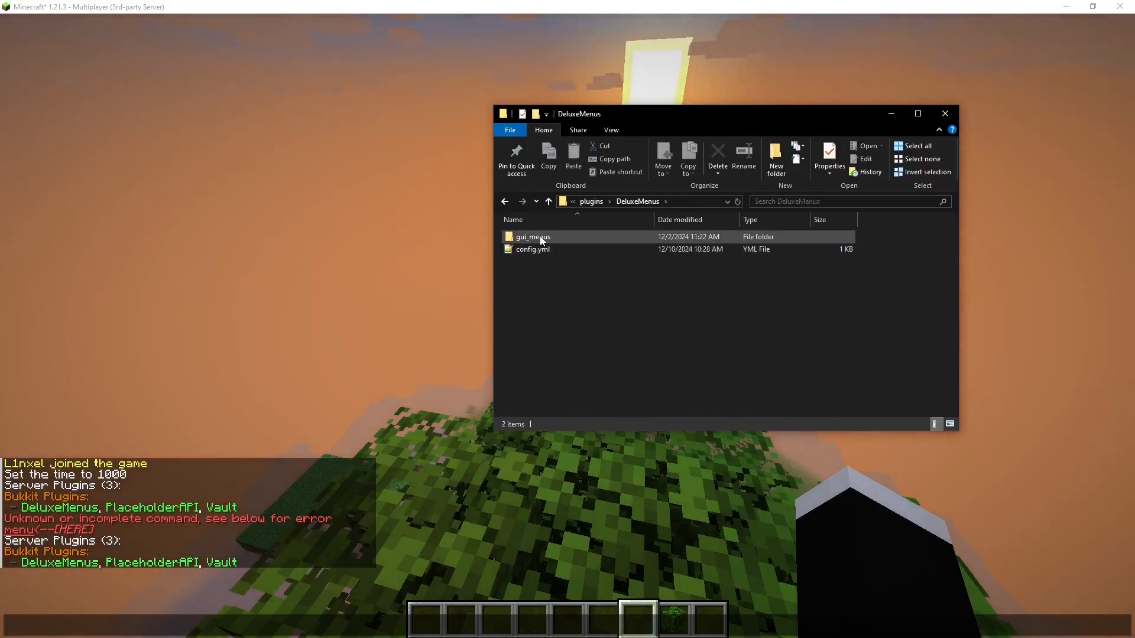
double_click(533, 236)
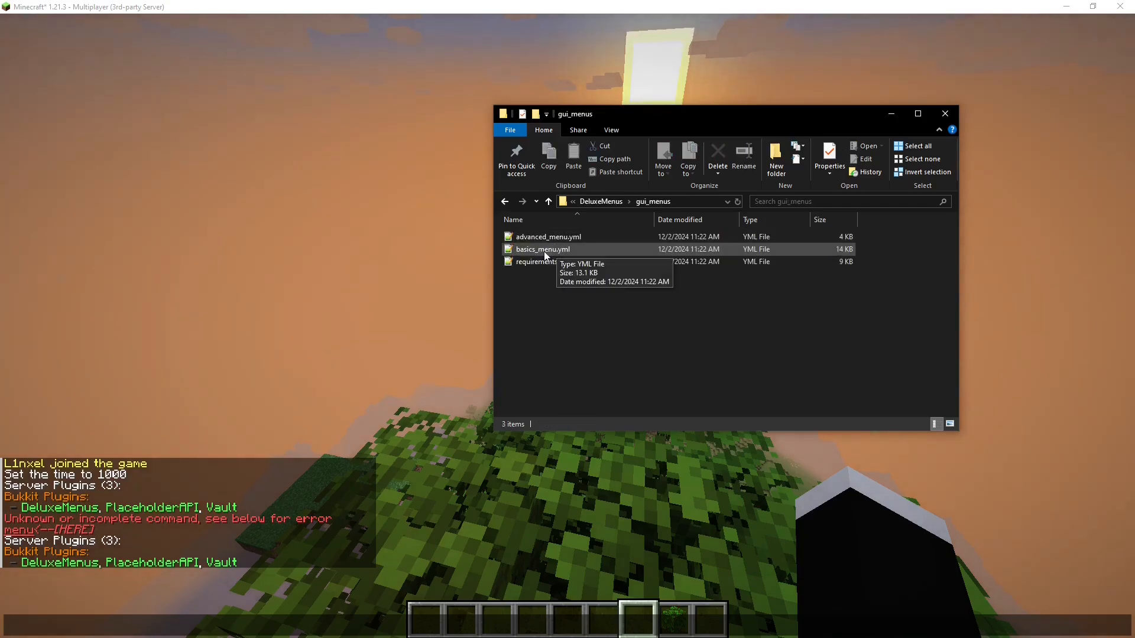
mouse_move(547, 237)
text(/)
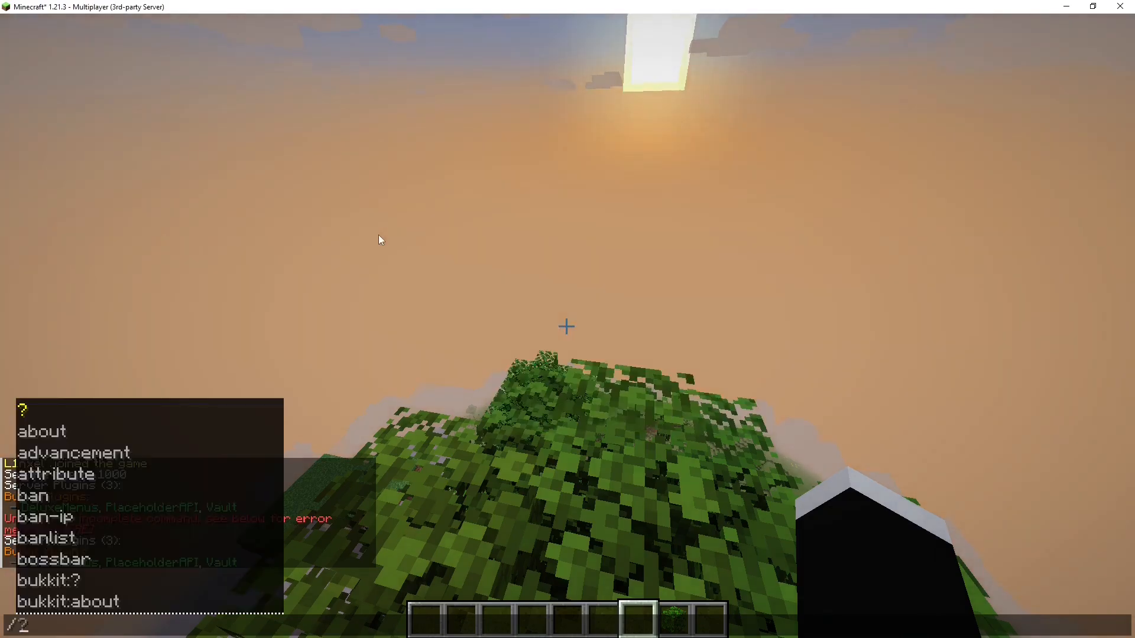
Run /advancedmenu, close it via the player head, and pause the game
text(advancedmen)
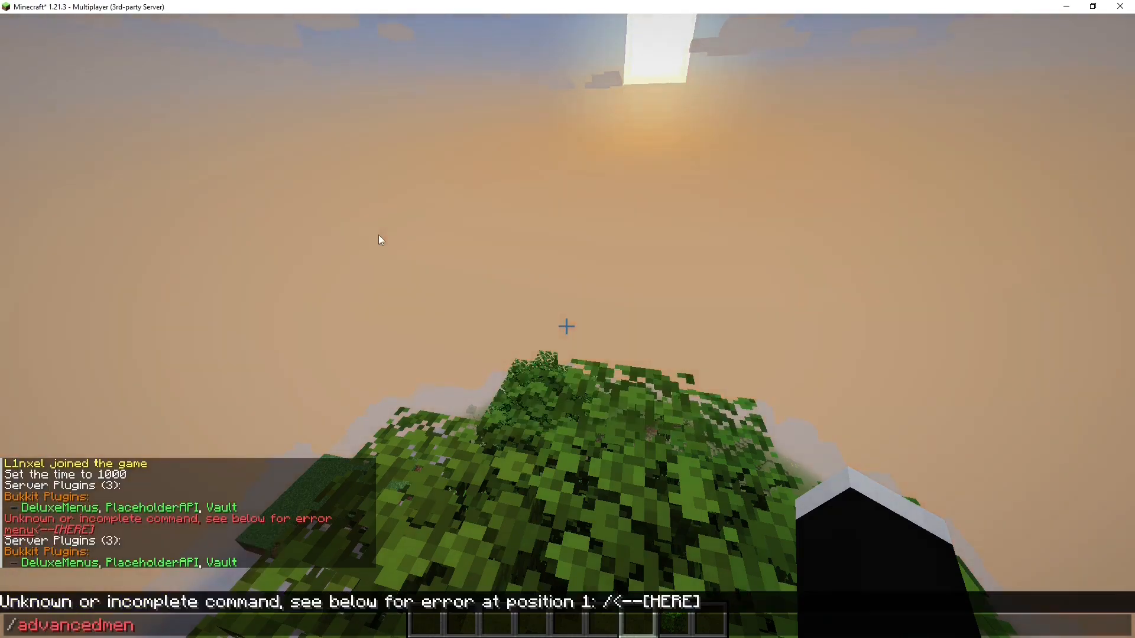
key(Return)
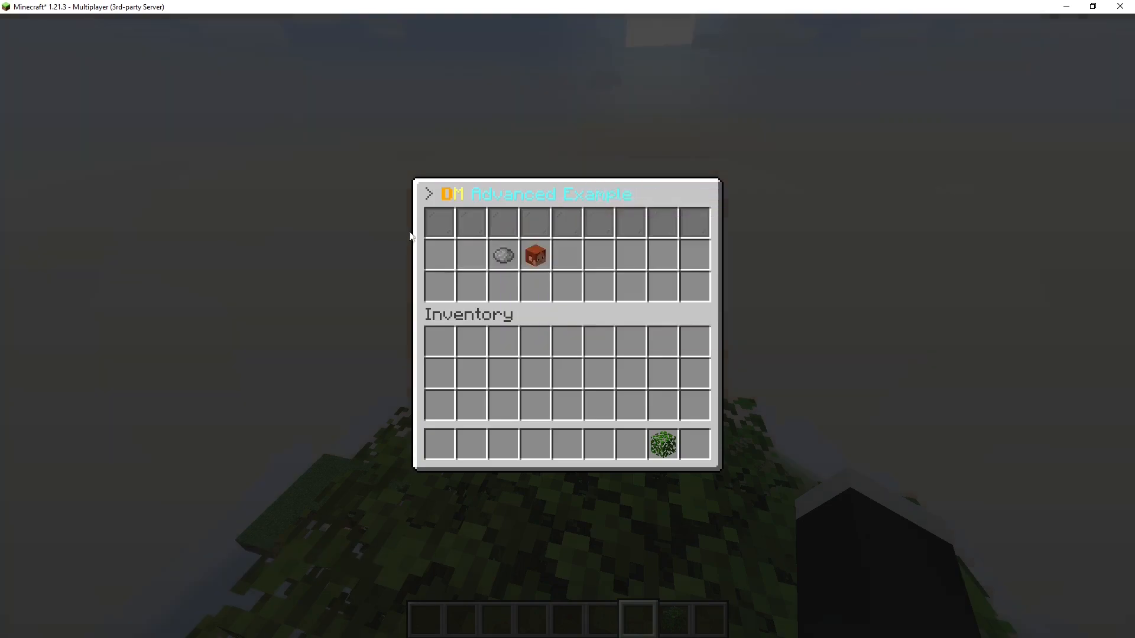
mouse_move(502, 255)
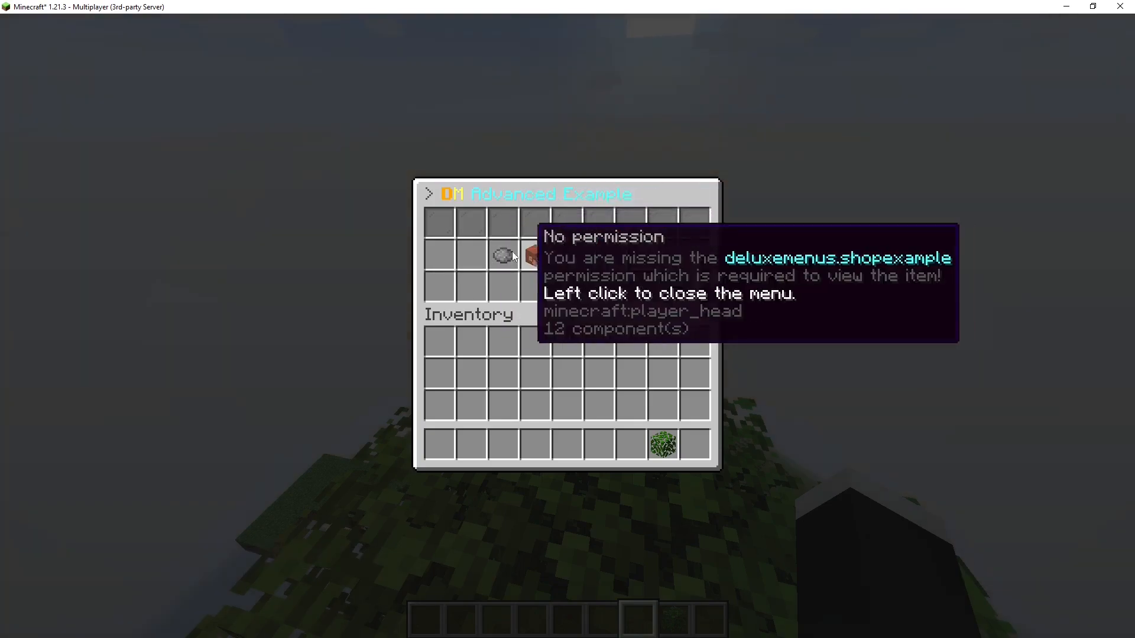
click(503, 255)
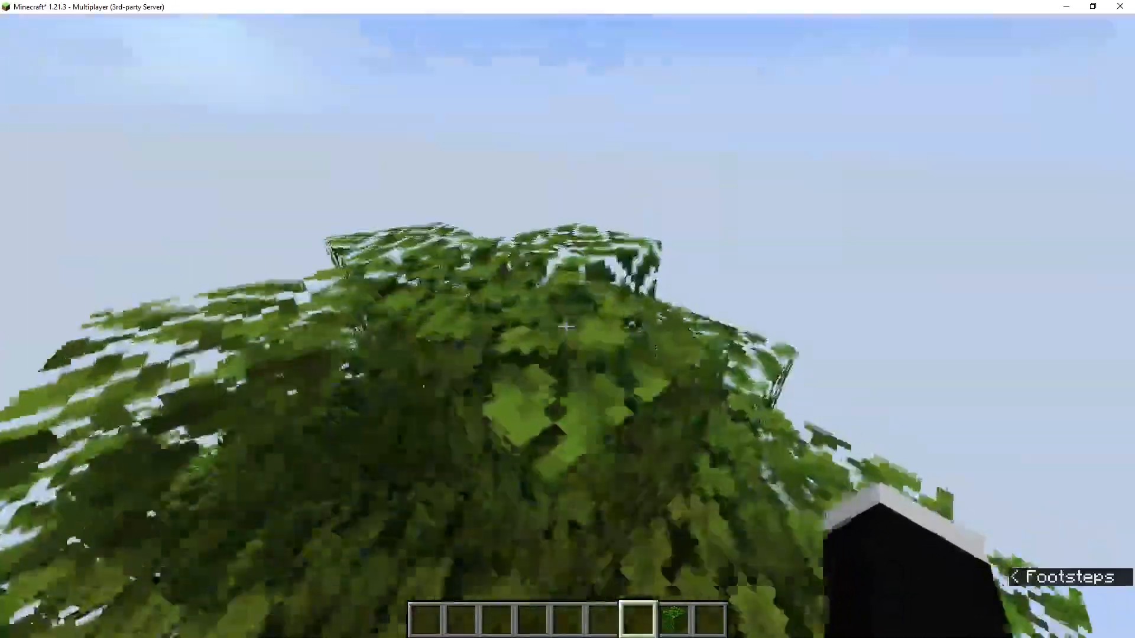
mouse_move(568, 318)
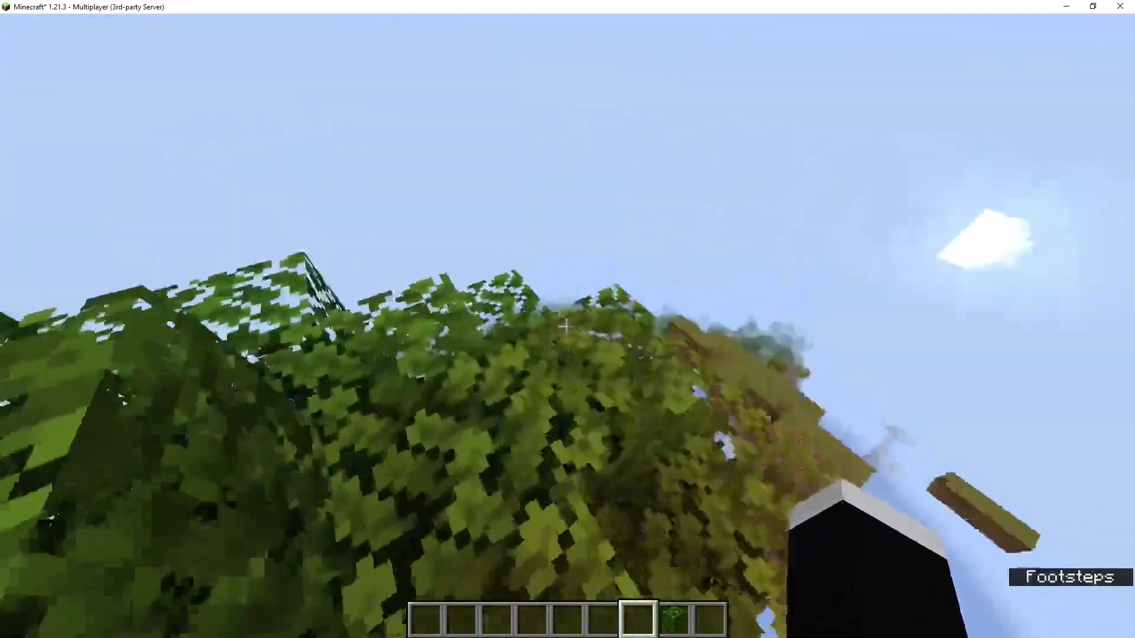
mouse_move(567, 326)
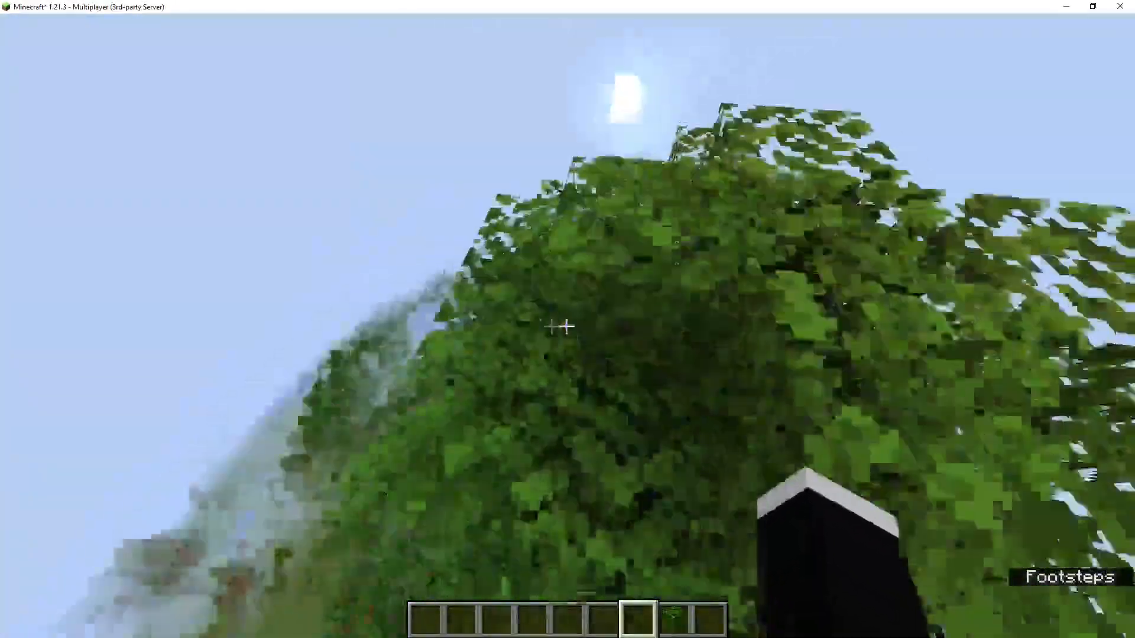
mouse_move(567, 326)
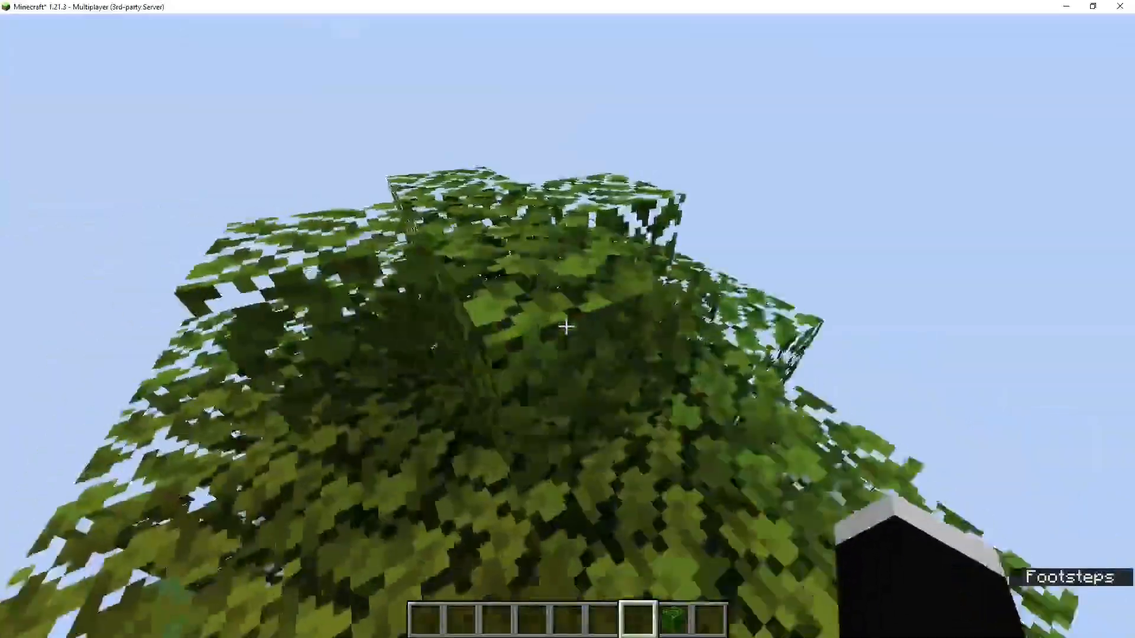
key(Escape)
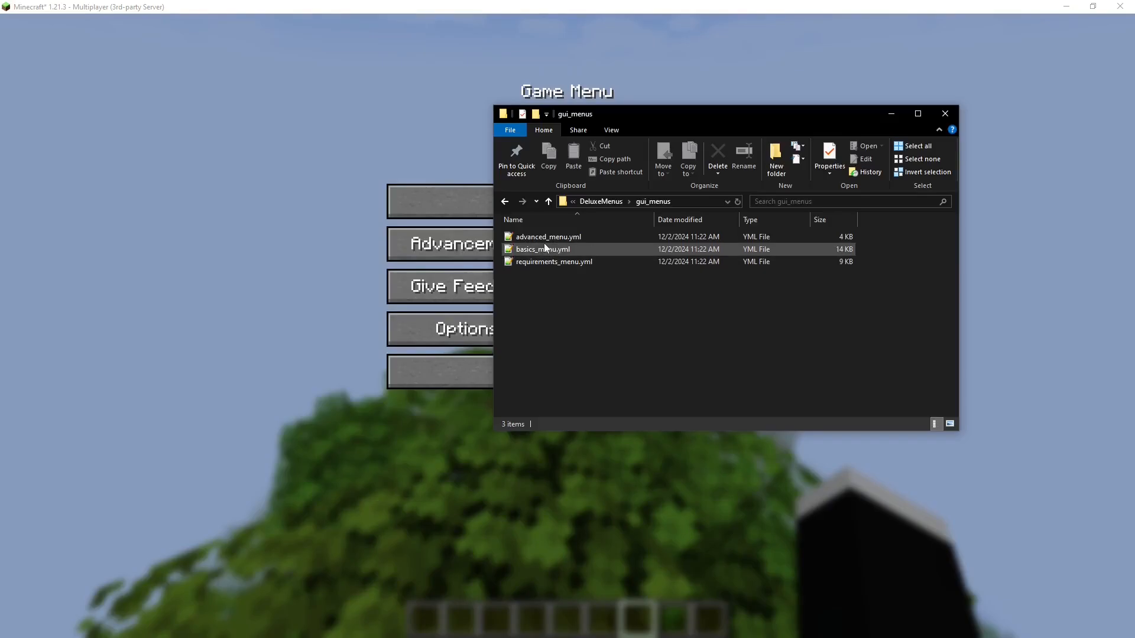
Open basics_menu.yml from gui_menus in Notepad++
click(542, 250)
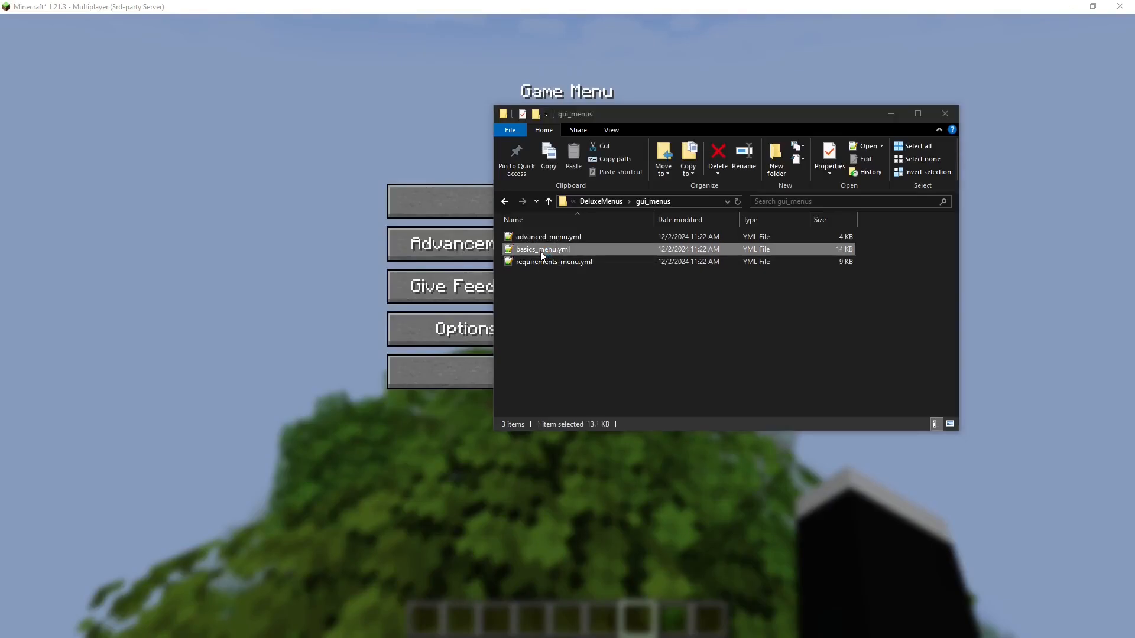
double_click(543, 250)
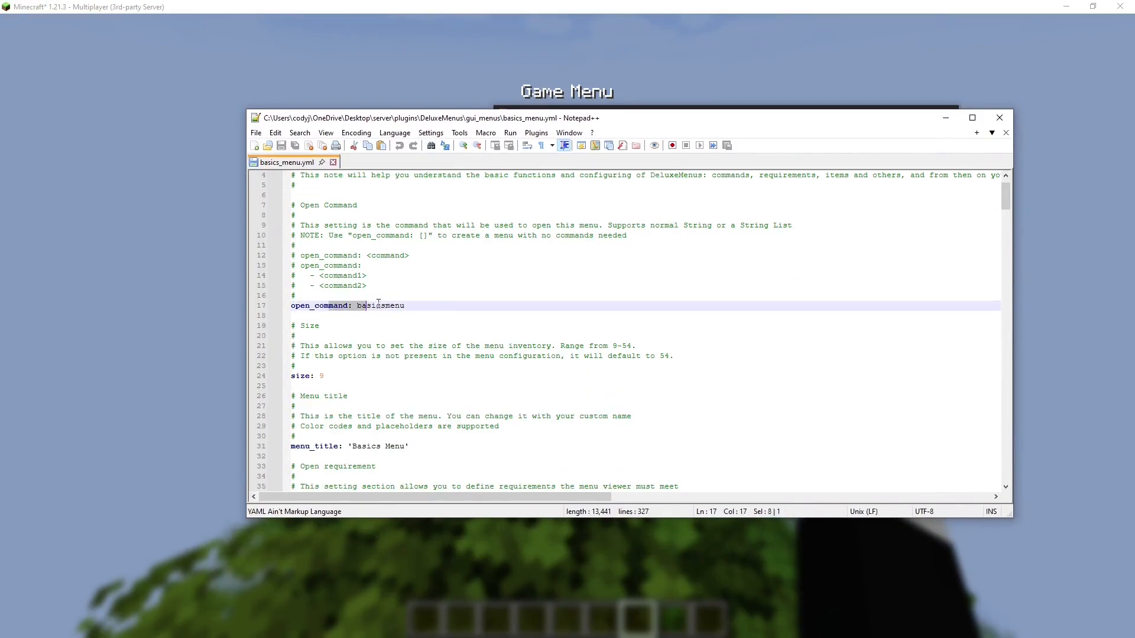
click(404, 305)
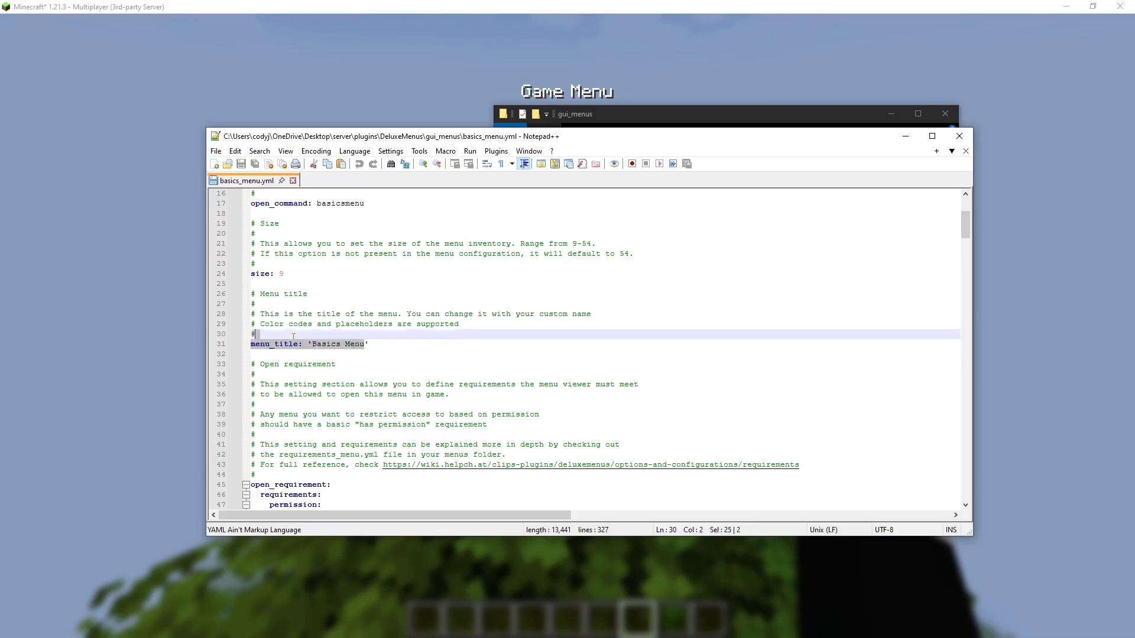
Replace the open_requirement permission deluxemenus.admin with deluxemenus.menu on line 49
scroll(down, 3)
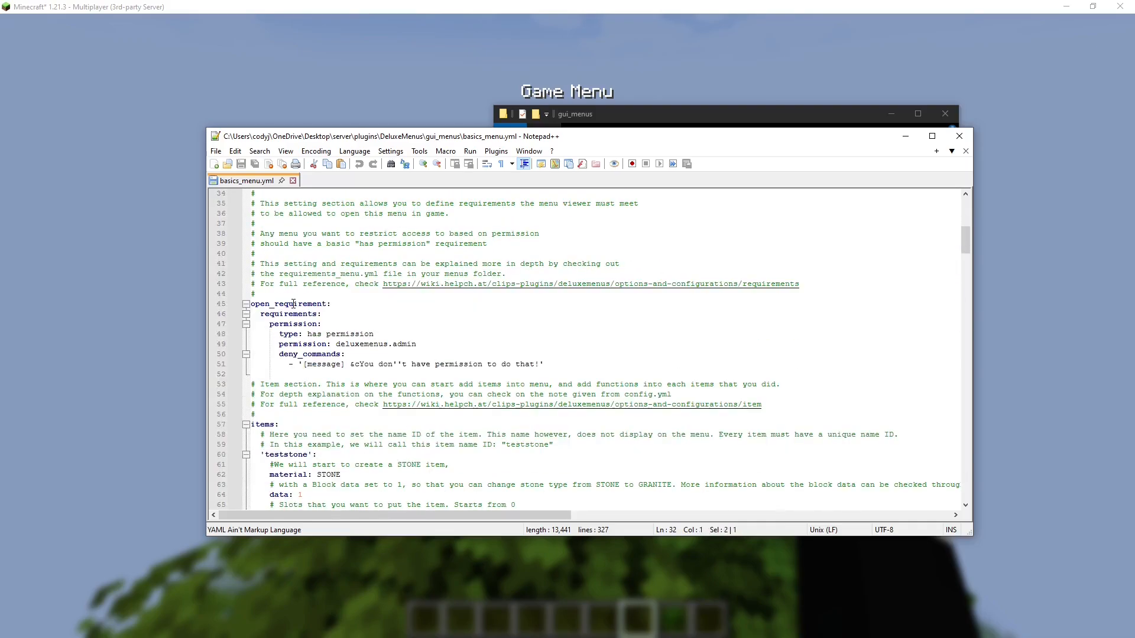
click(321, 324)
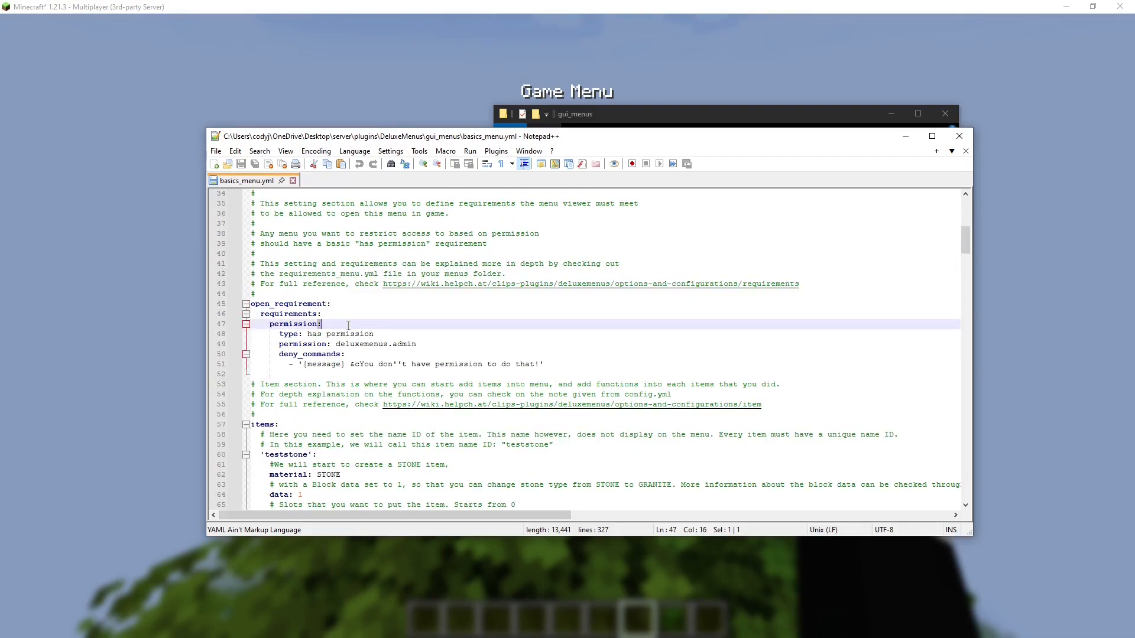
double_click(375, 344)
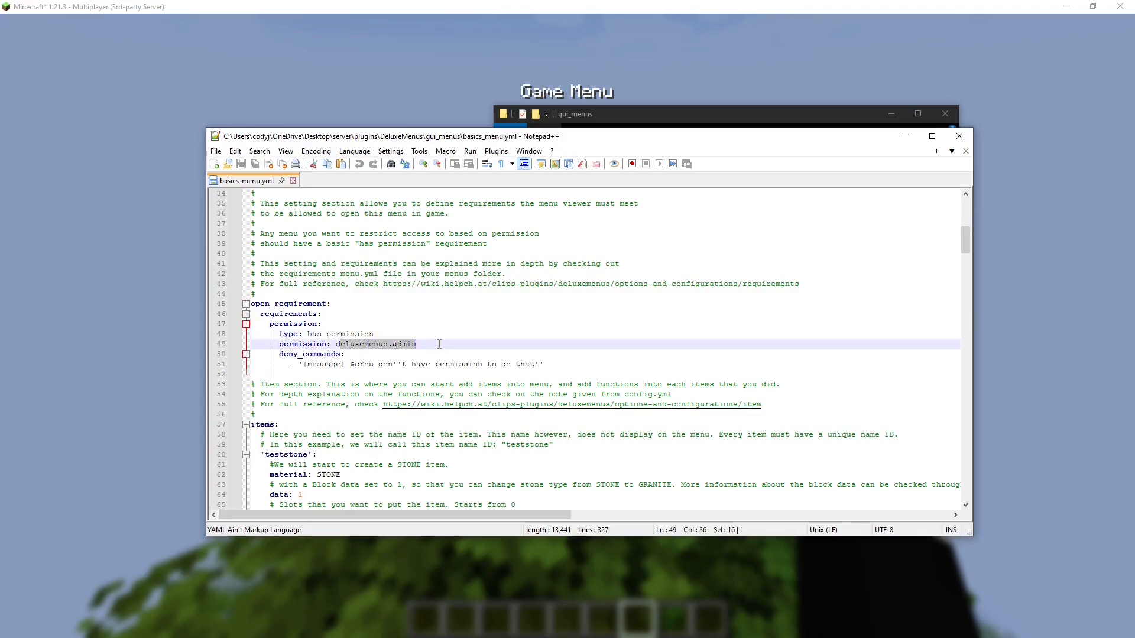
double_click(330, 333)
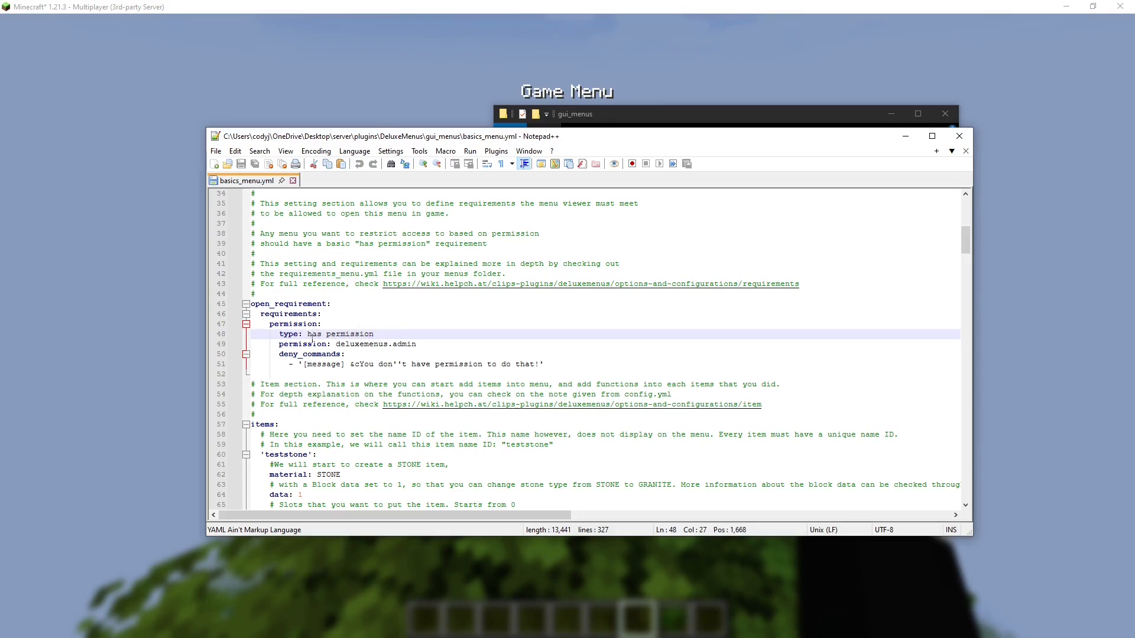
double_click(341, 333)
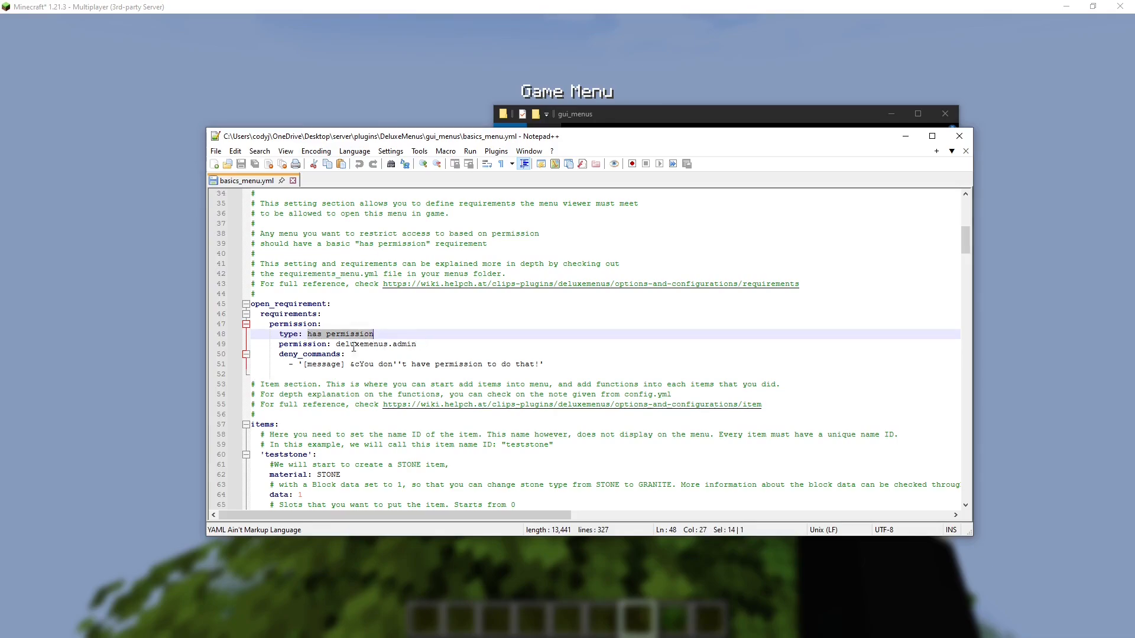
click(336, 344)
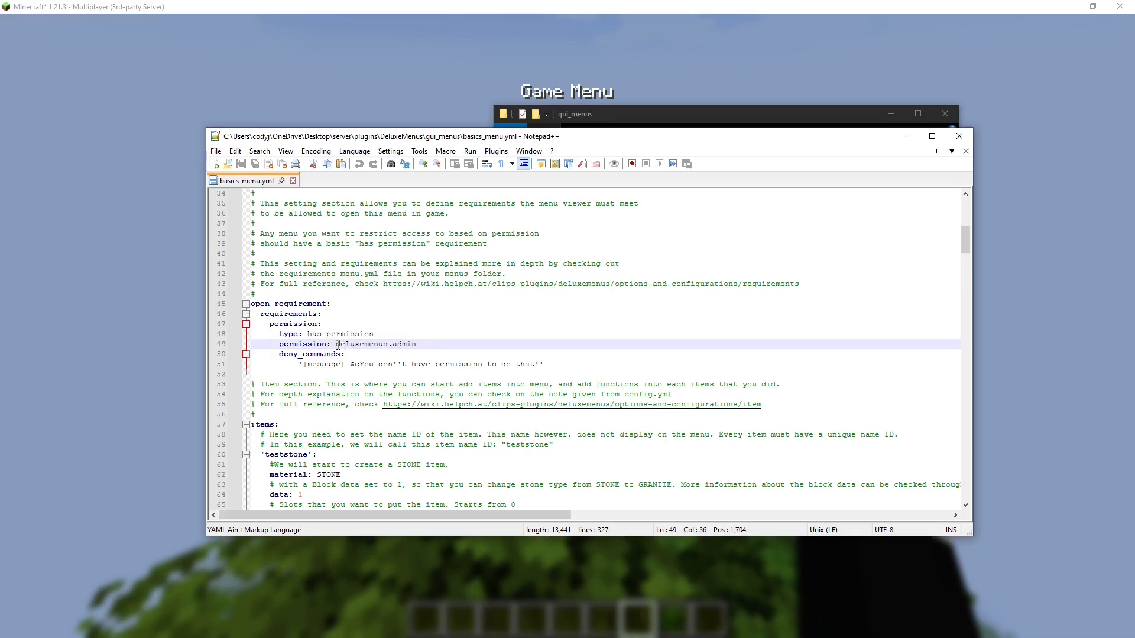
click(417, 344)
text(enu)
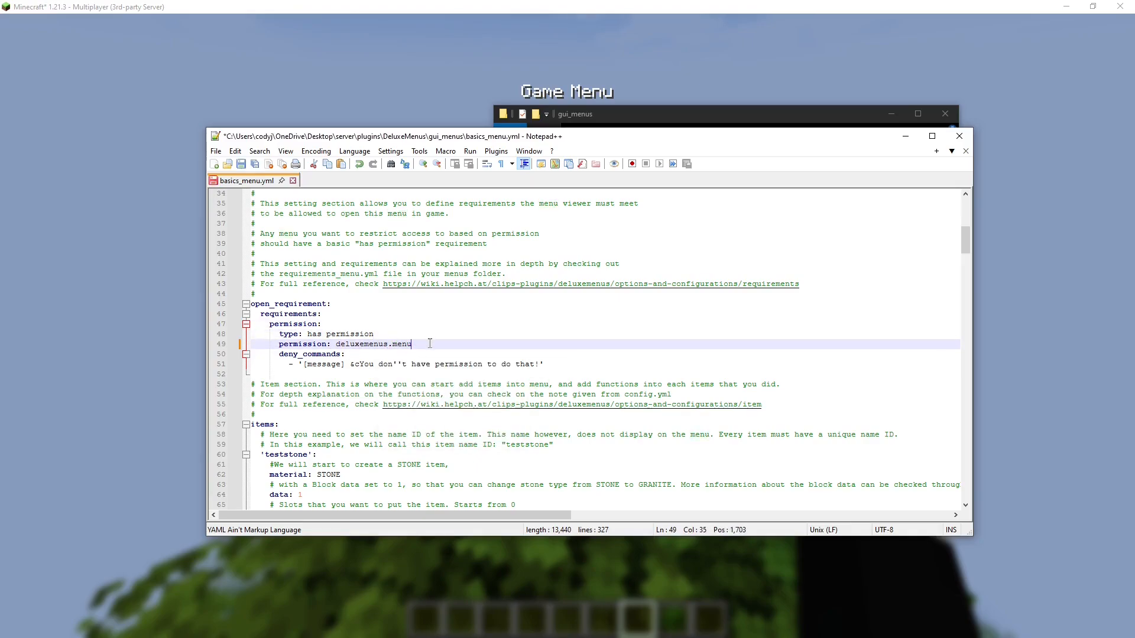
double_click(372, 344)
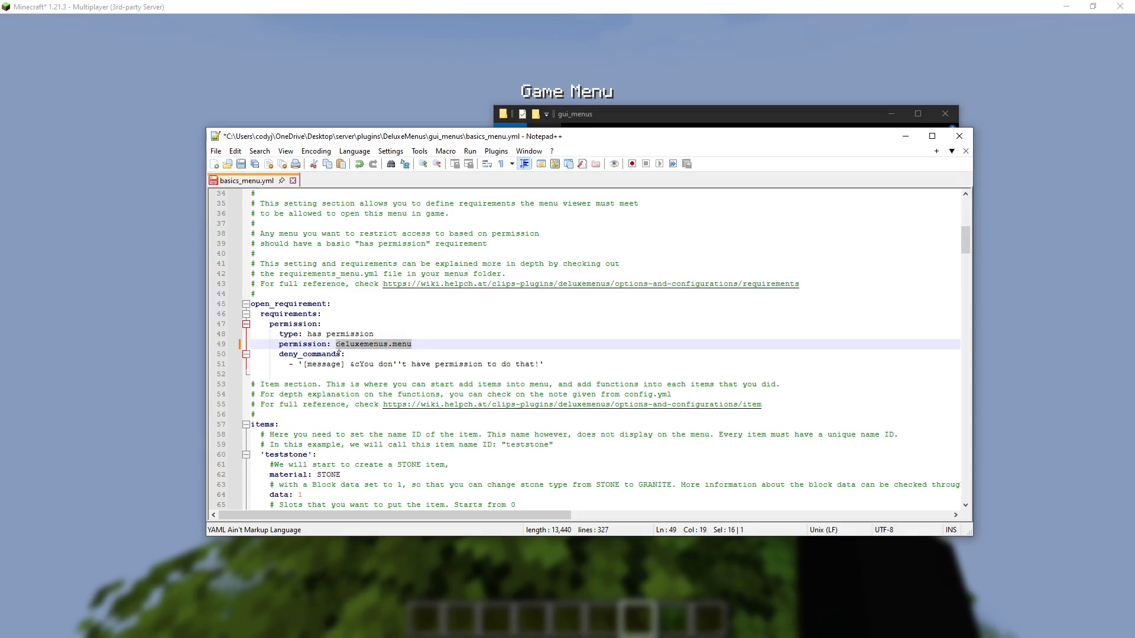
click(413, 343)
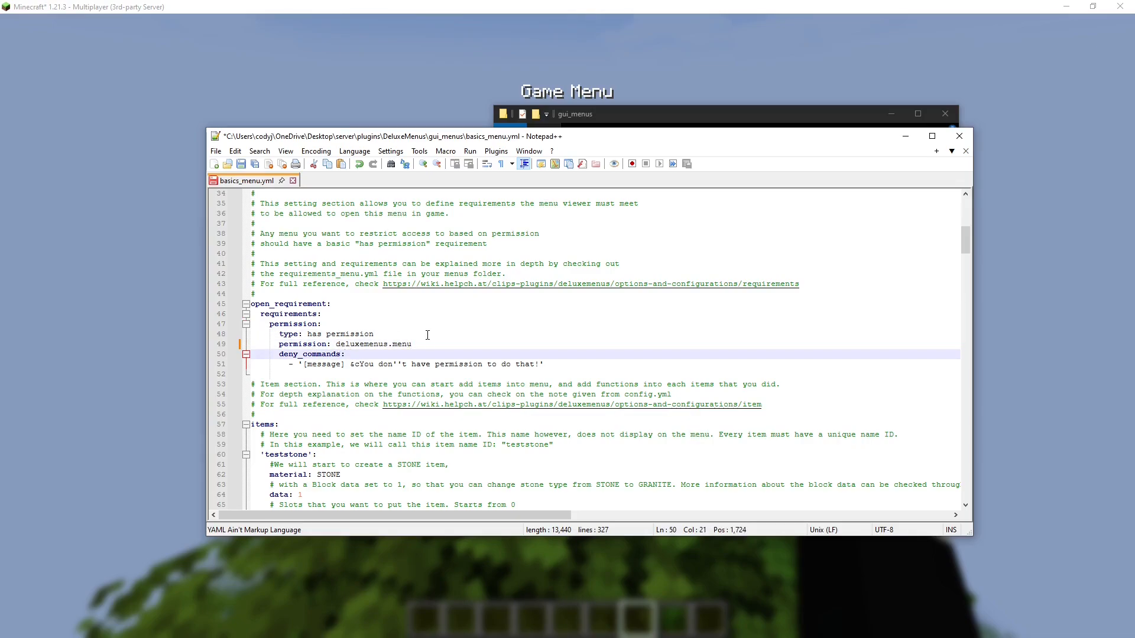
click(411, 344)
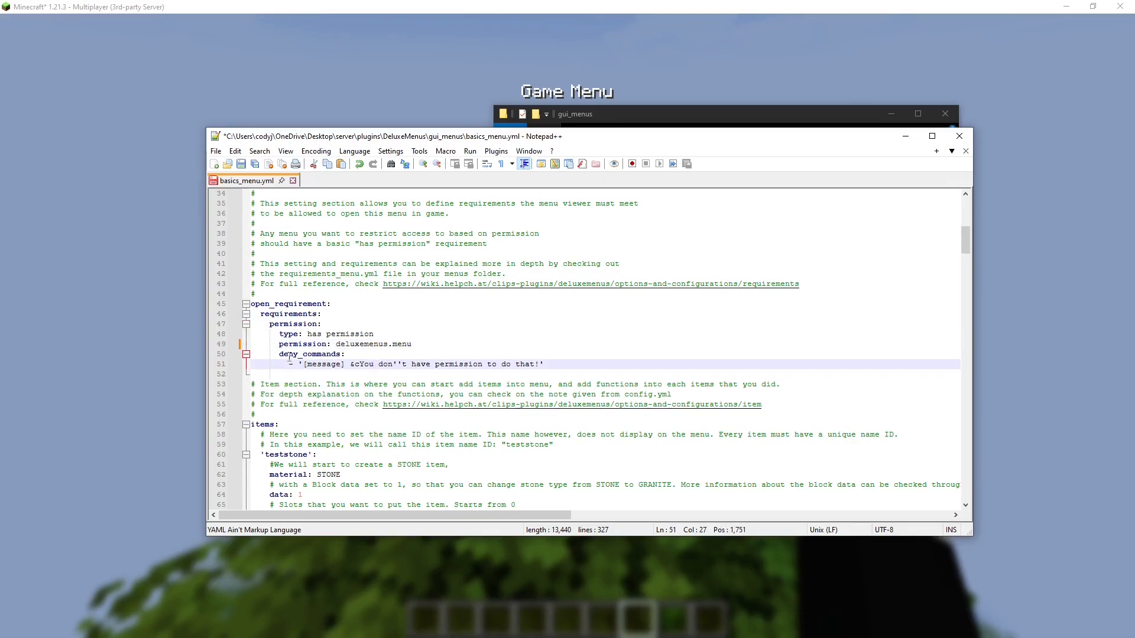
double_click(322, 363)
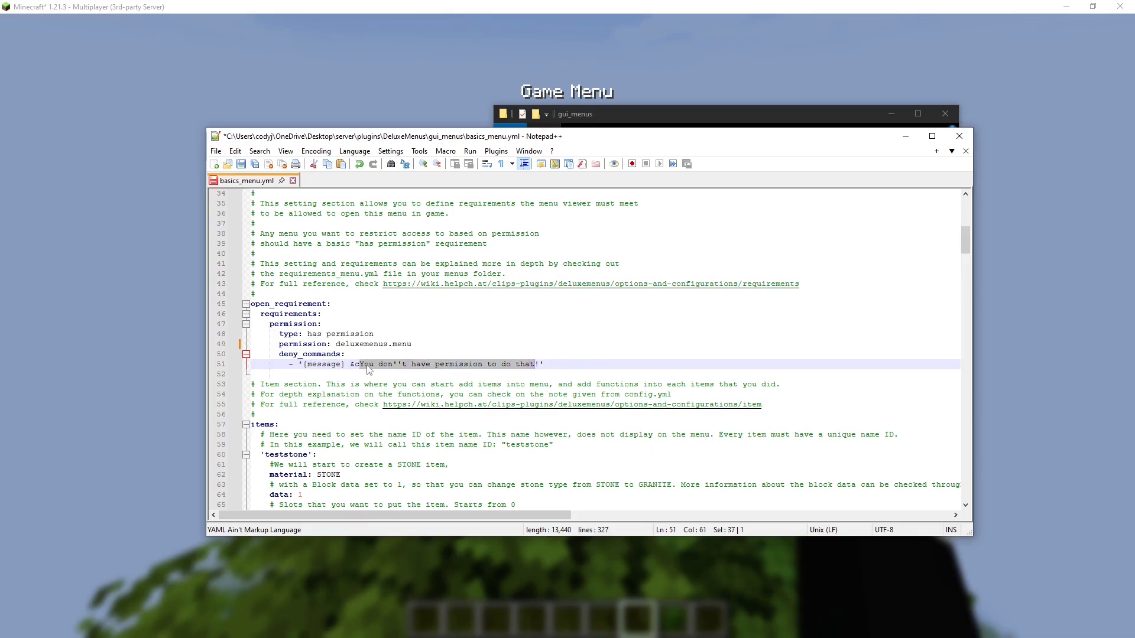
click(420, 364)
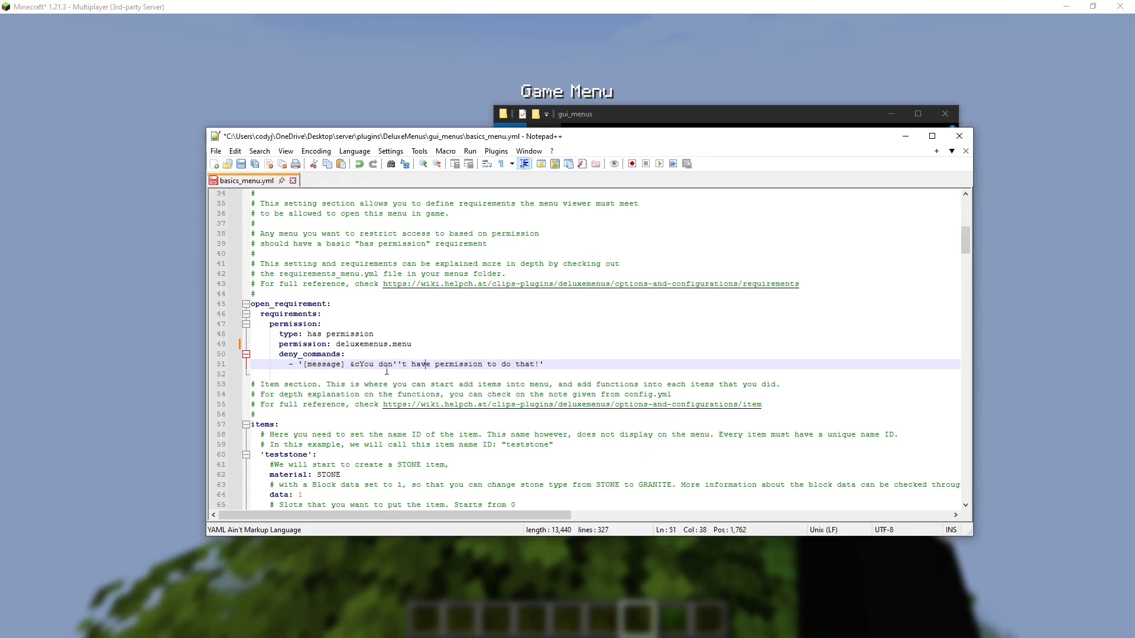
Save the file and review the testone example item's ID, material and data lines
scroll(down, 3)
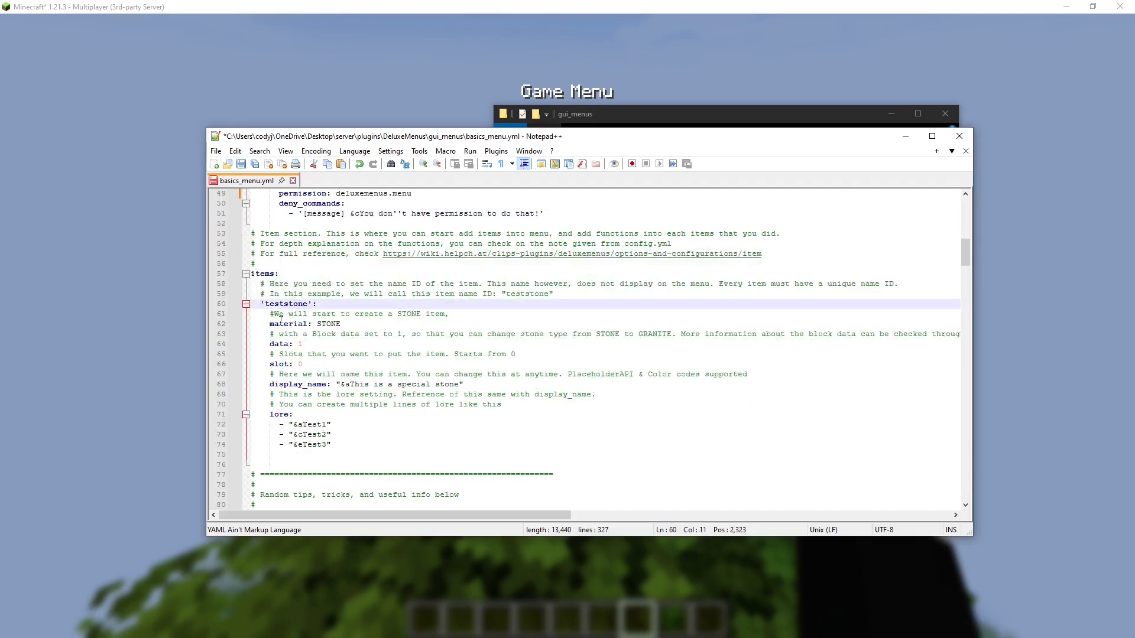
double_click(282, 303)
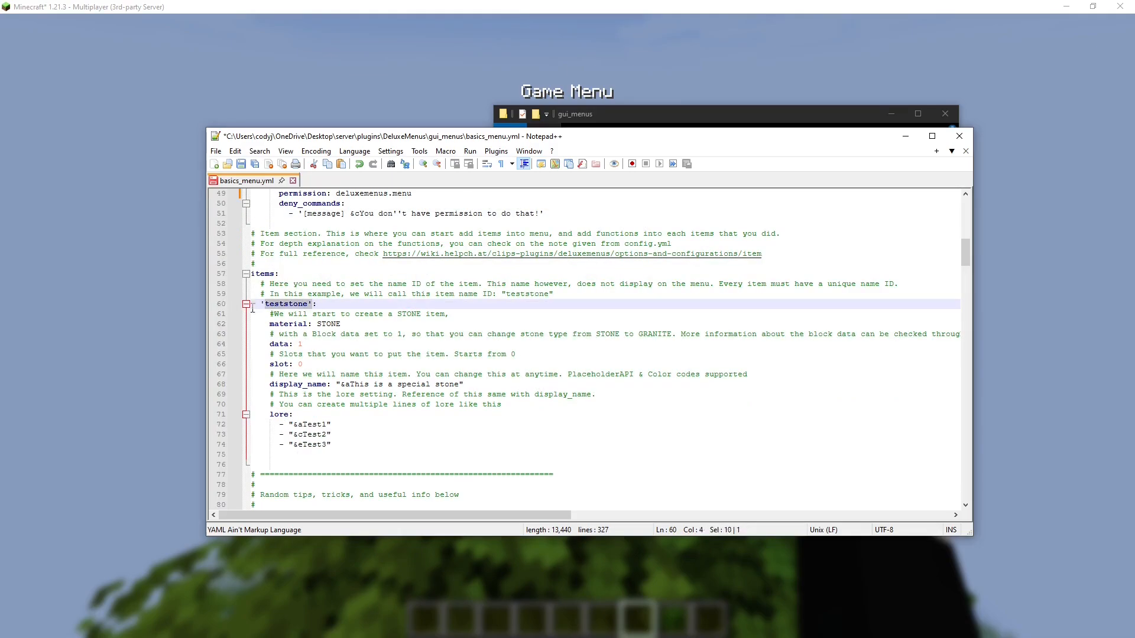
click(488, 295)
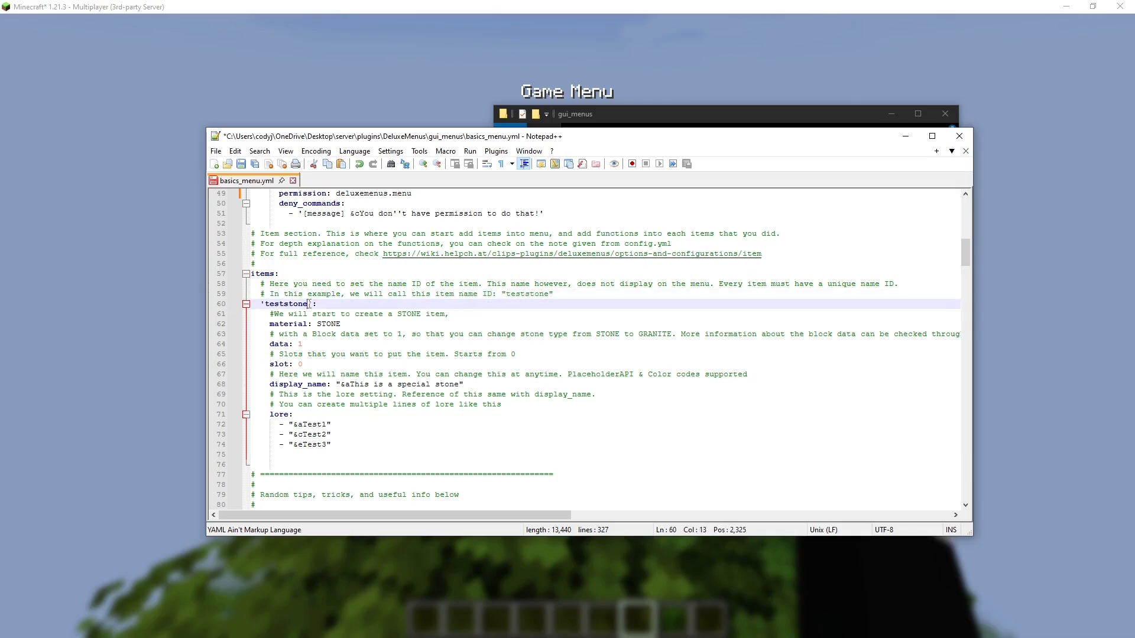
click(333, 334)
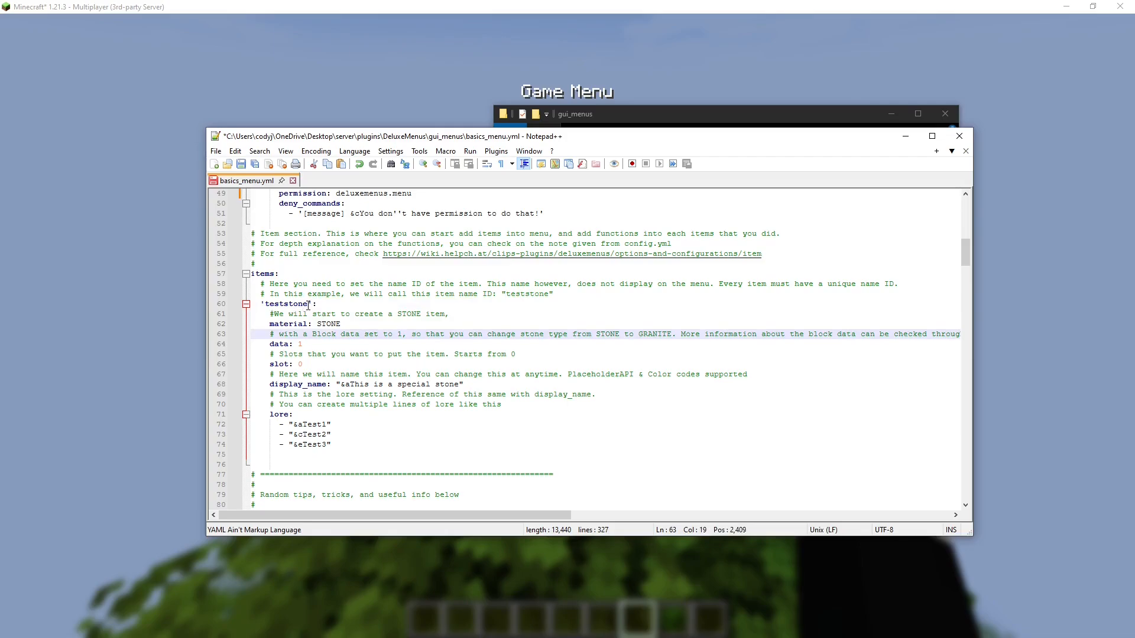
click(414, 333)
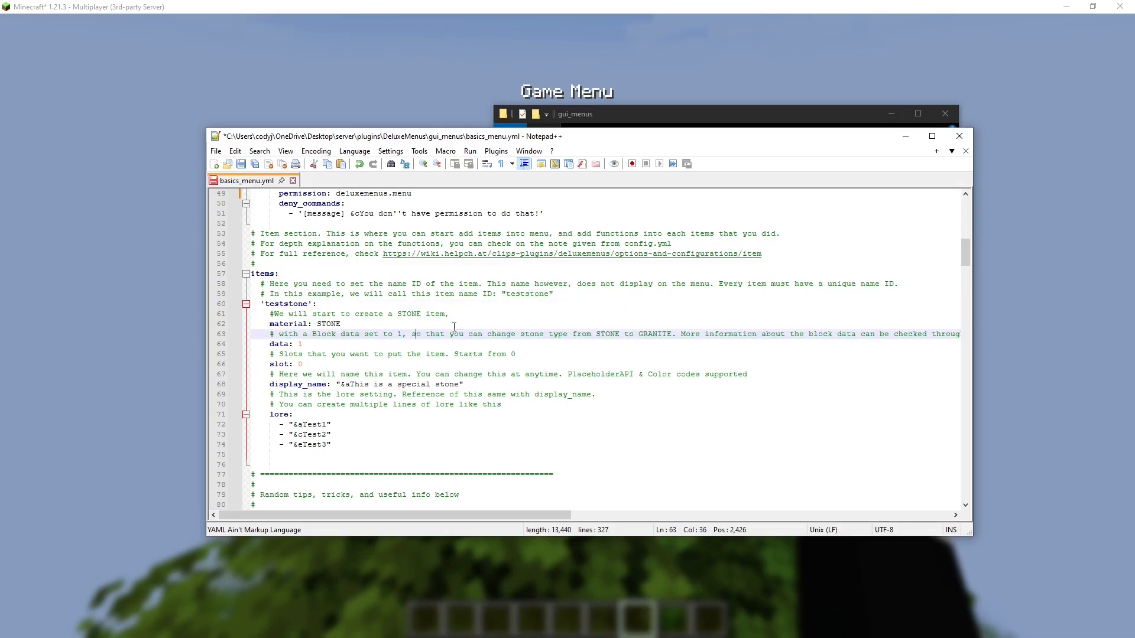
double_click(288, 304)
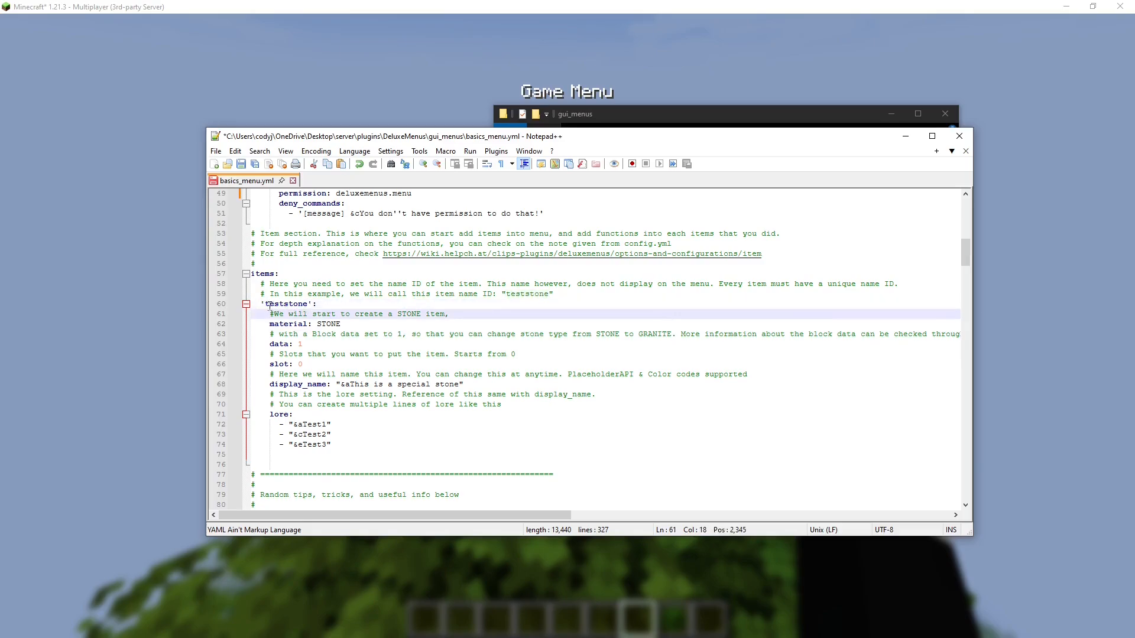
click(306, 303)
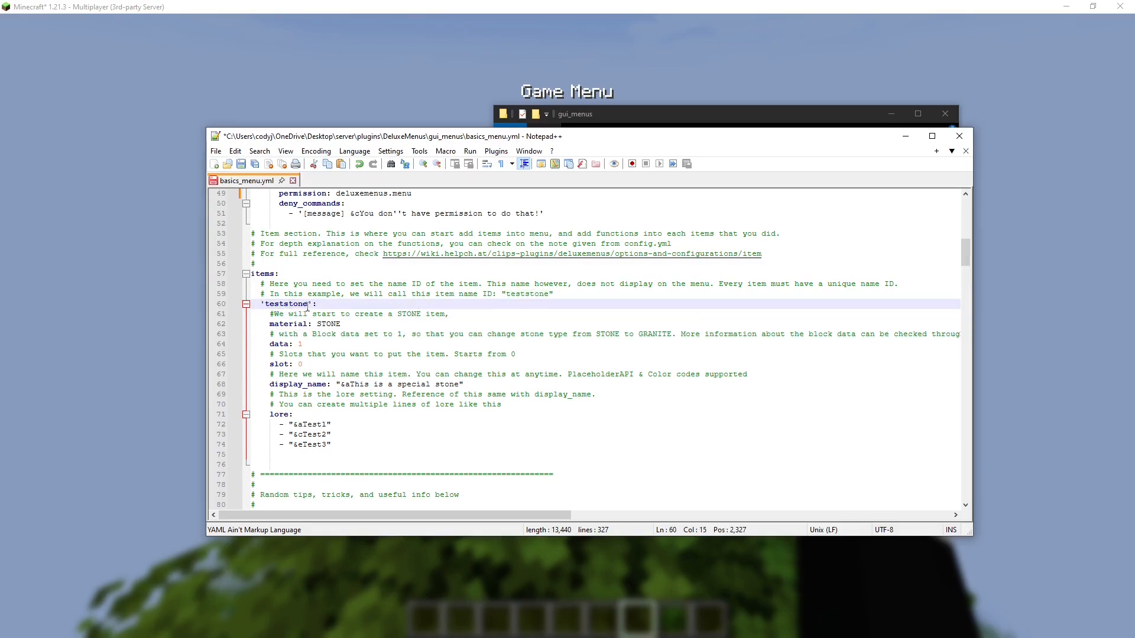
click(492, 318)
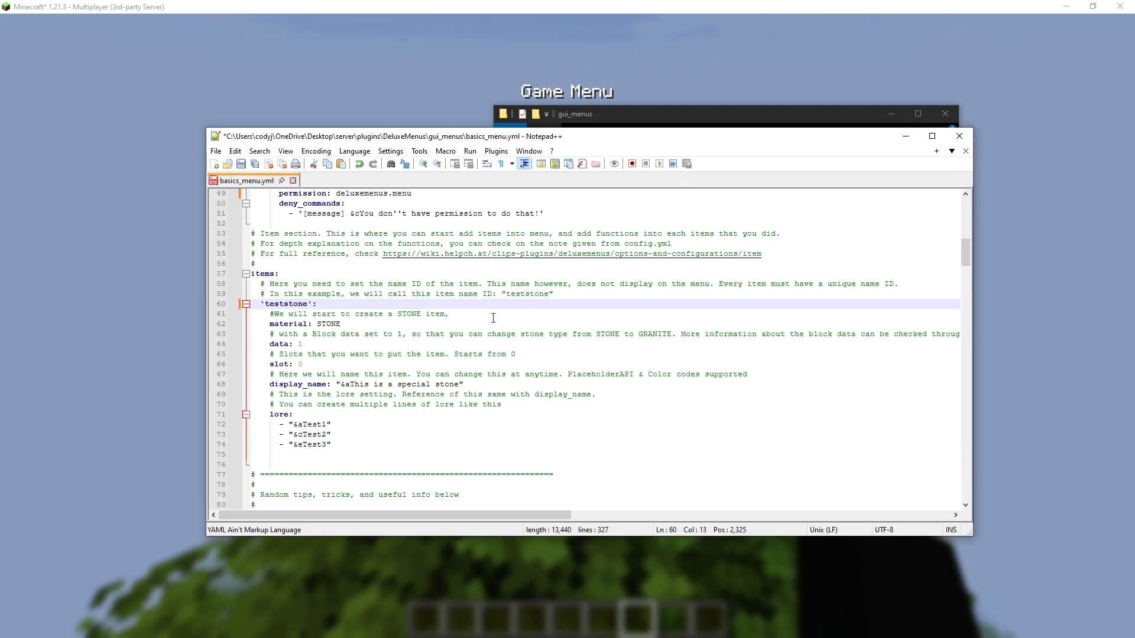
double_click(327, 324)
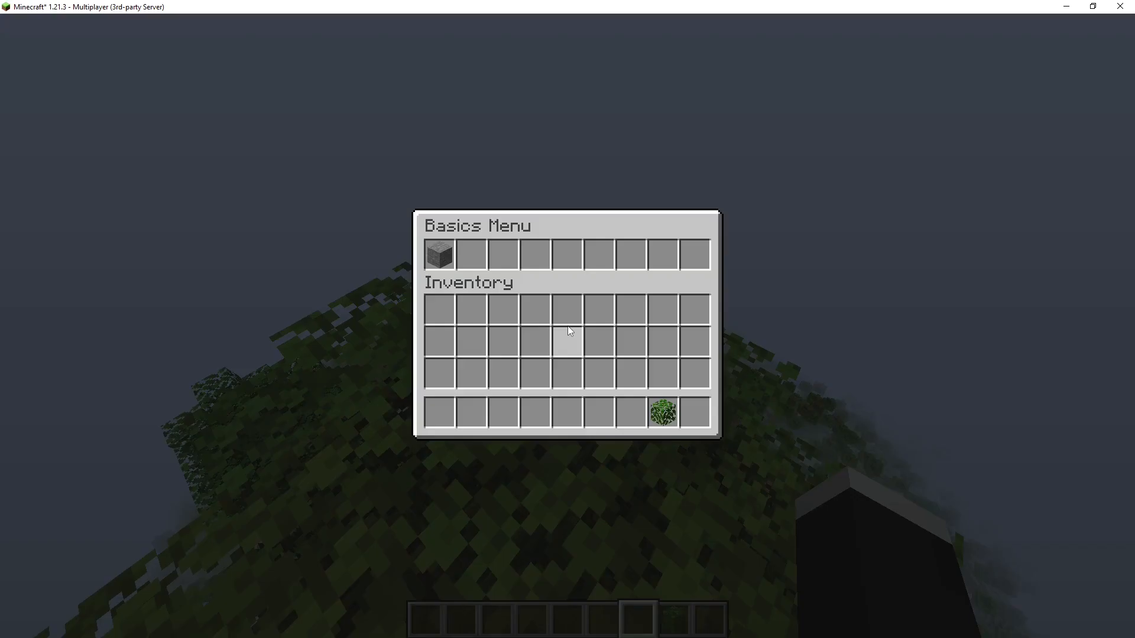
mouse_move(440, 254)
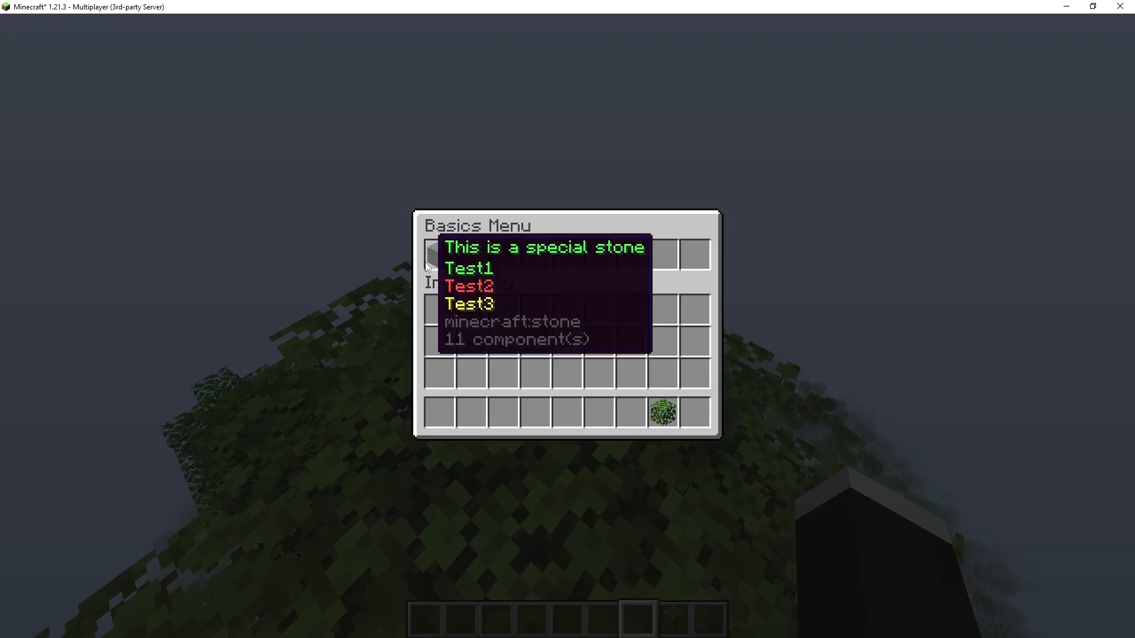
mouse_move(507, 255)
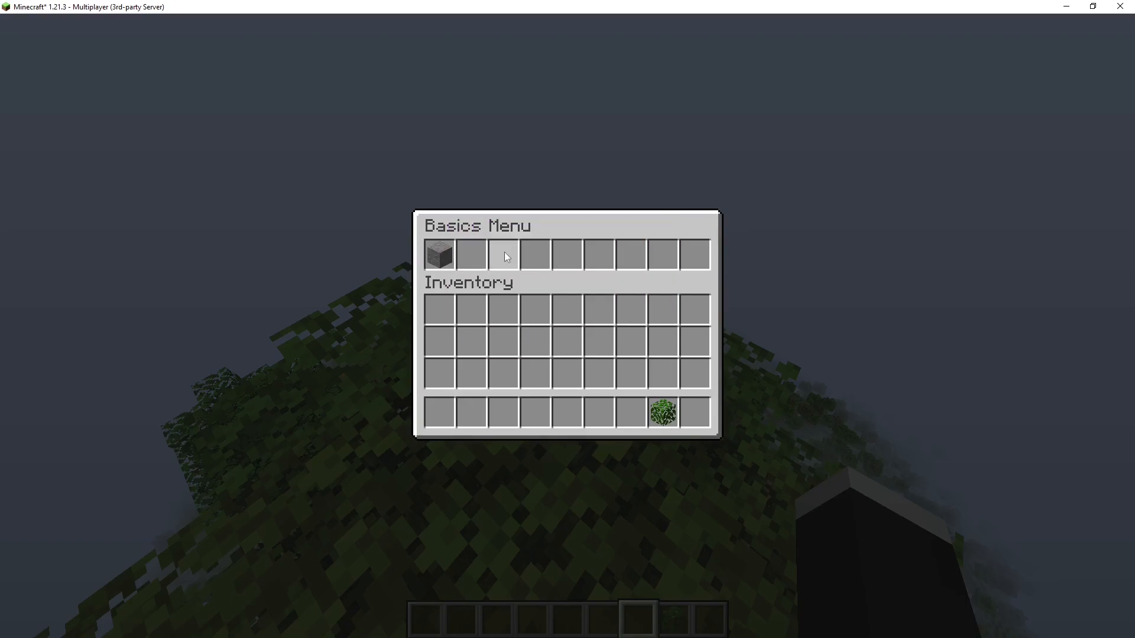
mouse_move(707, 260)
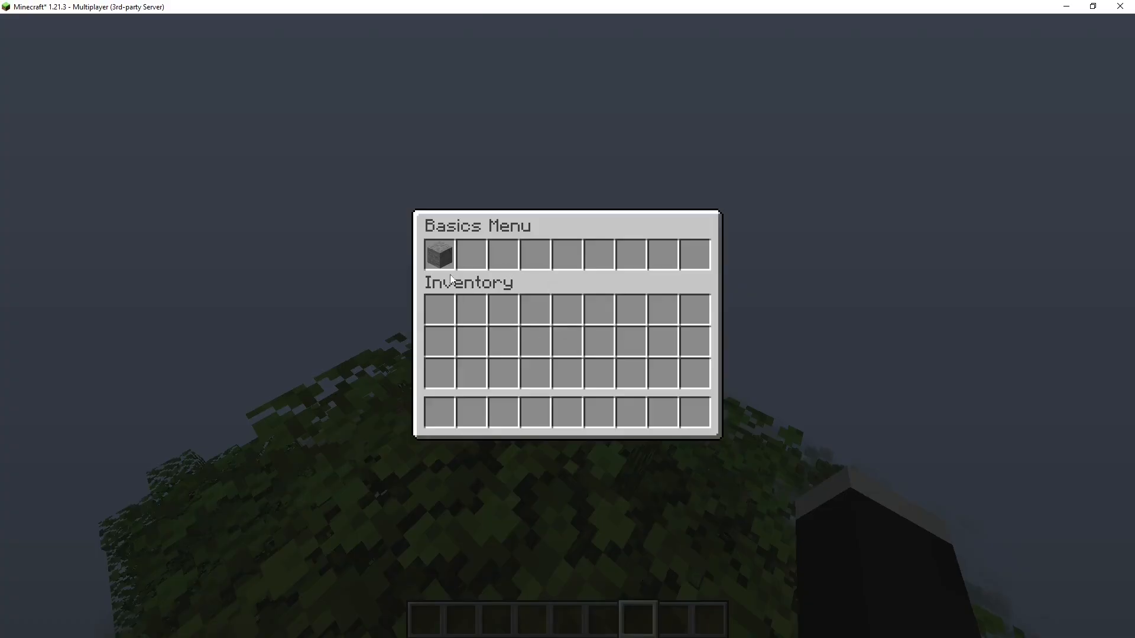
mouse_move(567, 255)
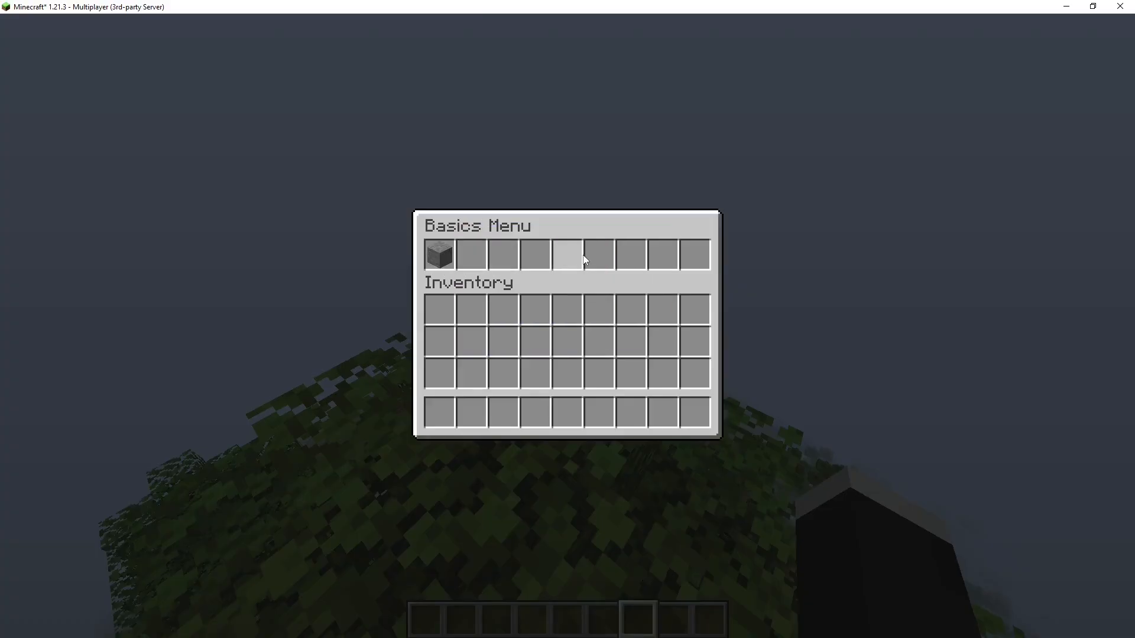
mouse_move(470, 255)
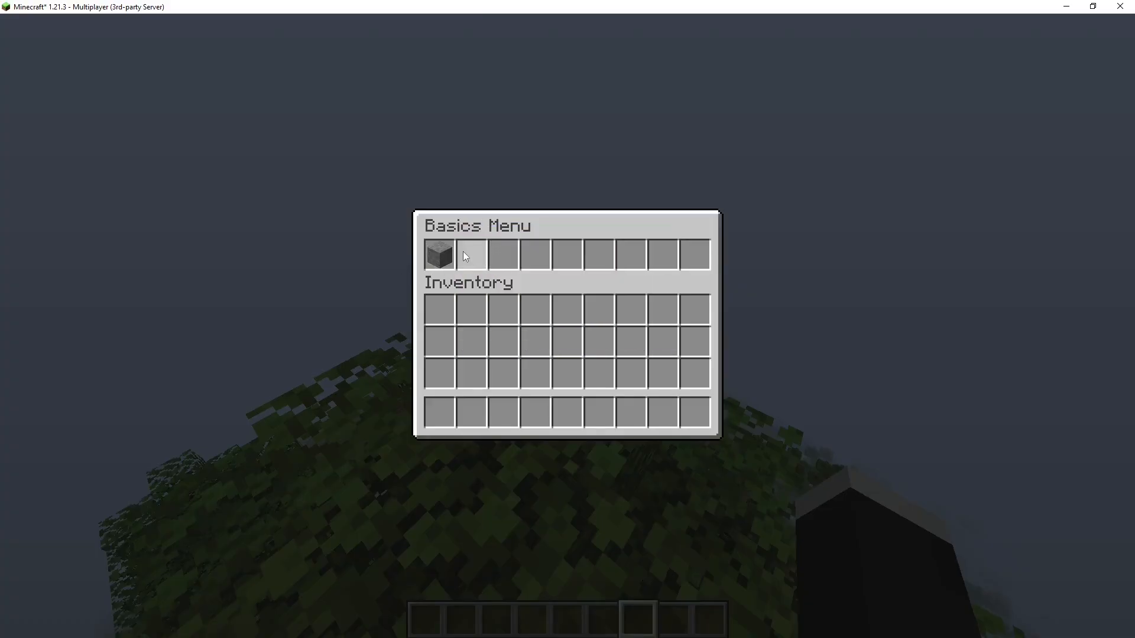
mouse_move(569, 255)
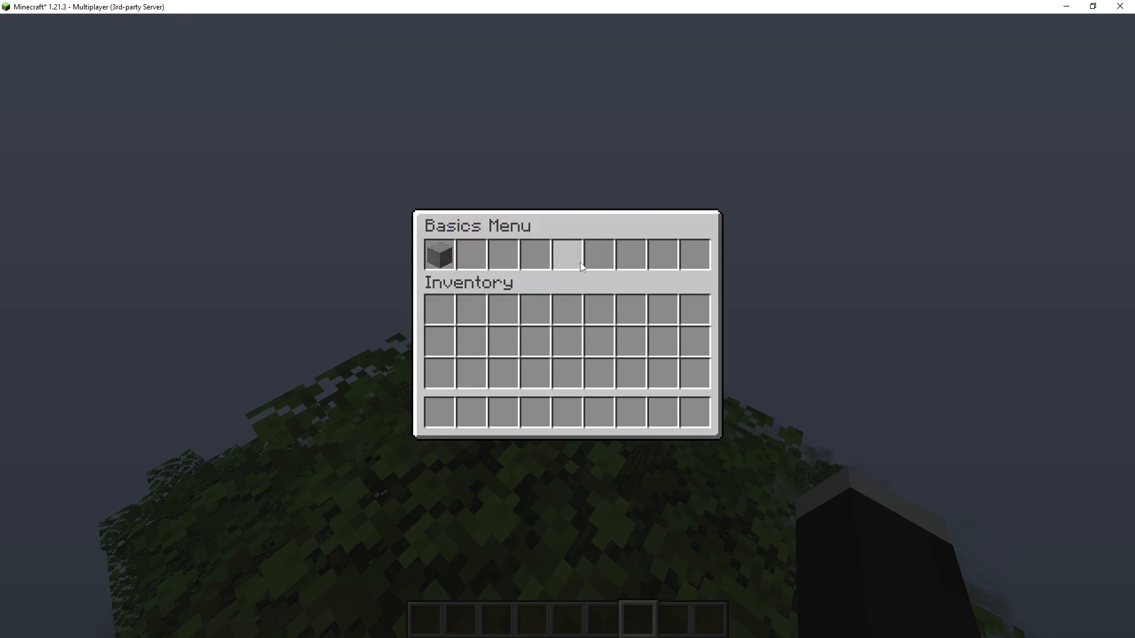
mouse_move(623, 275)
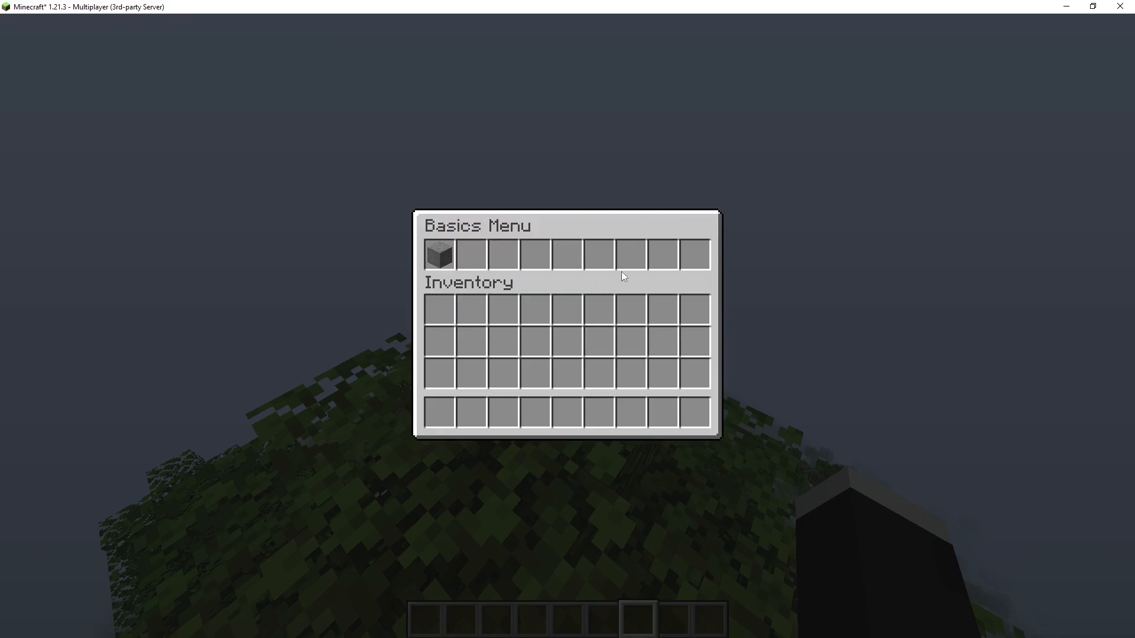
mouse_move(440, 254)
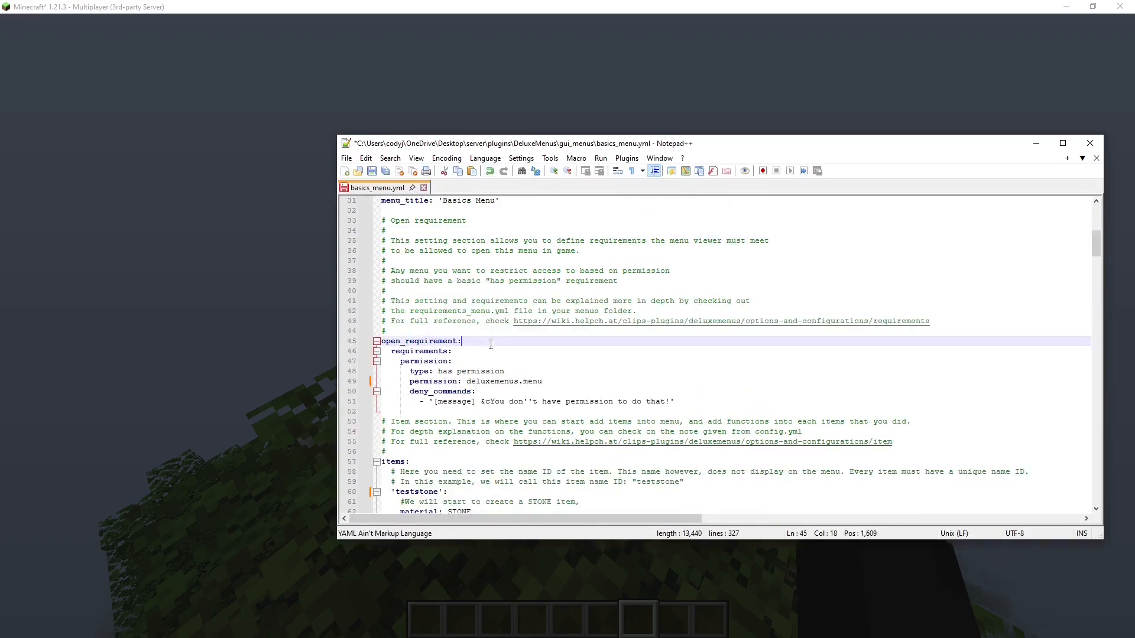
scroll(down, 3)
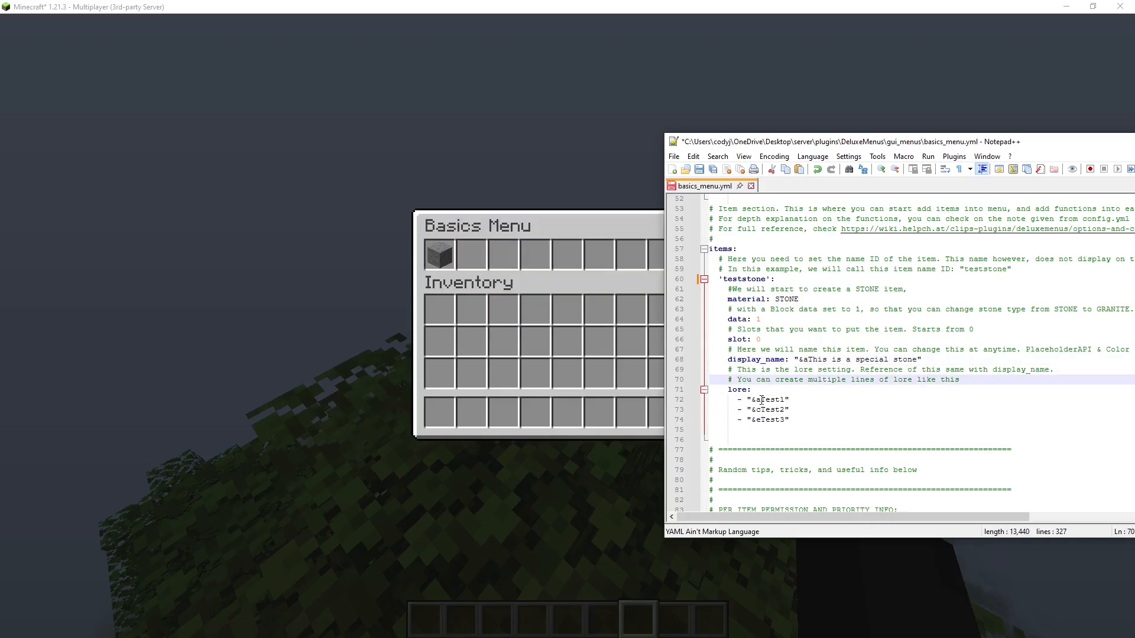
click(761, 419)
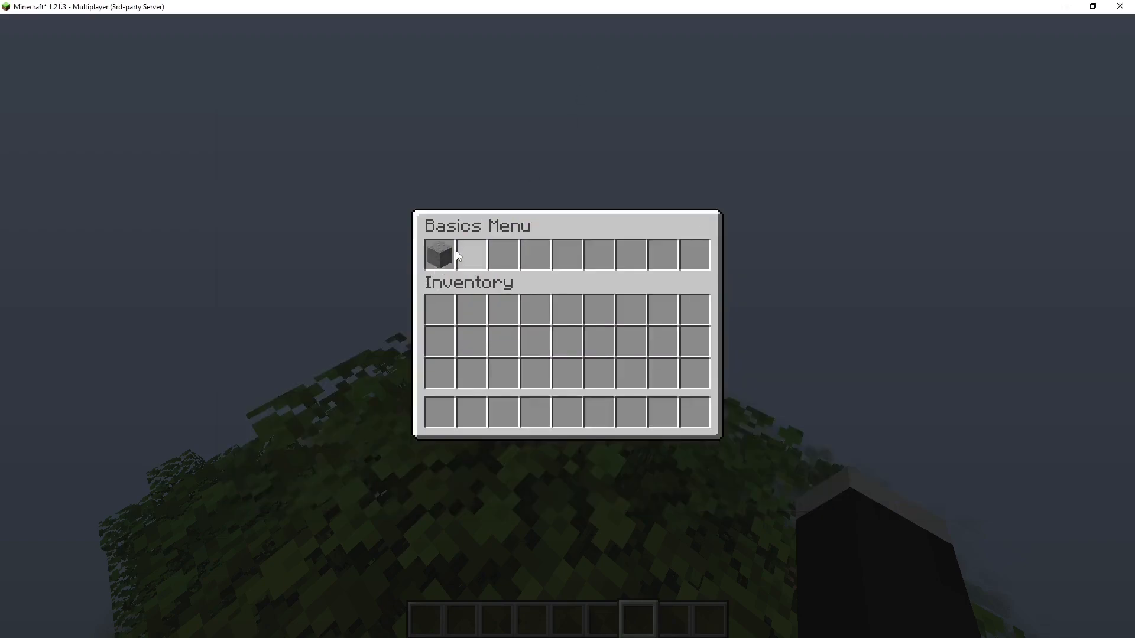
mouse_move(440, 256)
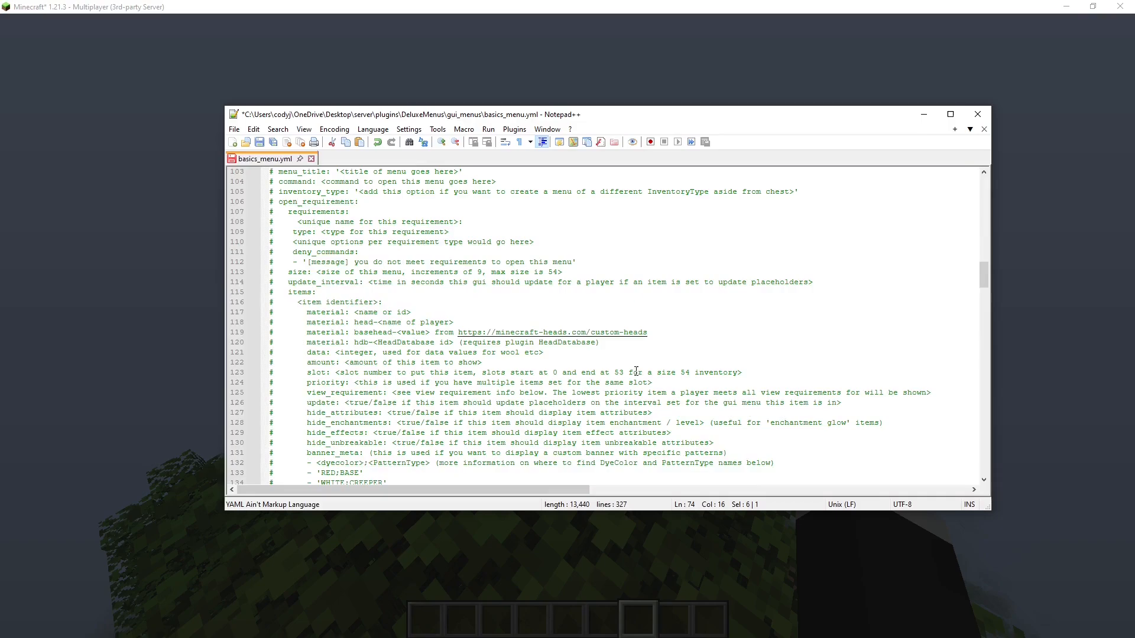
scroll(down, 3)
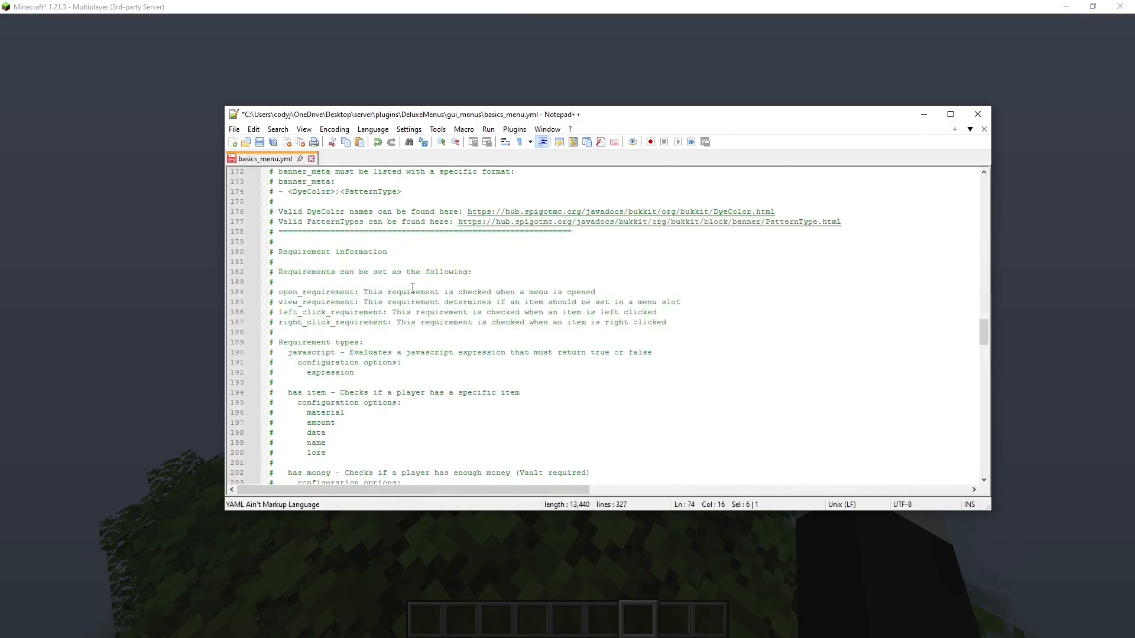
scroll(down, 3)
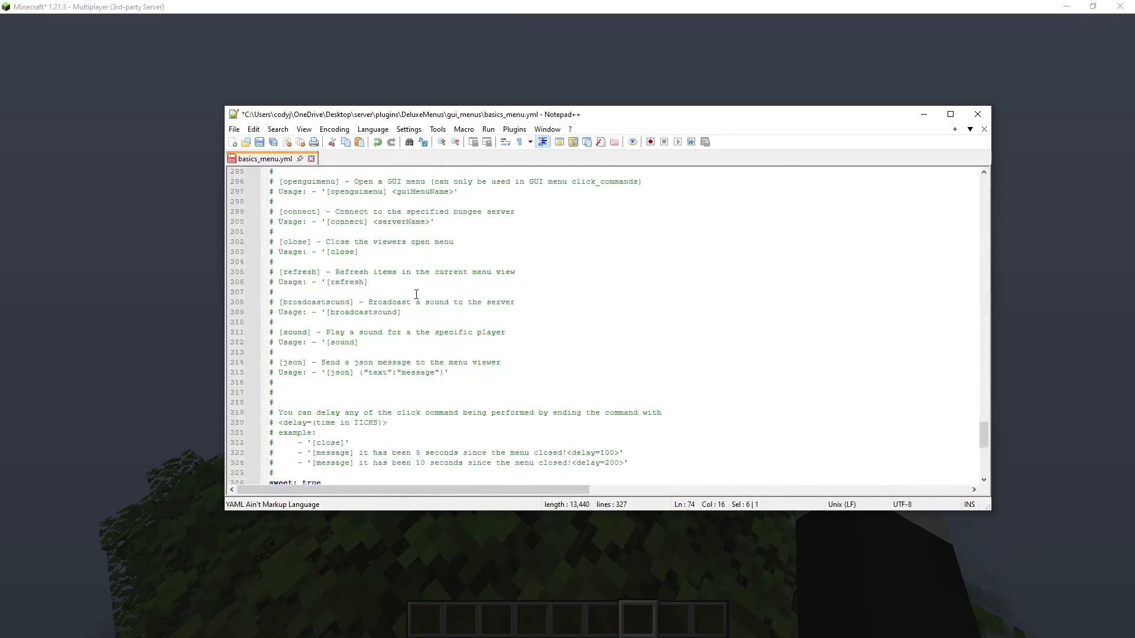
click(302, 302)
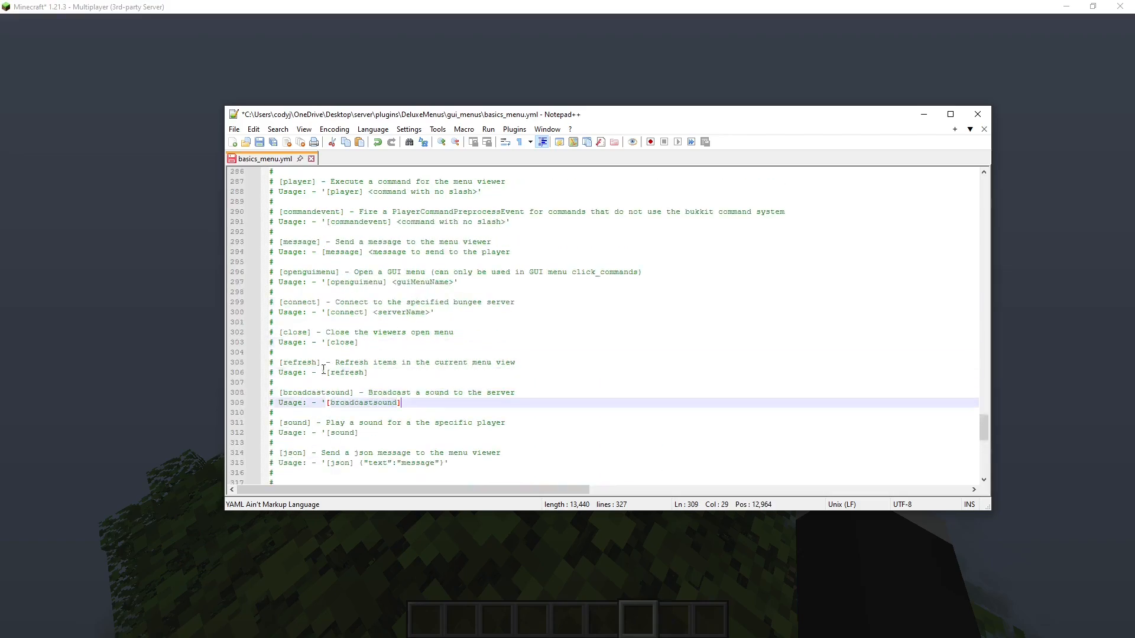
click(311, 333)
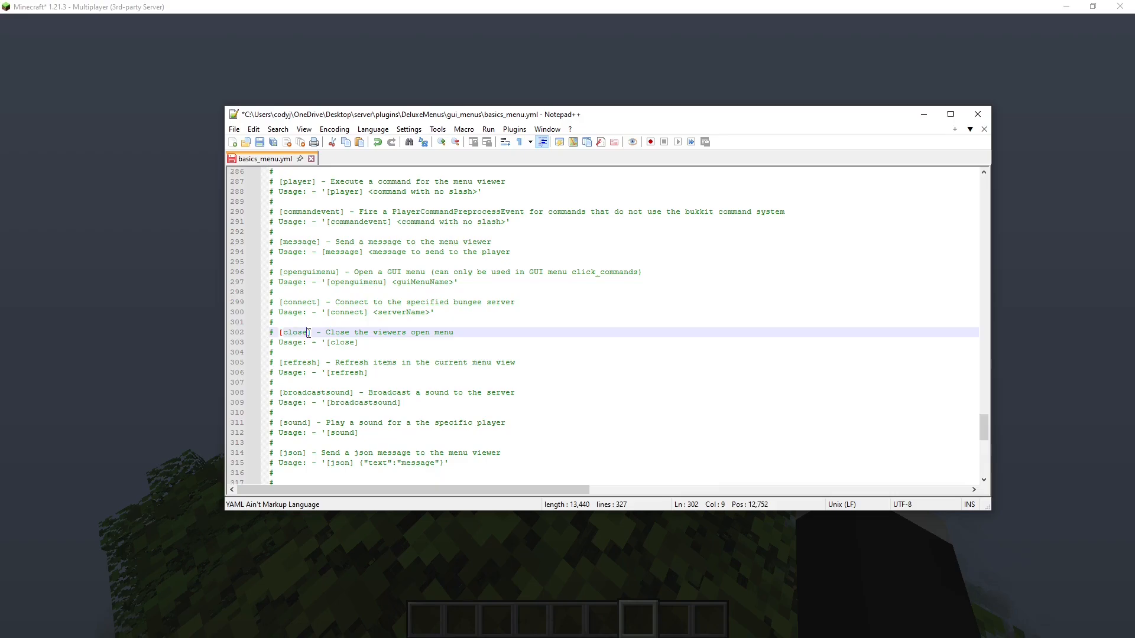
click(310, 301)
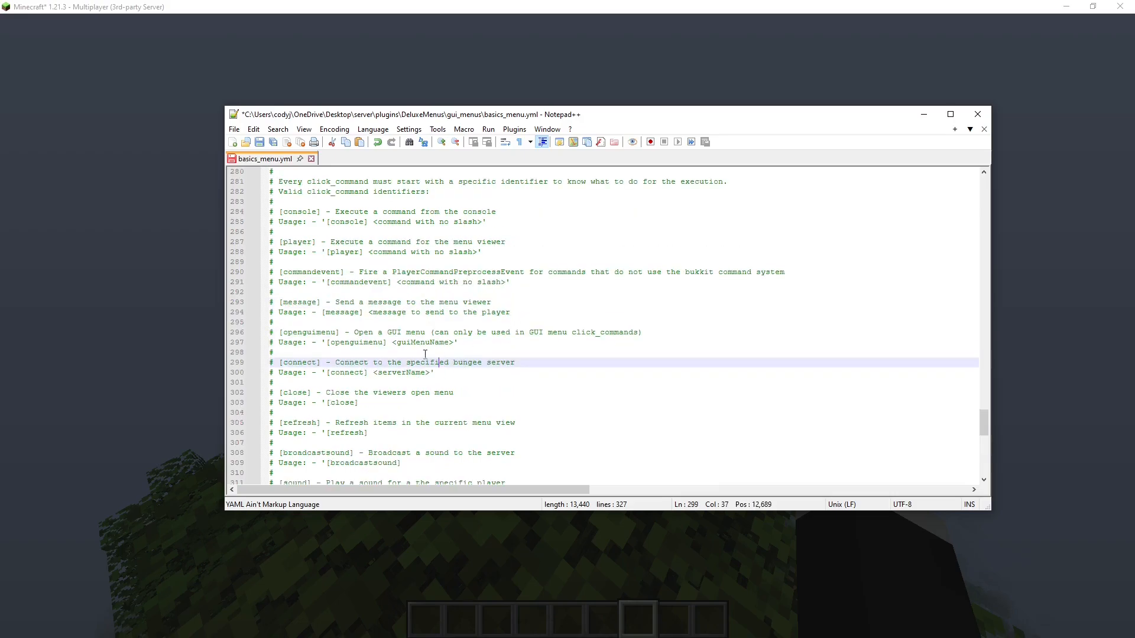
mouse_move(325, 352)
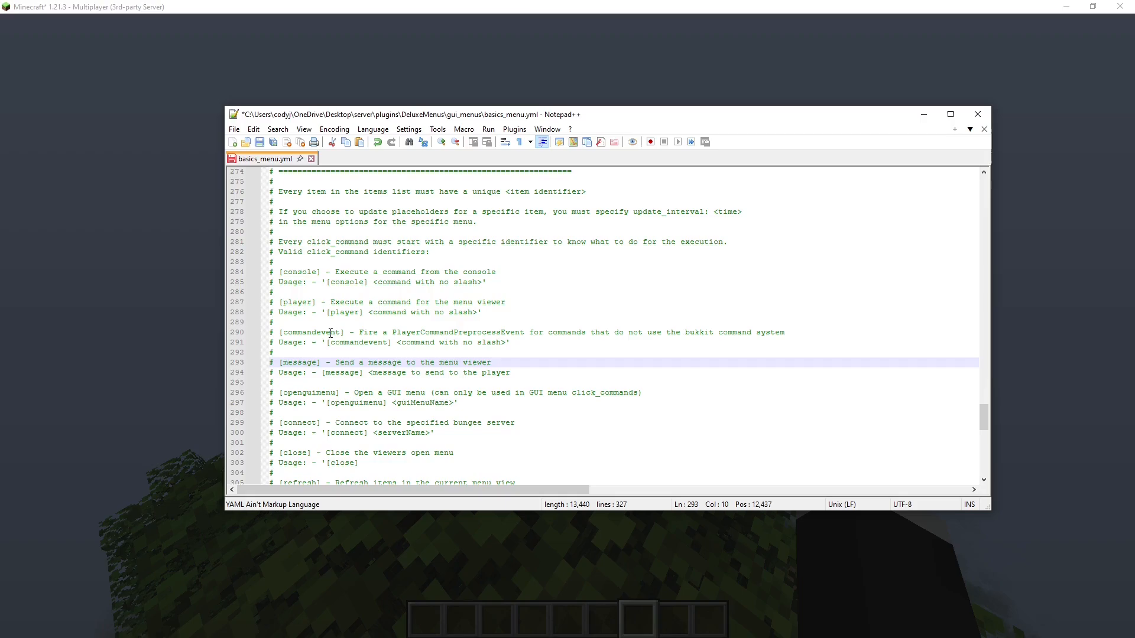
click(369, 302)
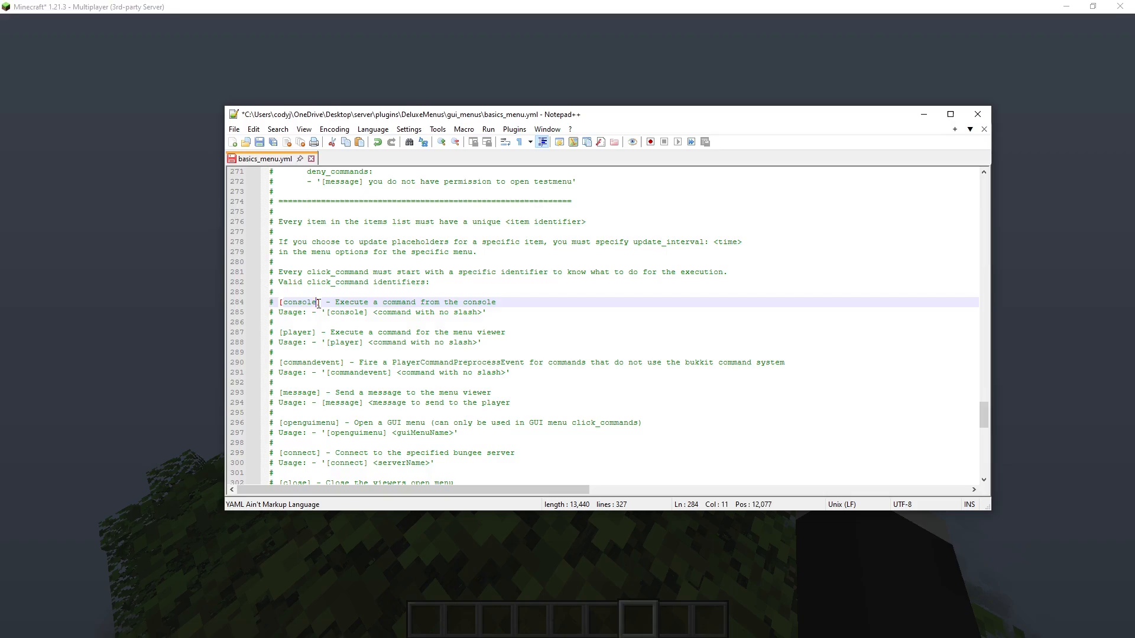
click(338, 302)
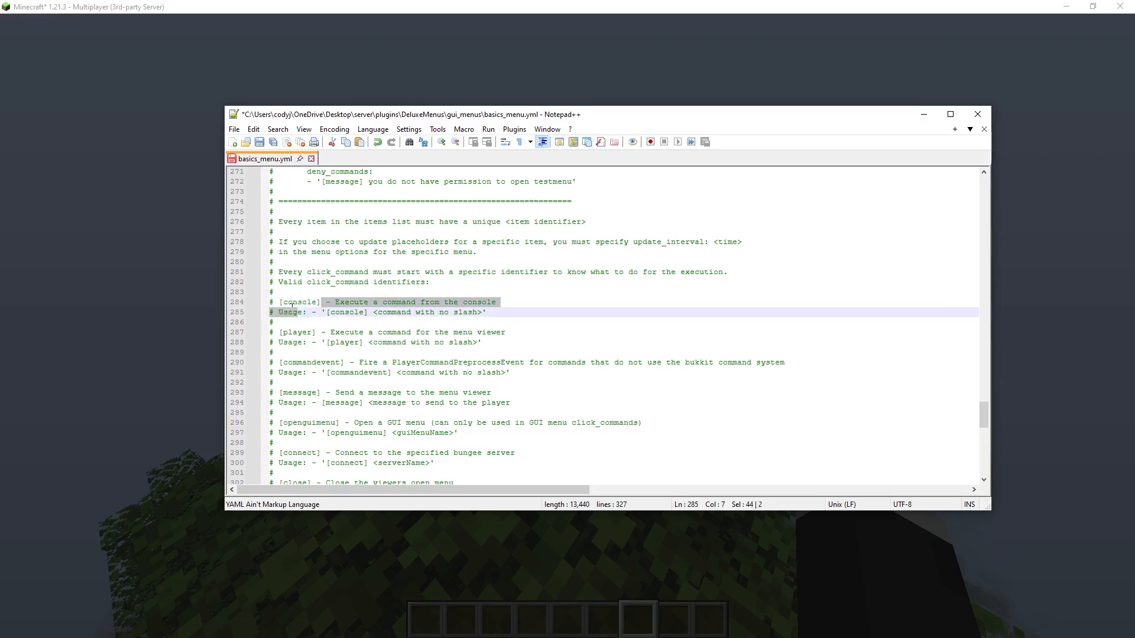
click(360, 312)
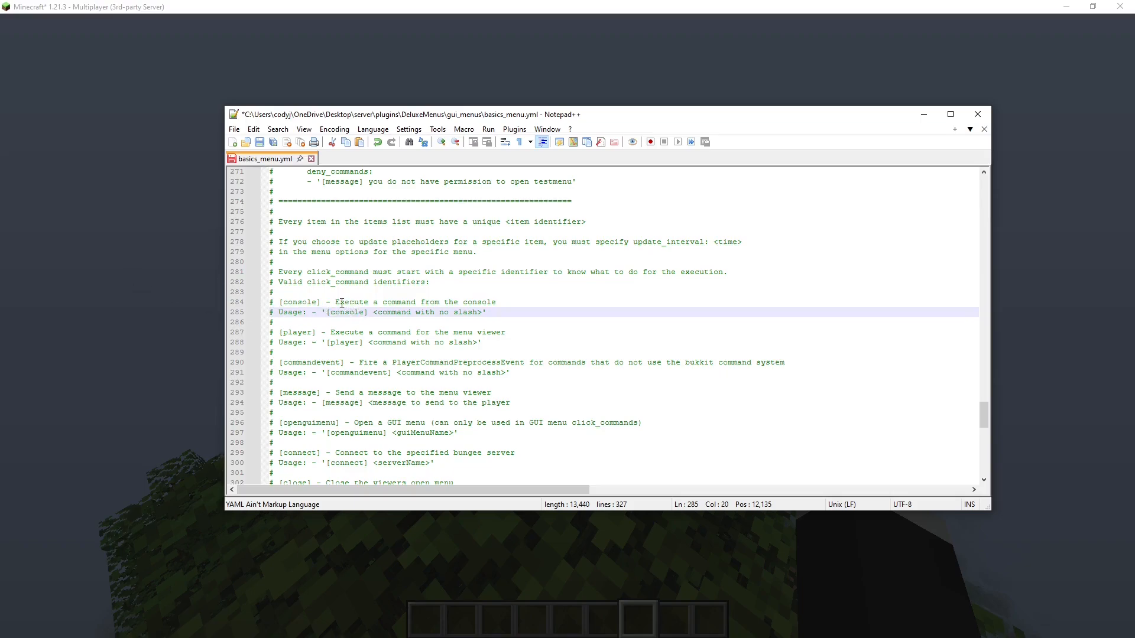
double_click(299, 301)
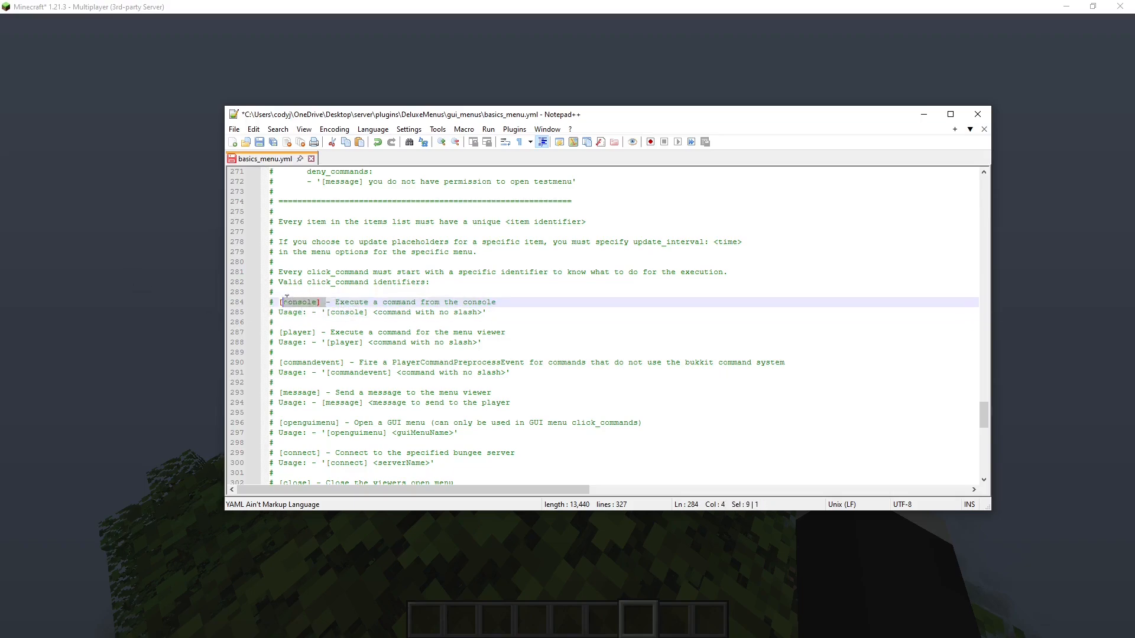
click(326, 302)
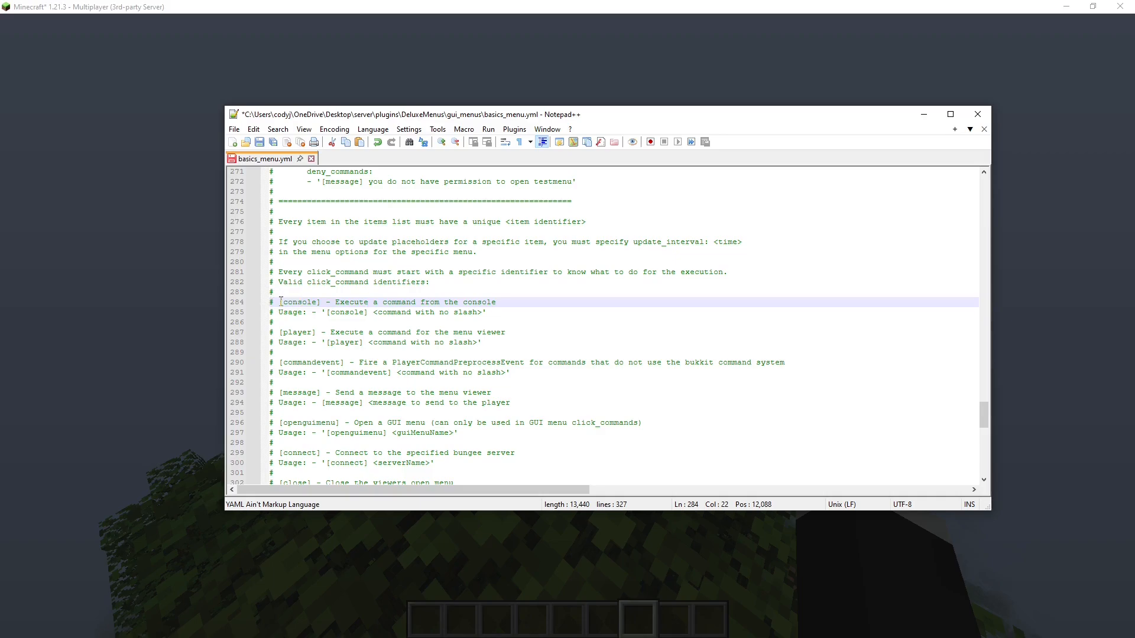
double_click(299, 301)
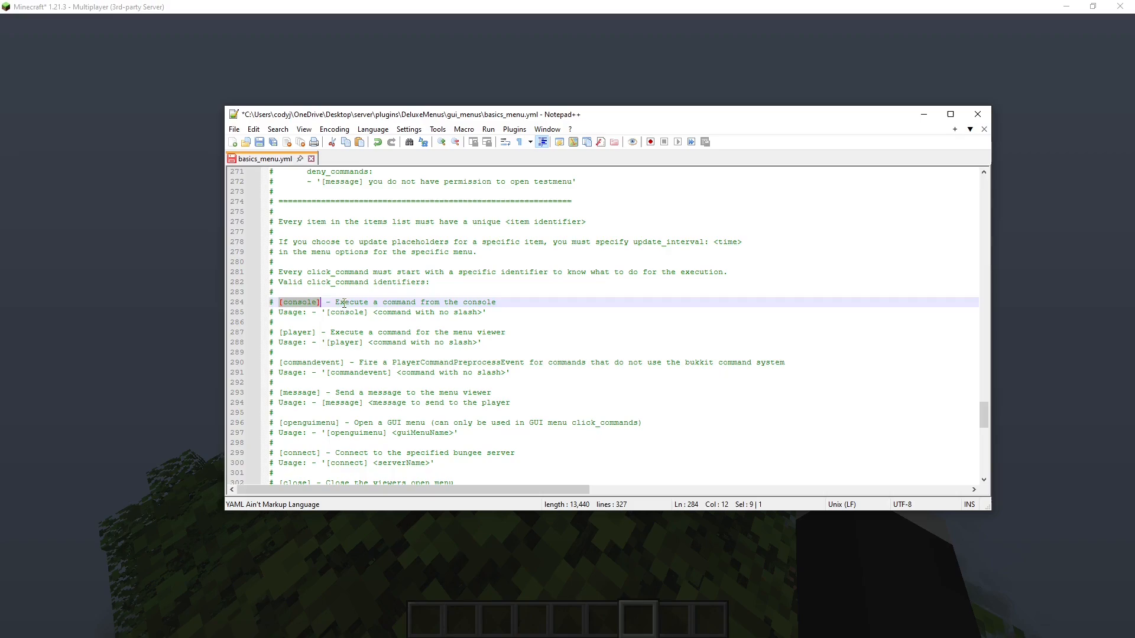
click(340, 302)
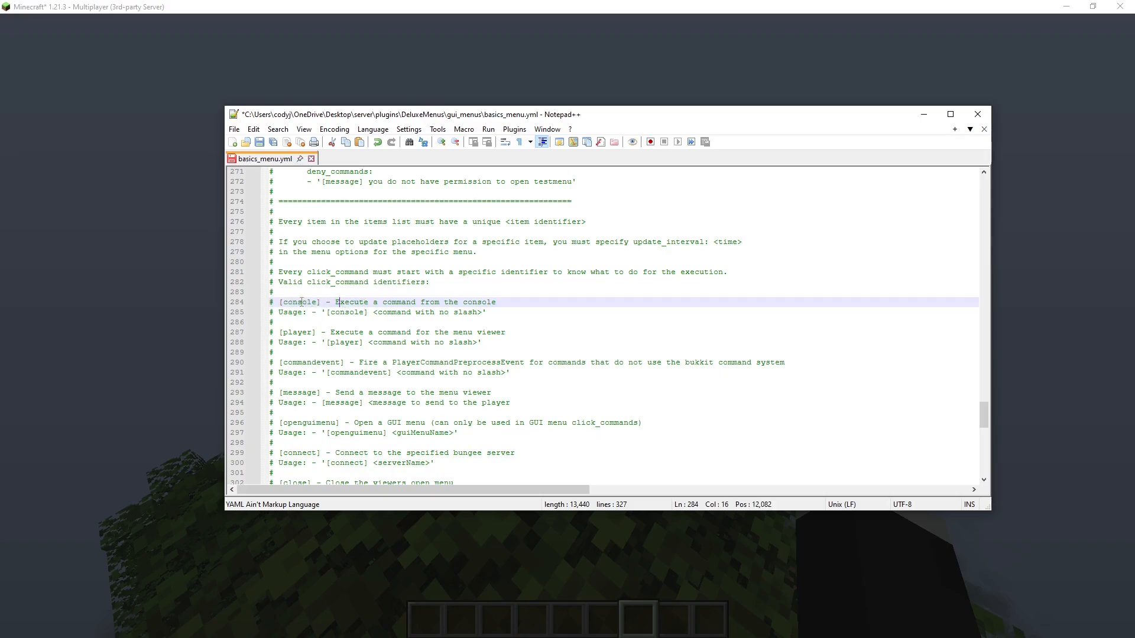
click(375, 301)
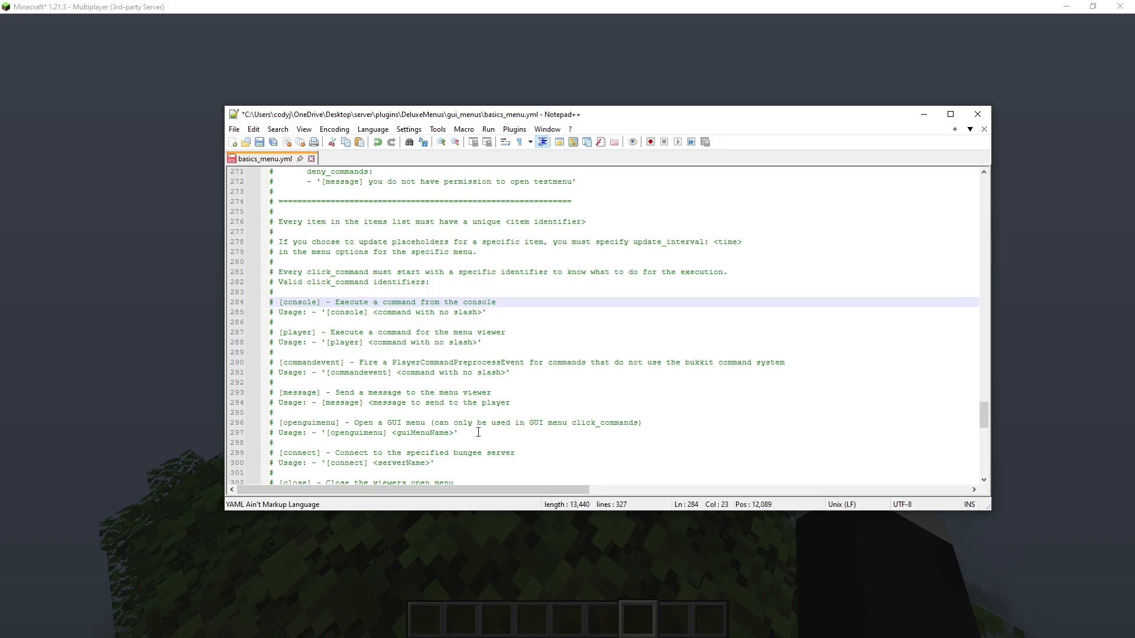
click(324, 302)
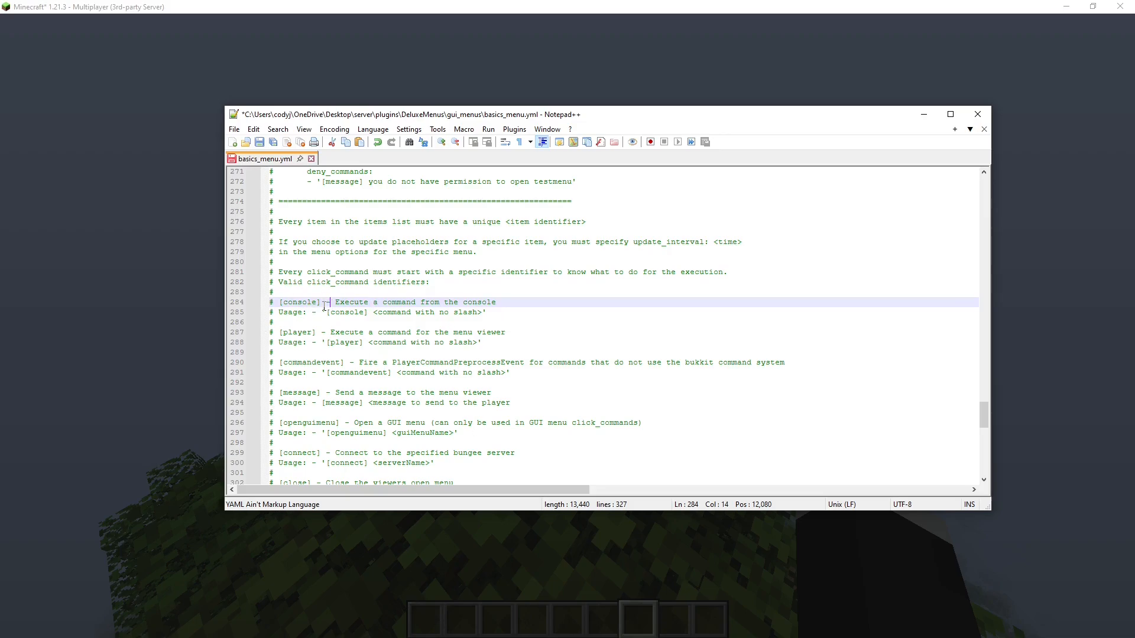
double_click(299, 302)
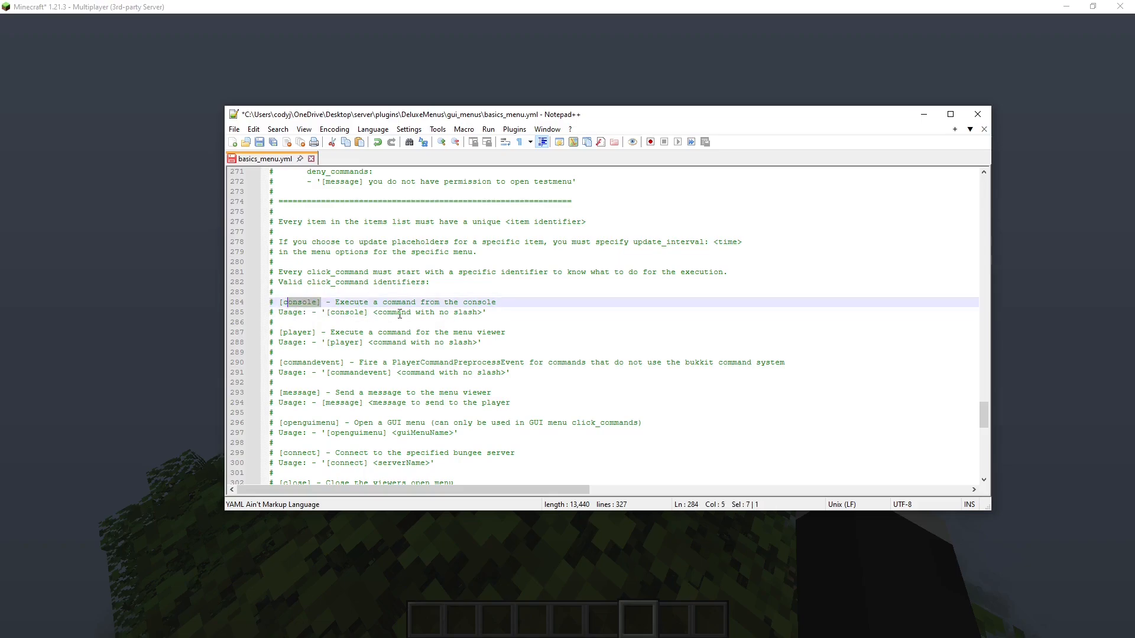
Scroll back up to the stone item and minimize Notepad++ to show Minecraft
scroll(up, 3)
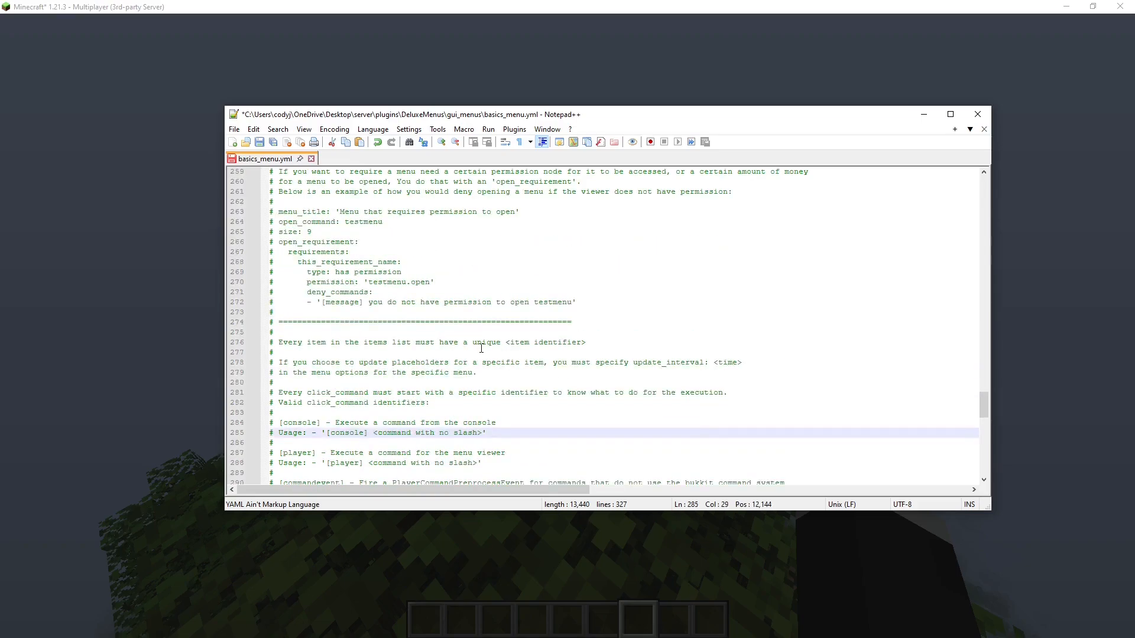
scroll(up, 3)
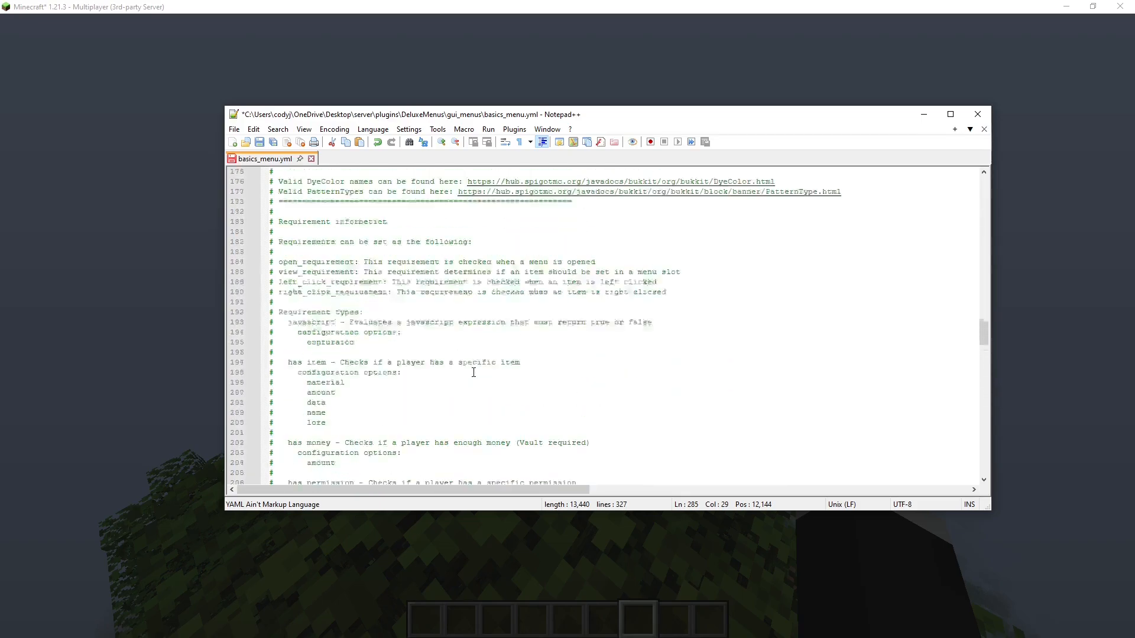
scroll(up, 3)
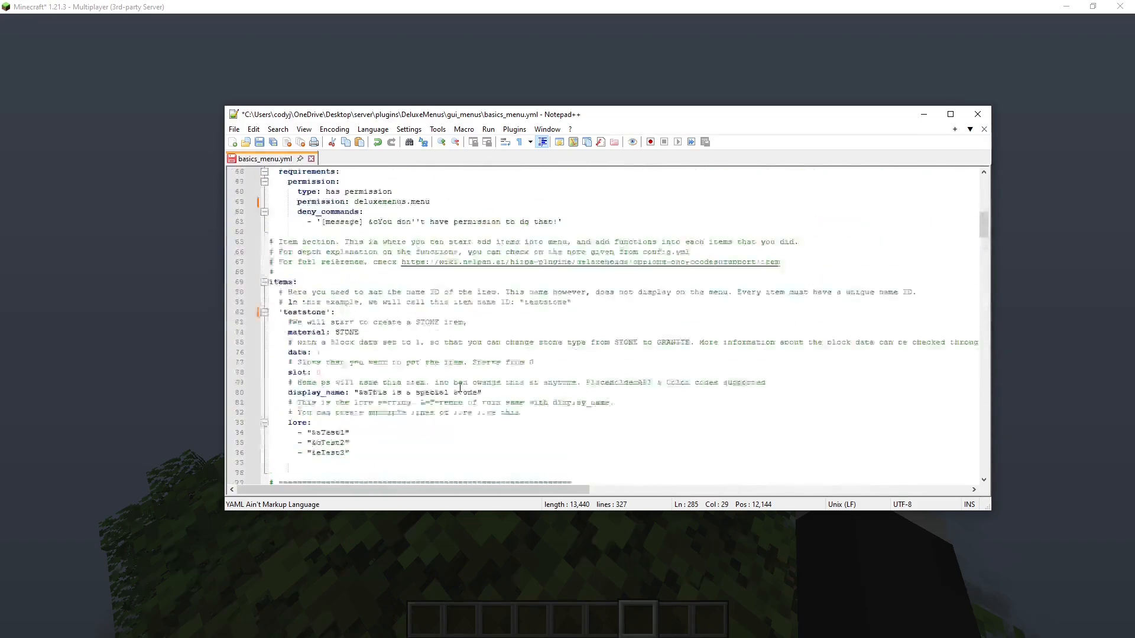
scroll(down, 3)
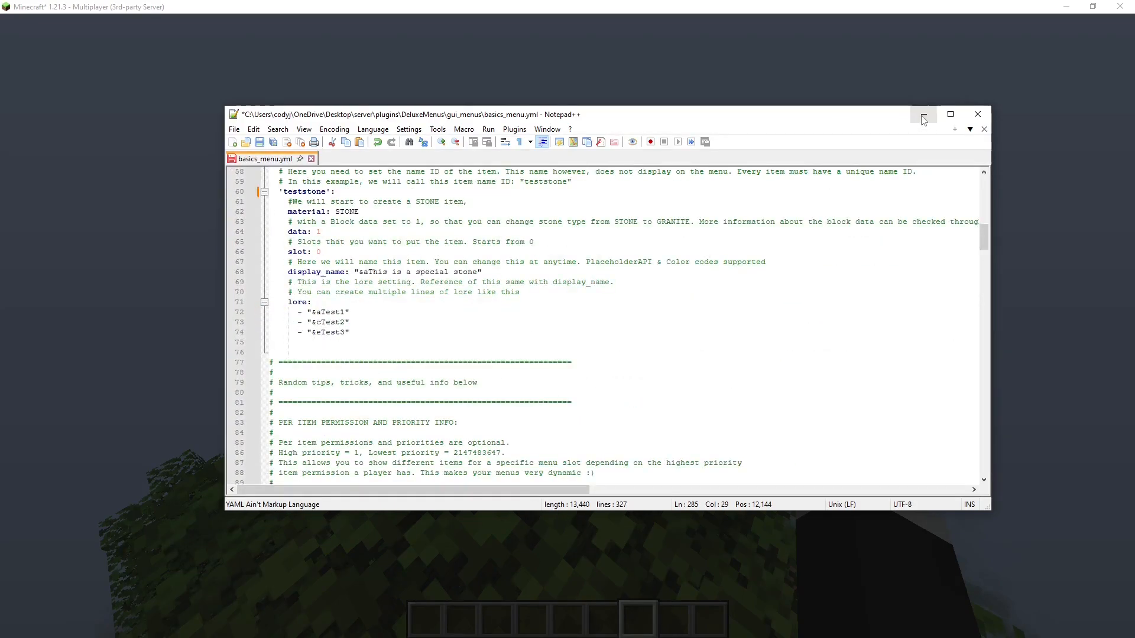
click(922, 115)
text(/)
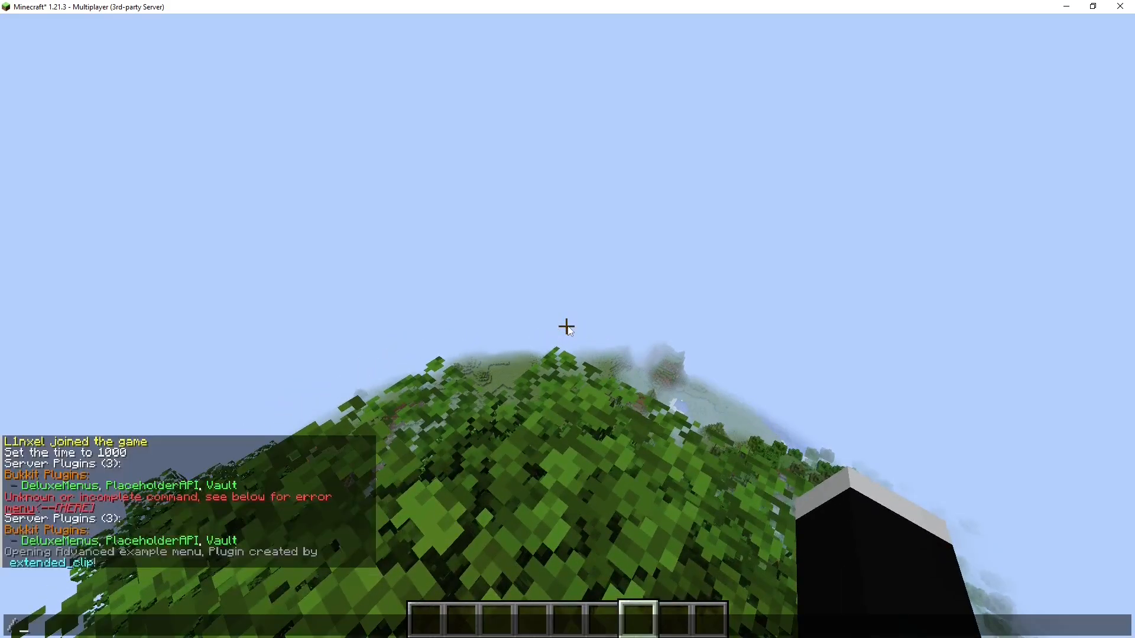
Run /worldborder center and /worldborder add for a 20-block border, then return to the editor
text(worldborder)
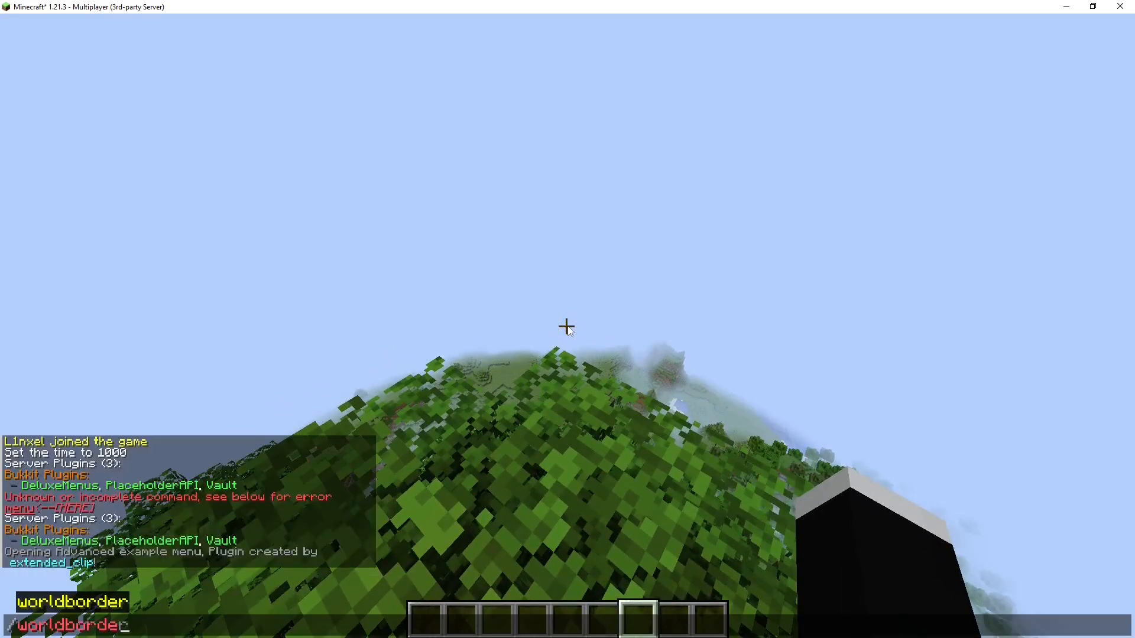
text(center)
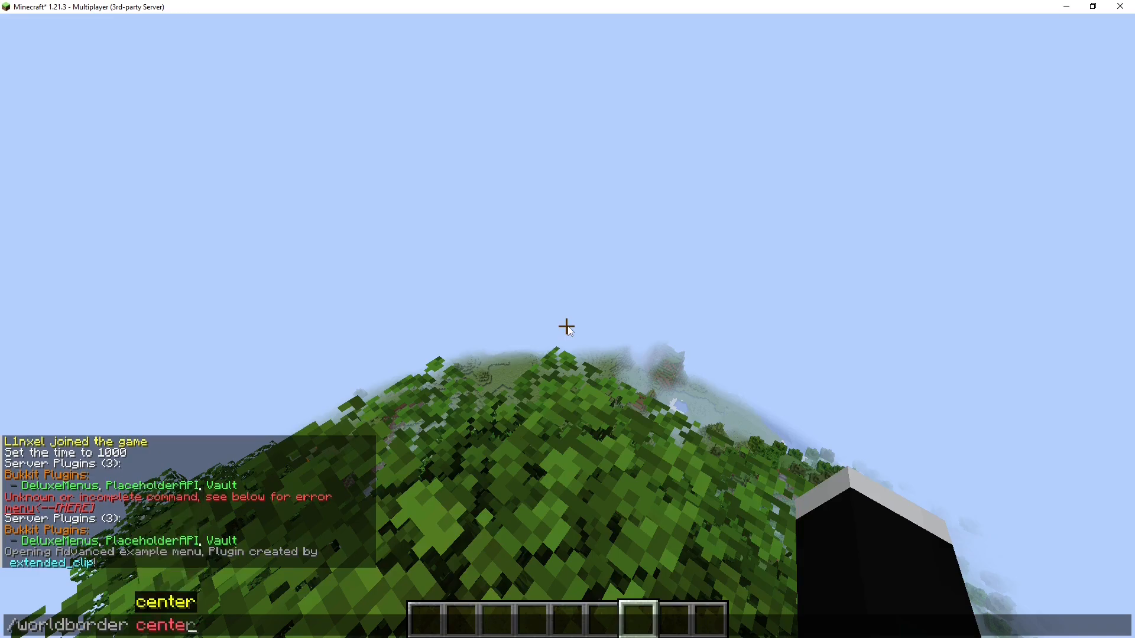
key(Return)
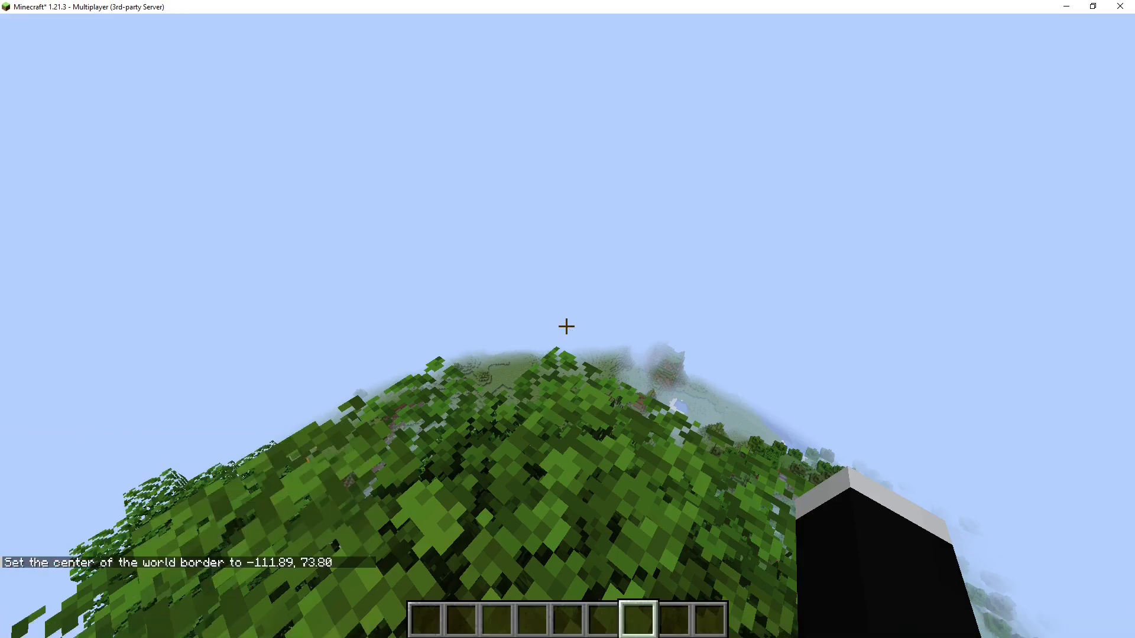
key(F3)
text(/wo)
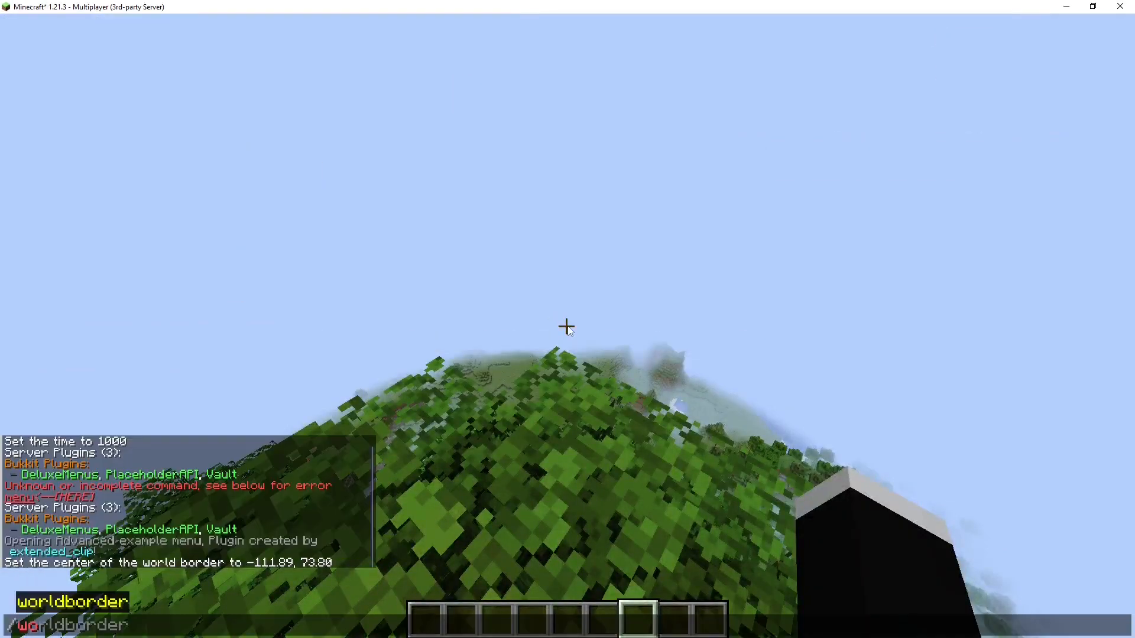
text(add)
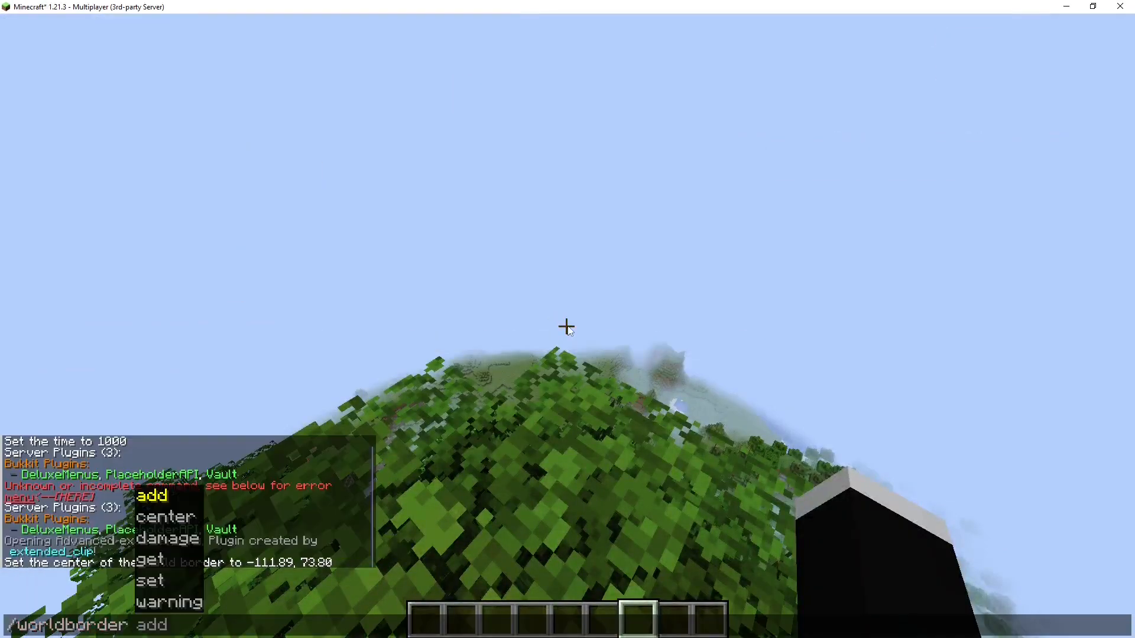
key(Return)
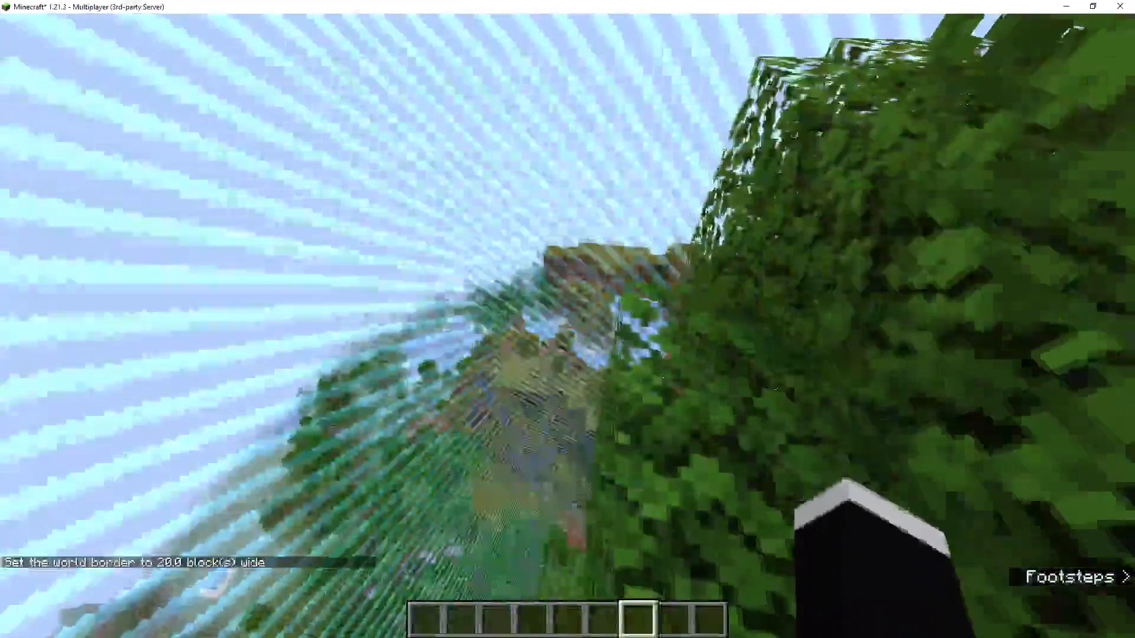
mouse_move(568, 319)
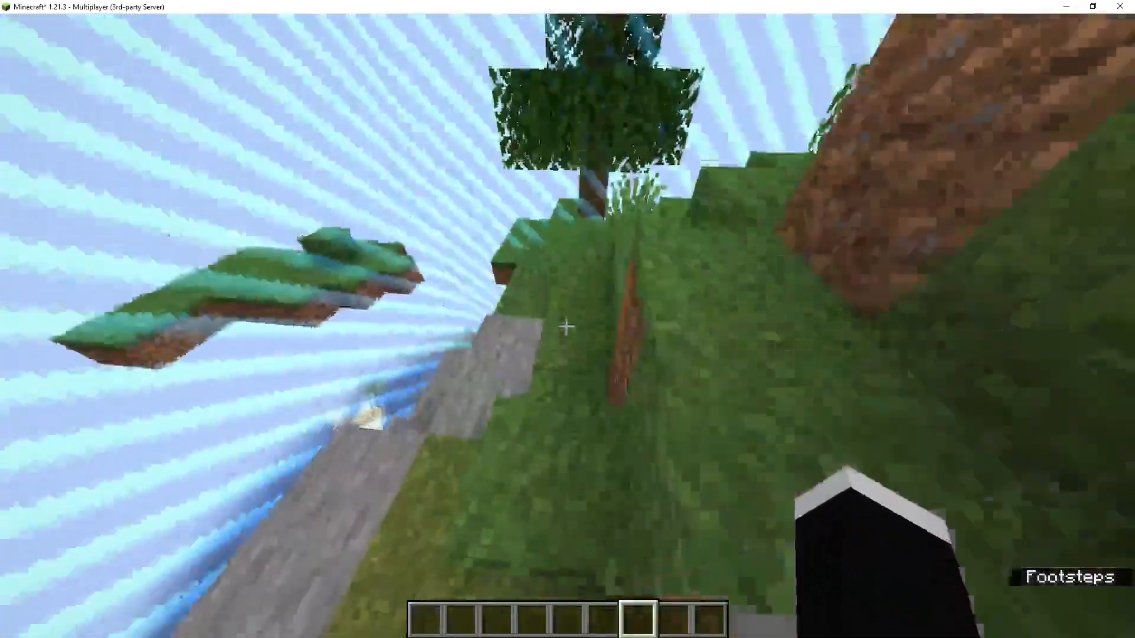
mouse_move(567, 326)
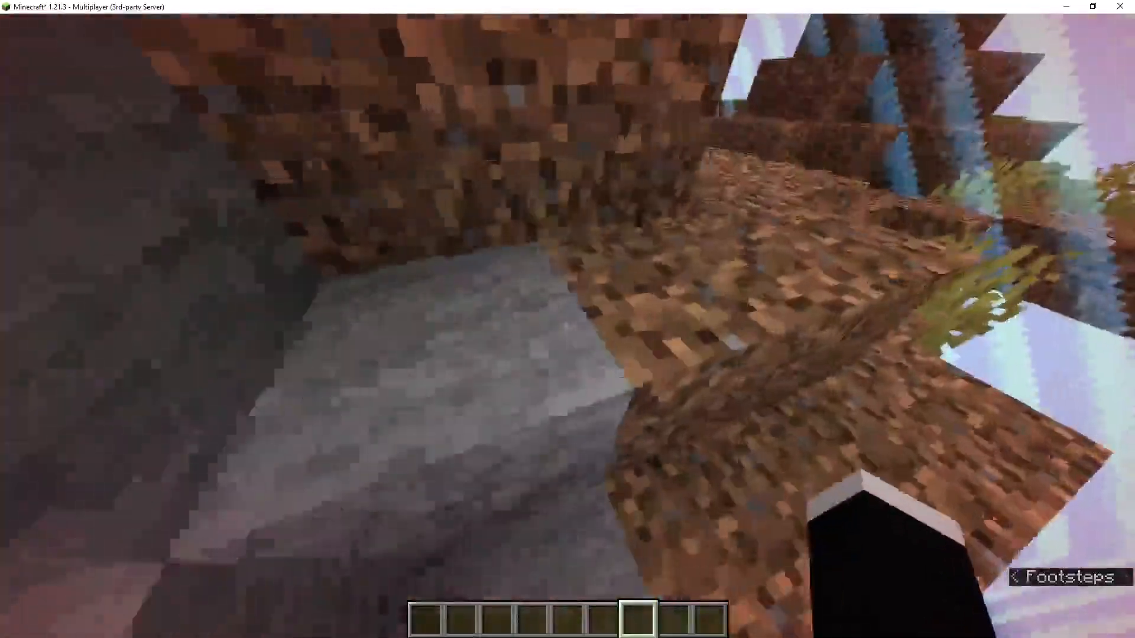
key(e)
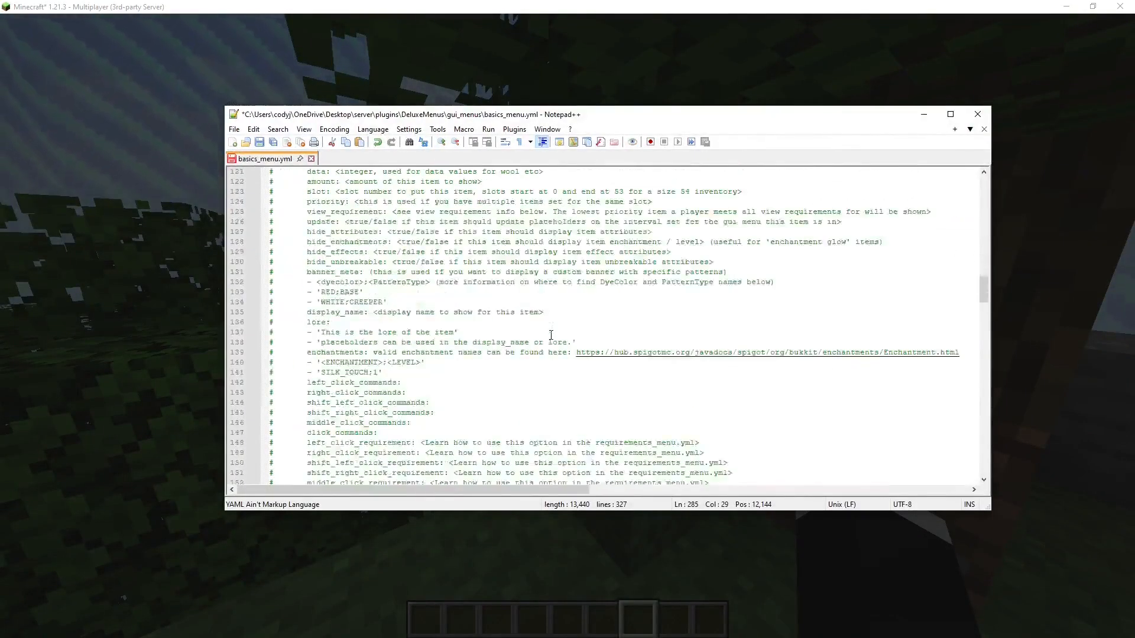
Copy the '[console] <command with no slash>' line and open requirements_menu.yml in a second tab
scroll(down, 3)
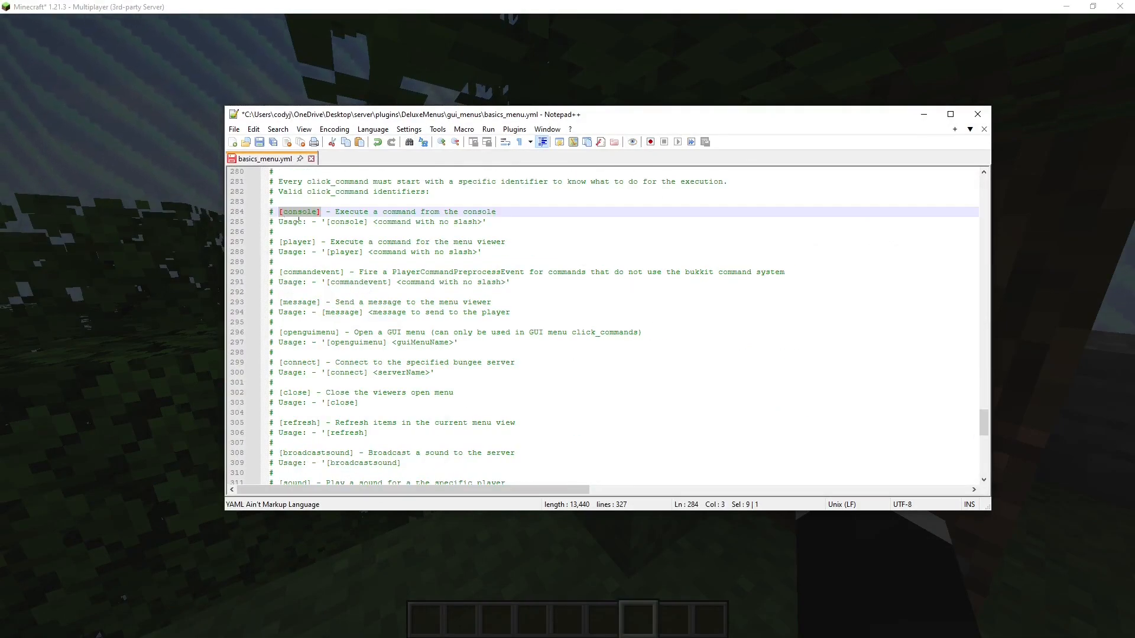
double_click(347, 221)
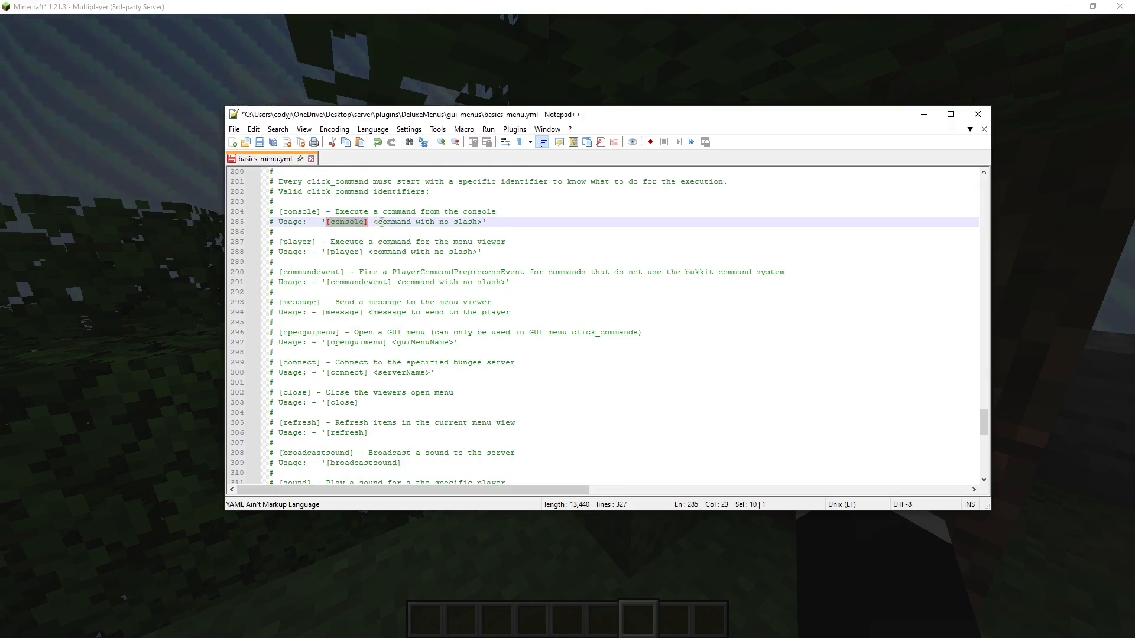
drag(368, 221, 484, 221)
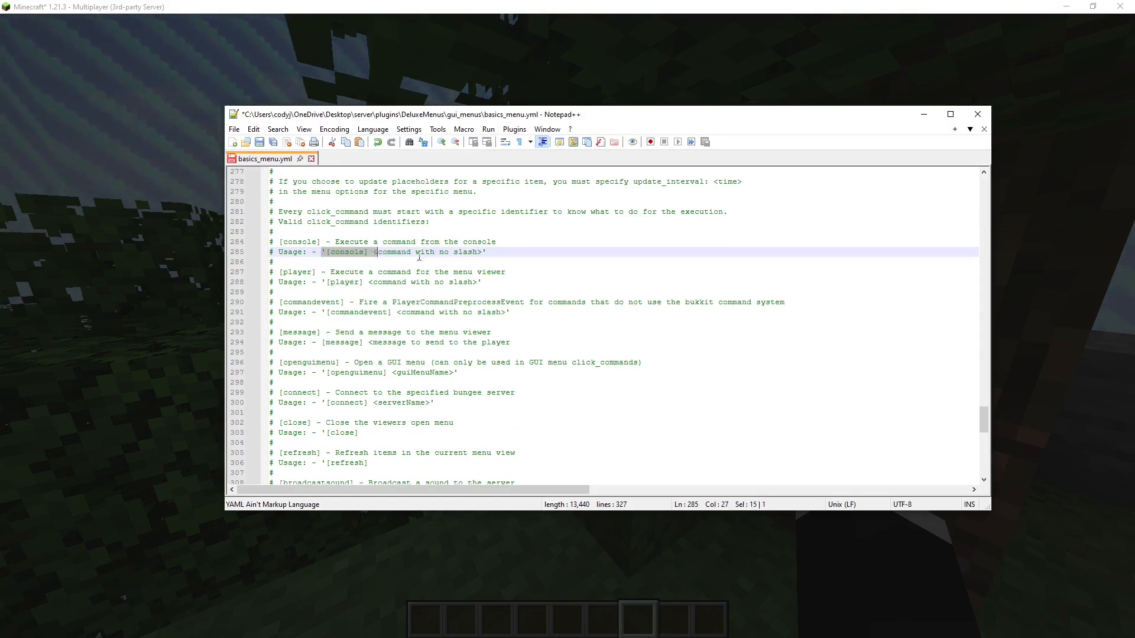
right_click(434, 252)
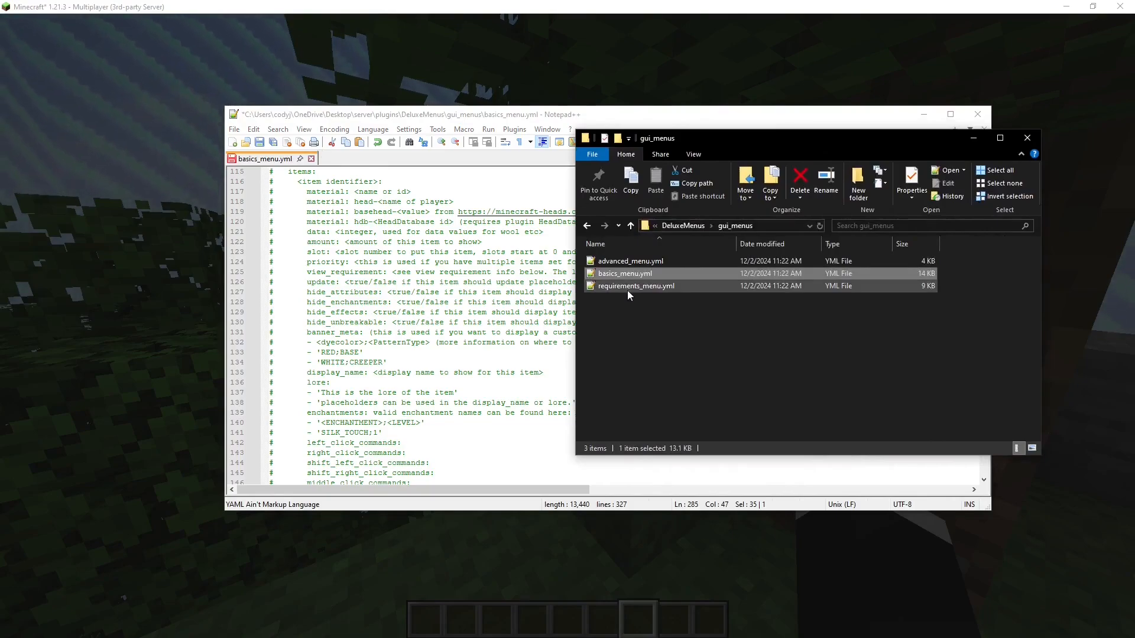
double_click(636, 284)
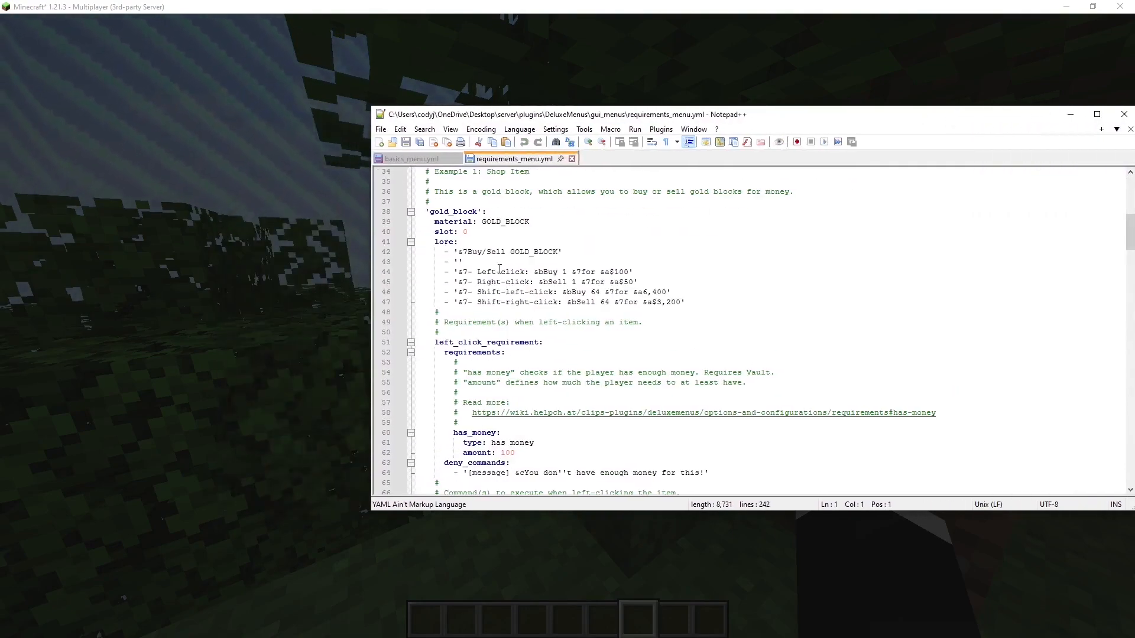
click(540, 251)
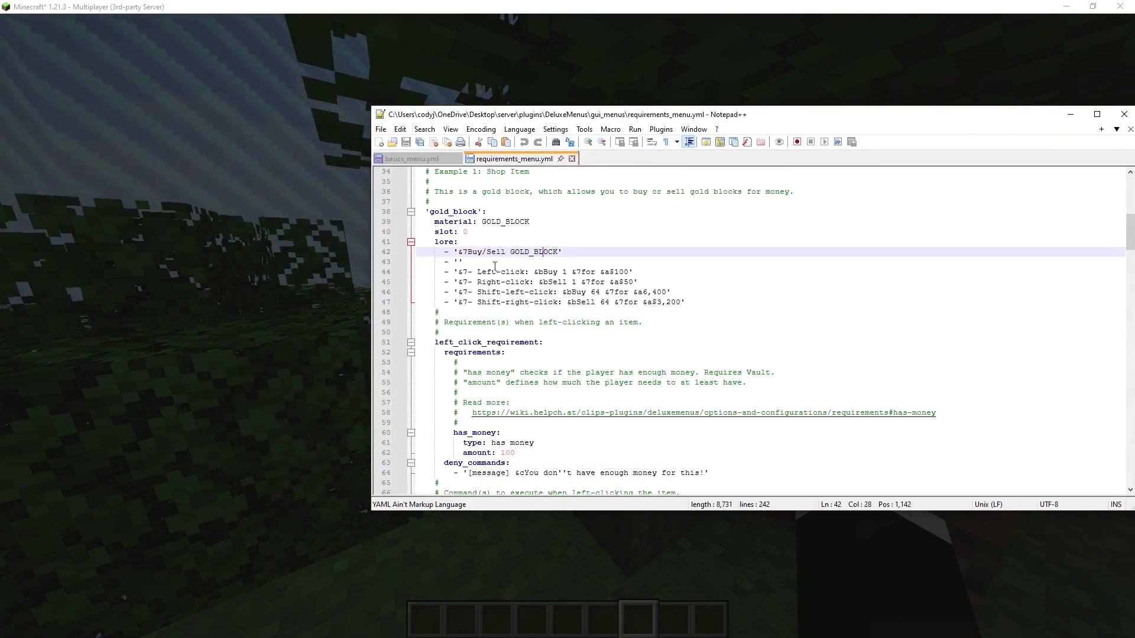
mouse_move(470, 269)
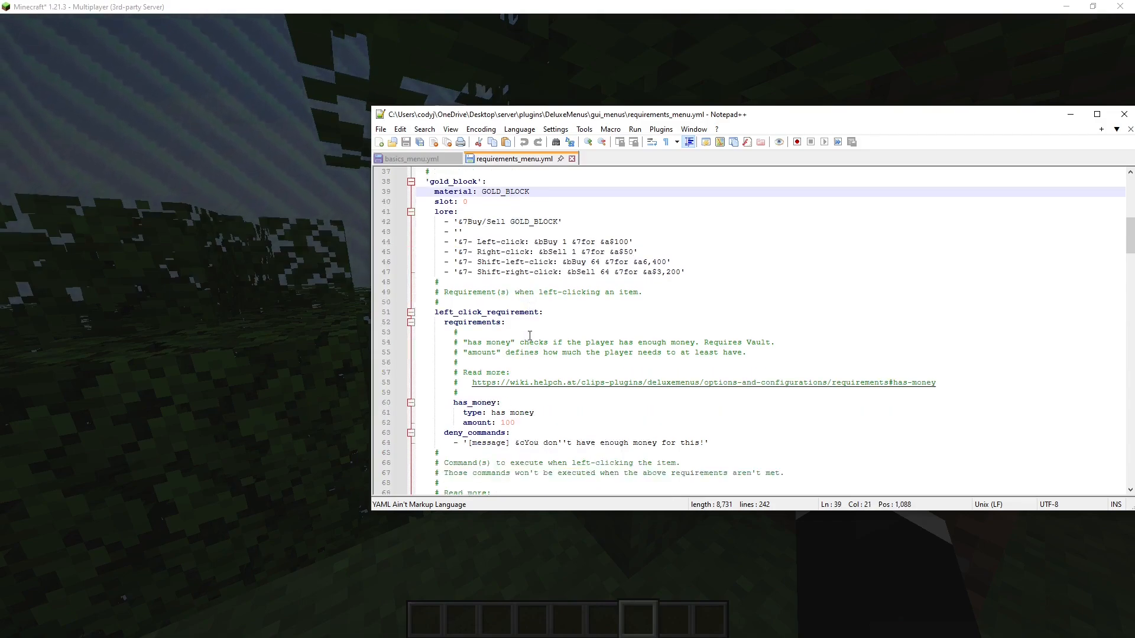
double_click(508, 281)
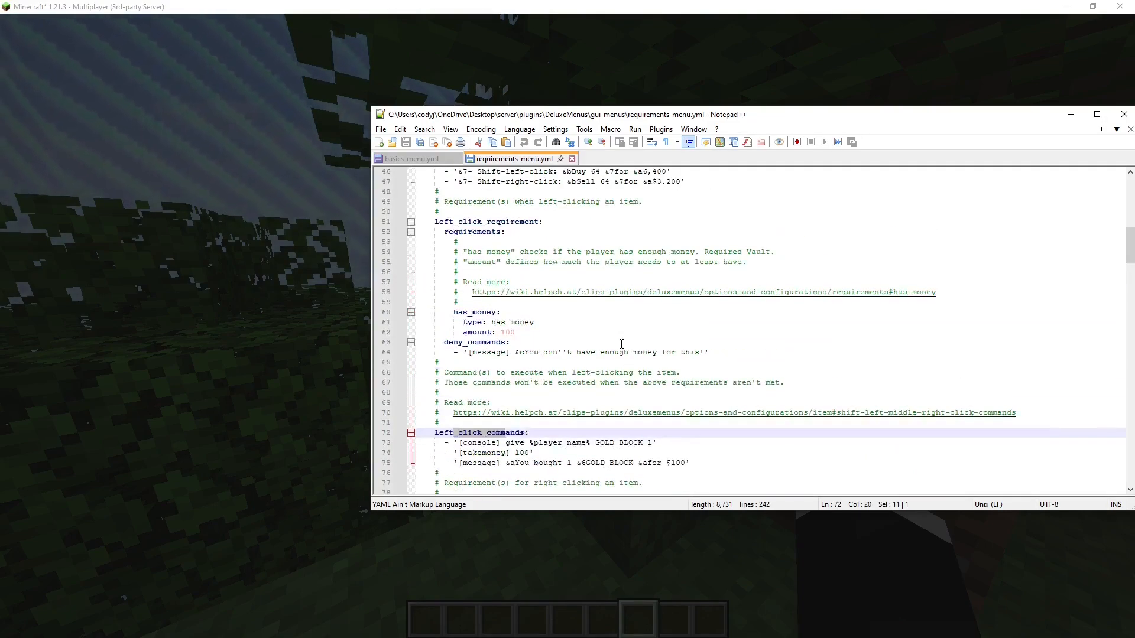
click(509, 221)
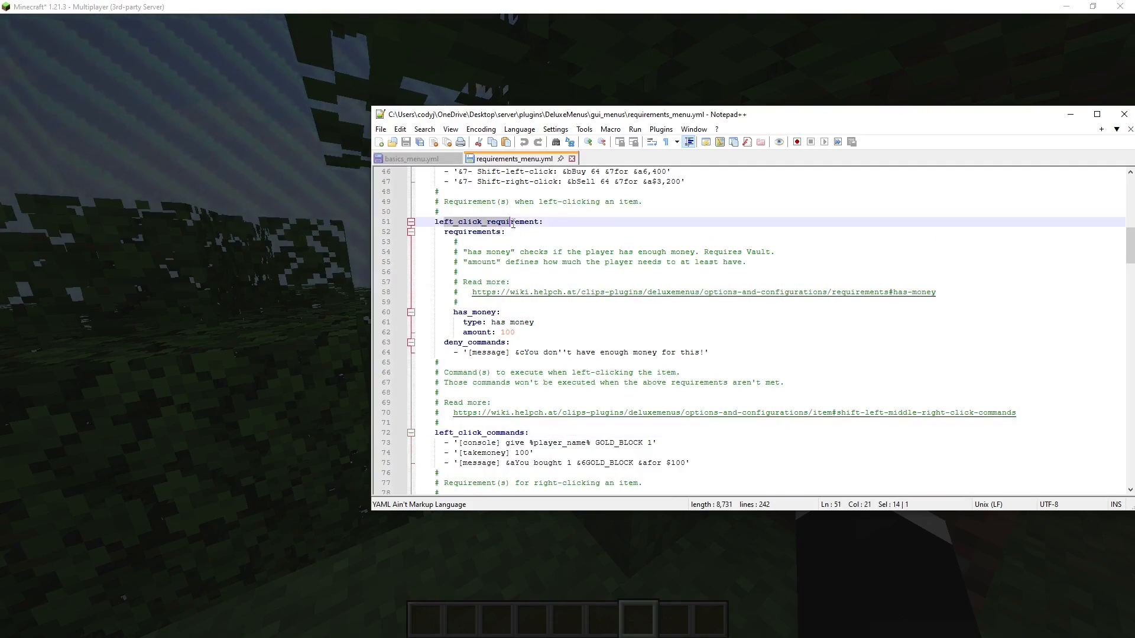
scroll(down, 3)
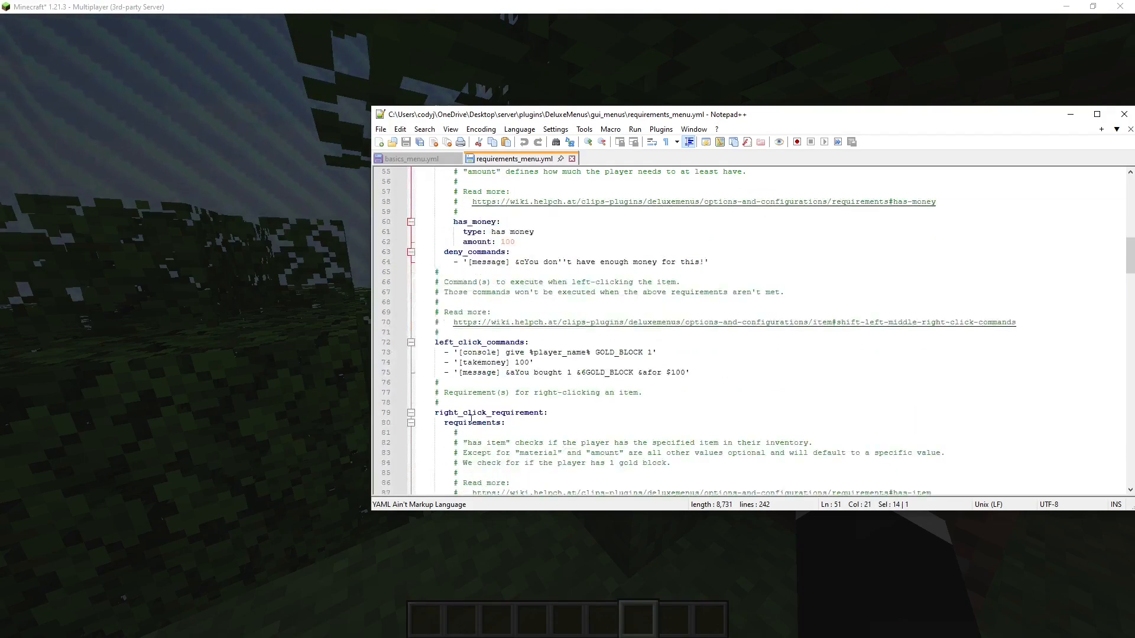
Create a New Text Document in the gui_menus folder via the context menu
scroll(up, 3)
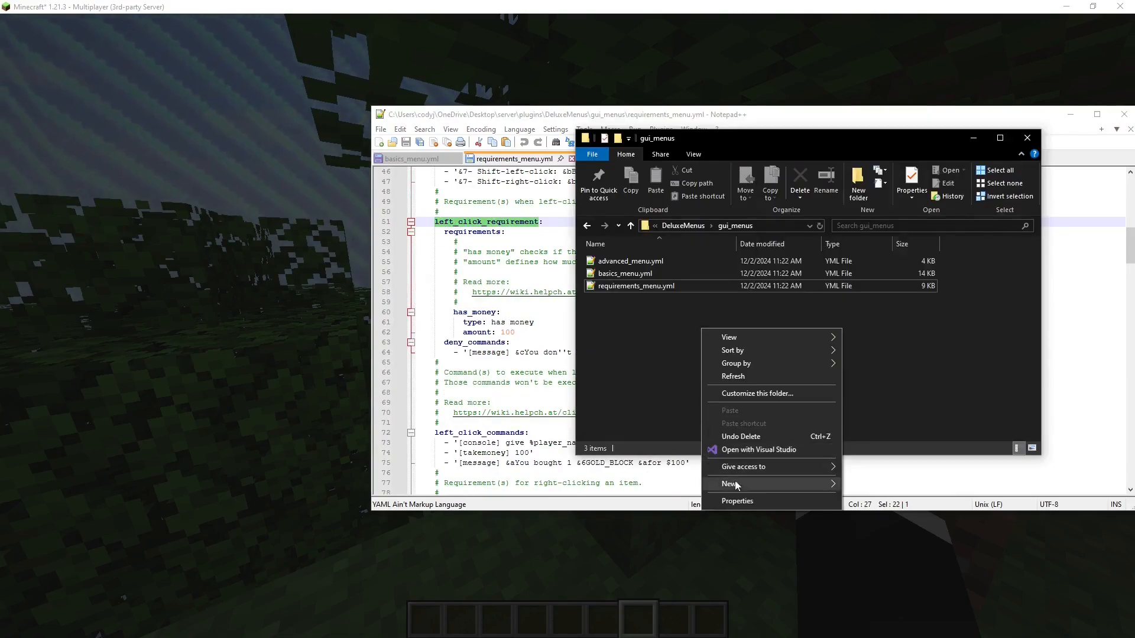
click(730, 485)
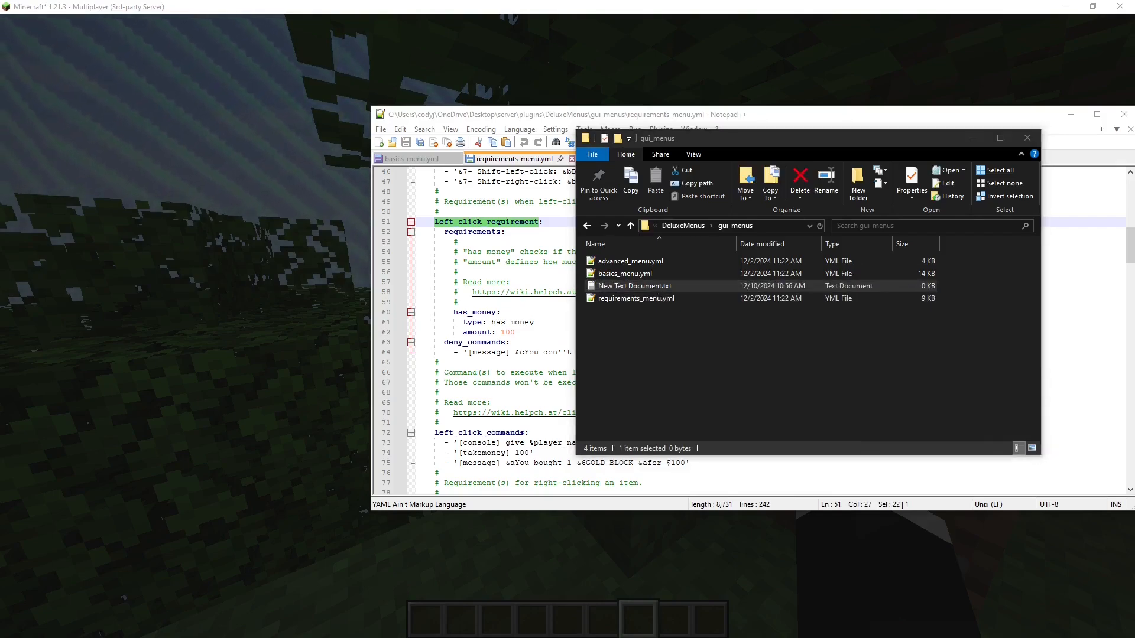
Paste the console line into the new note and copy the gold block's left-click command lines
right_click(832, 289)
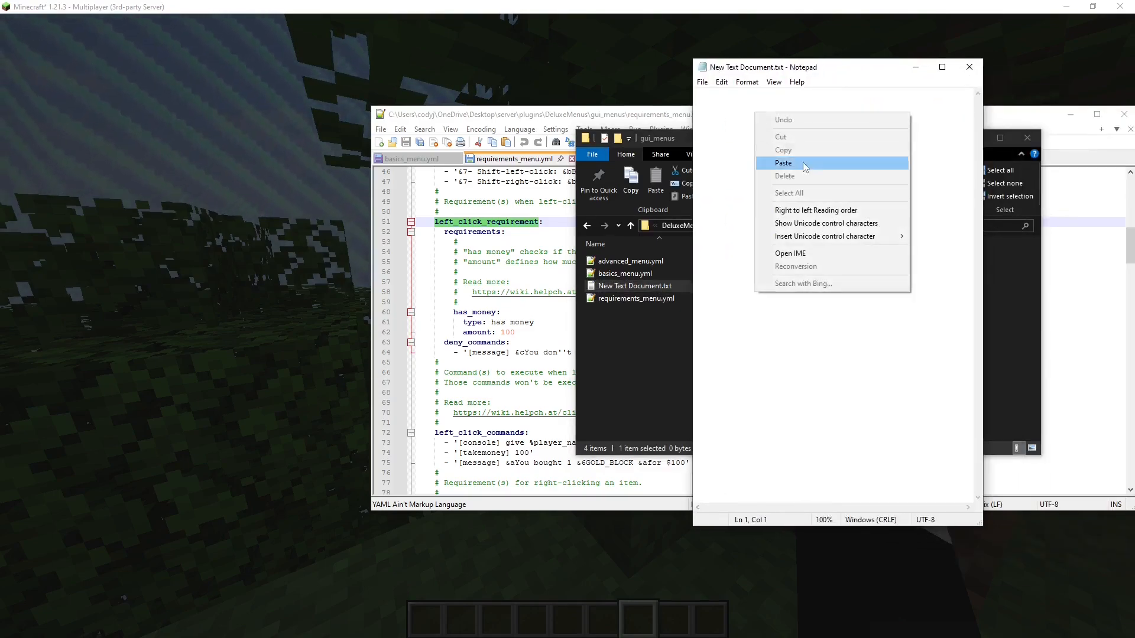
click(783, 163)
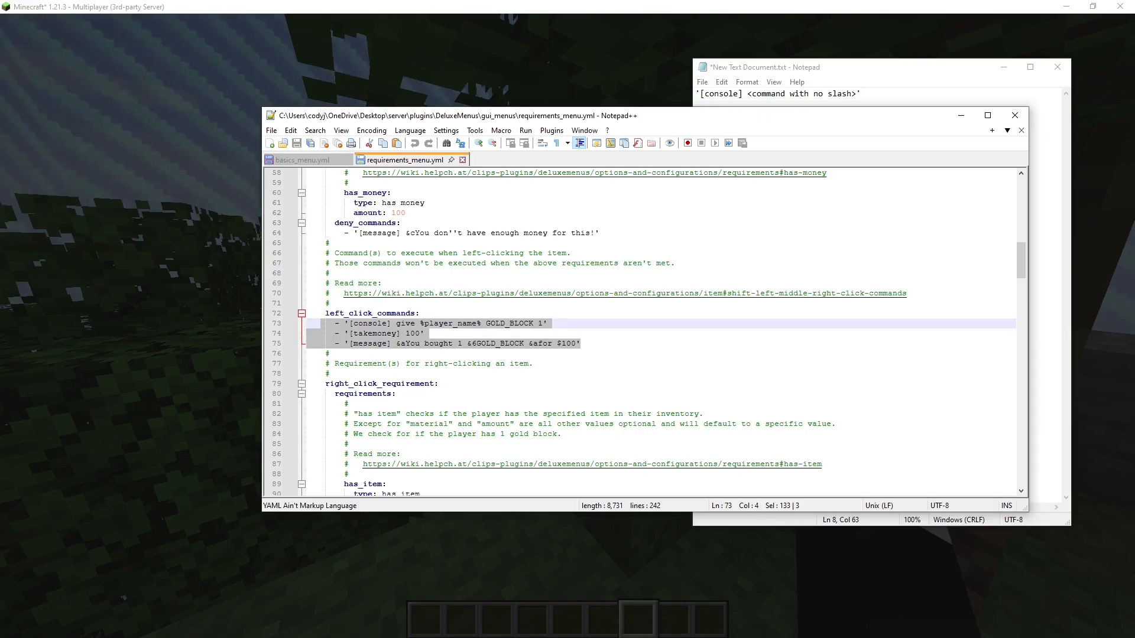
right_click(449, 333)
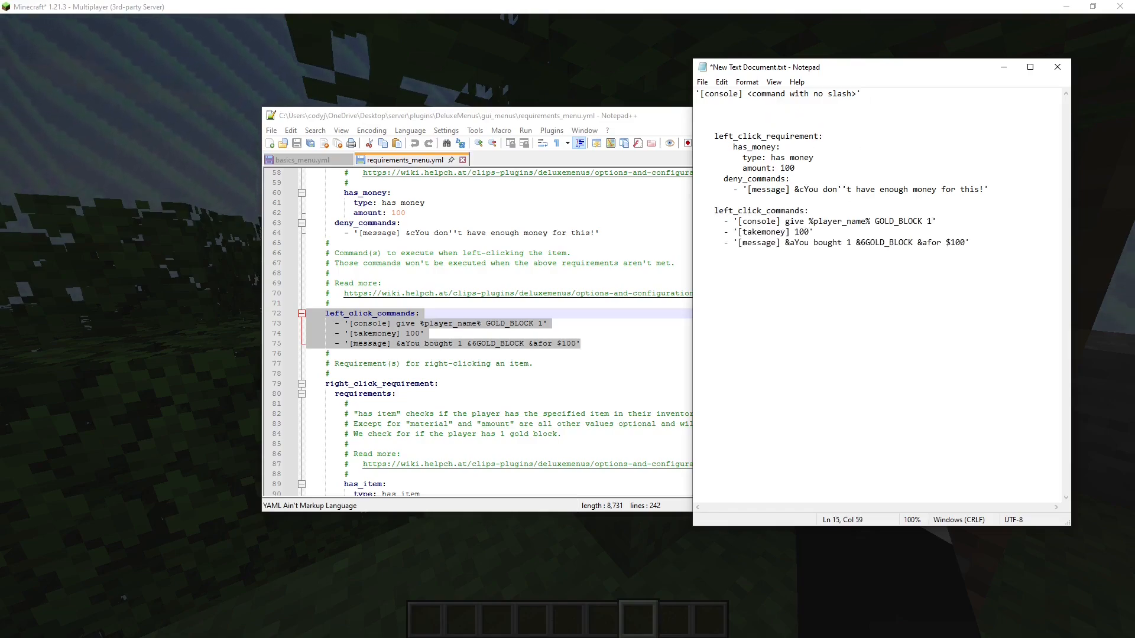
scroll(down, 3)
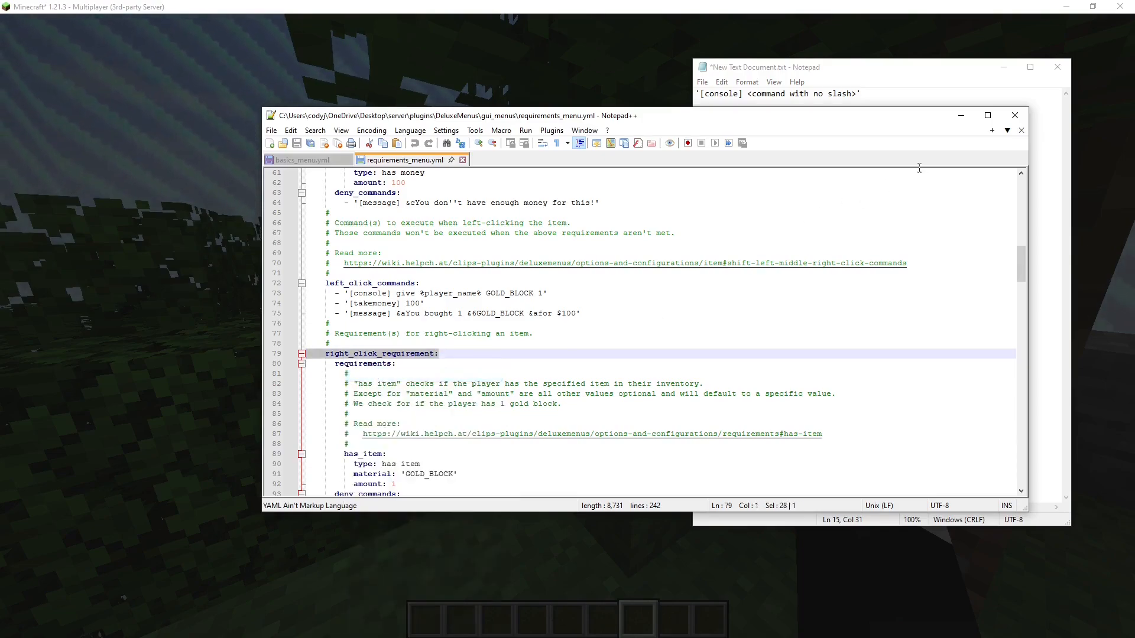
Add right_click_requirement: with the gold block's right-click details, then return to basics_menu.yml
right_click(380, 354)
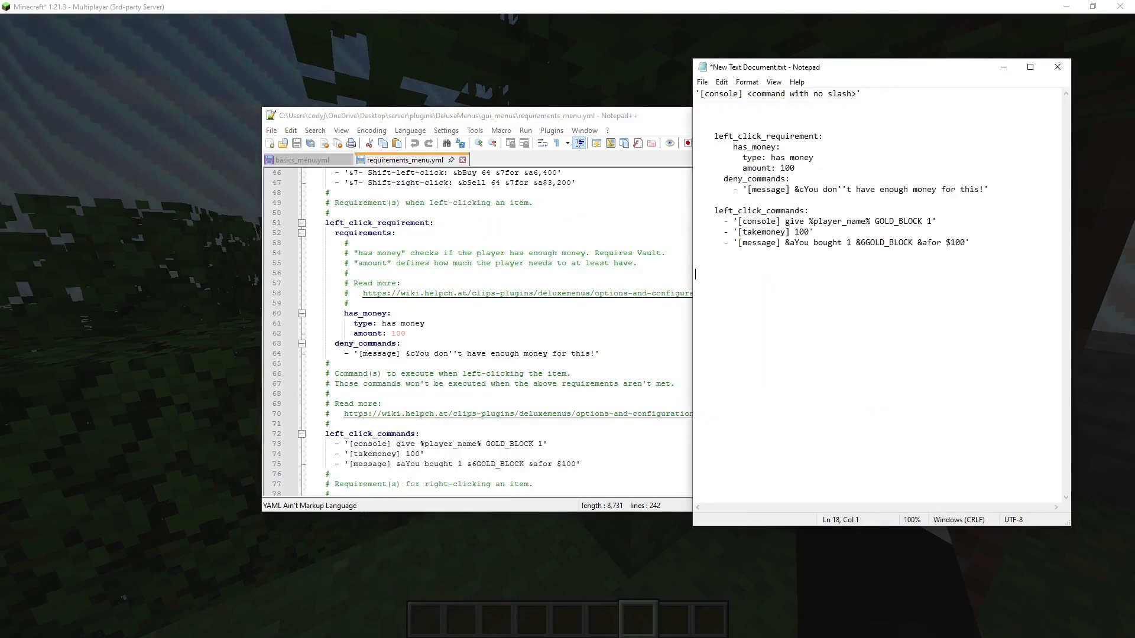
text(right_click_requirement:)
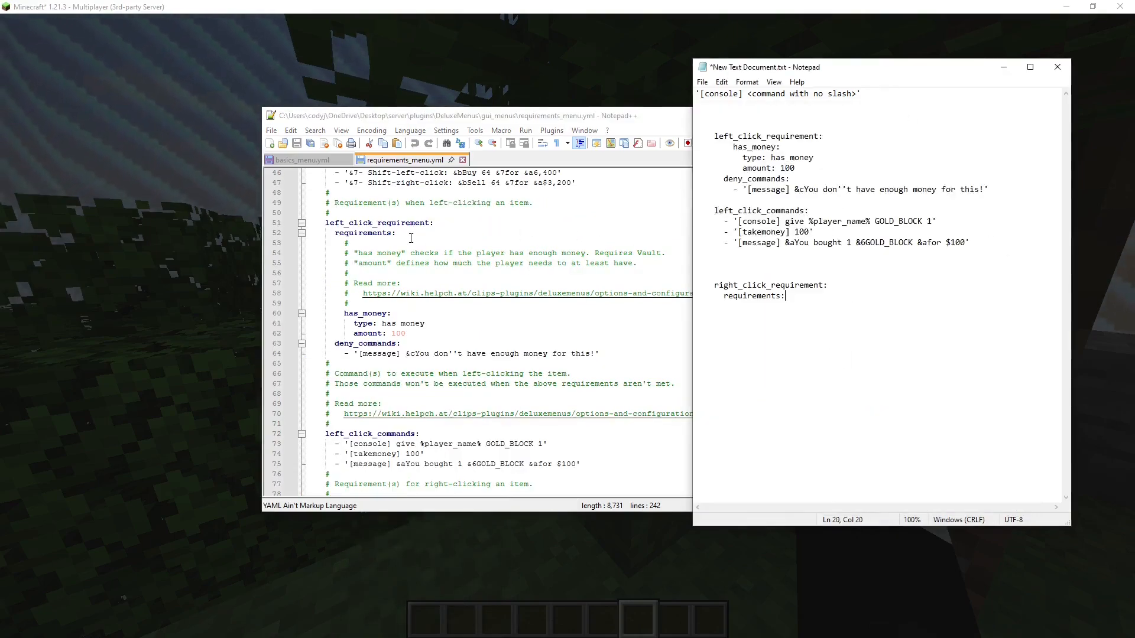
right_click(376, 233)
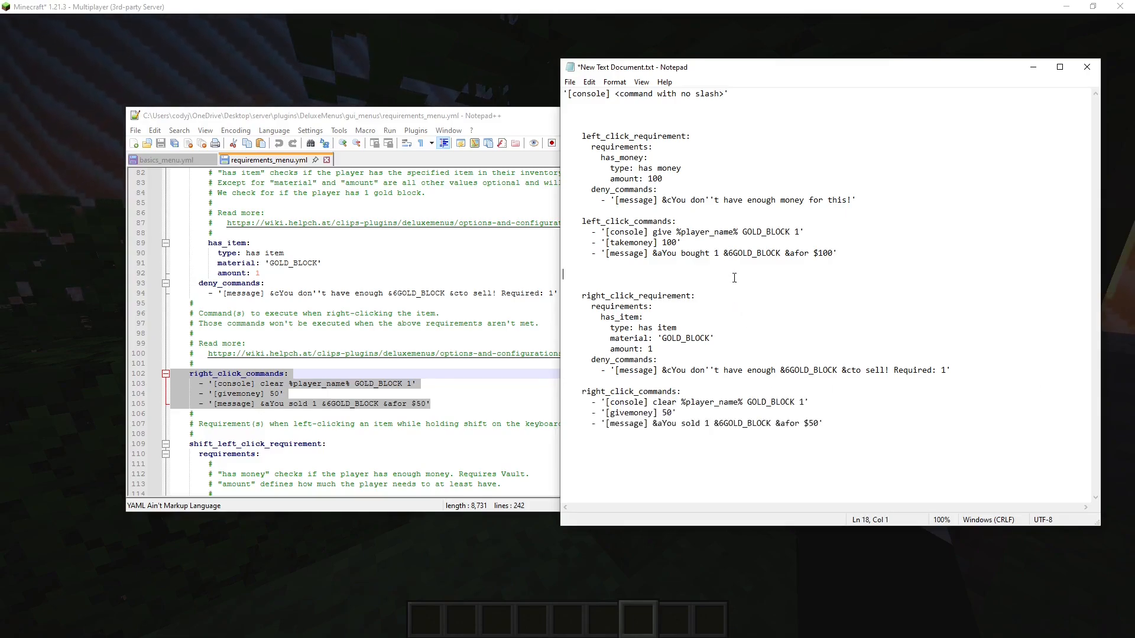
scroll(down, 3)
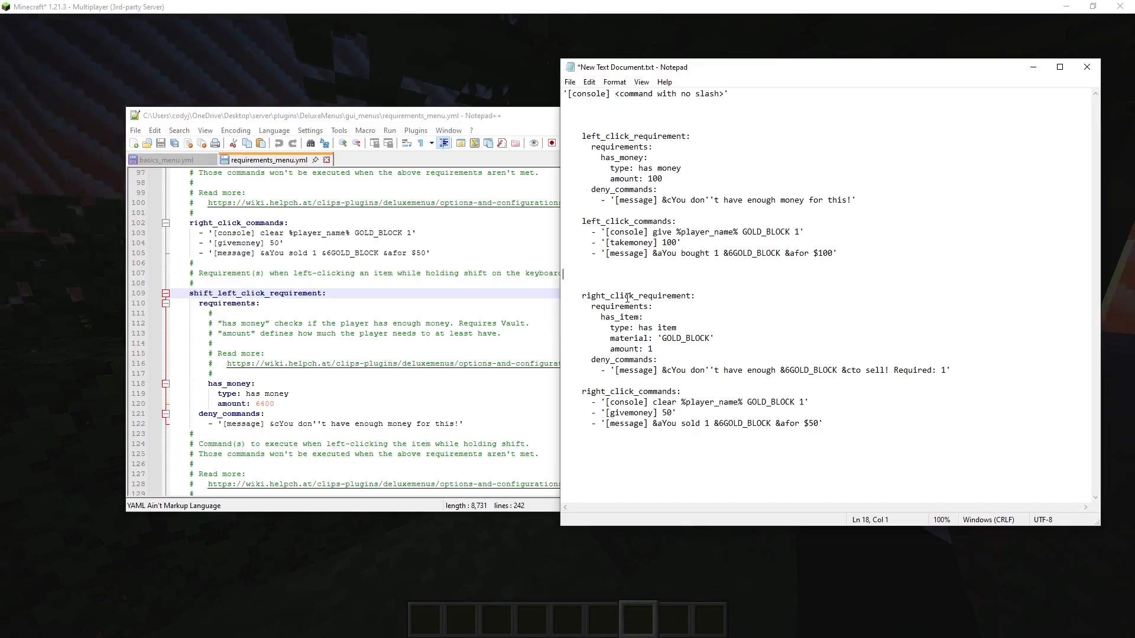
click(172, 160)
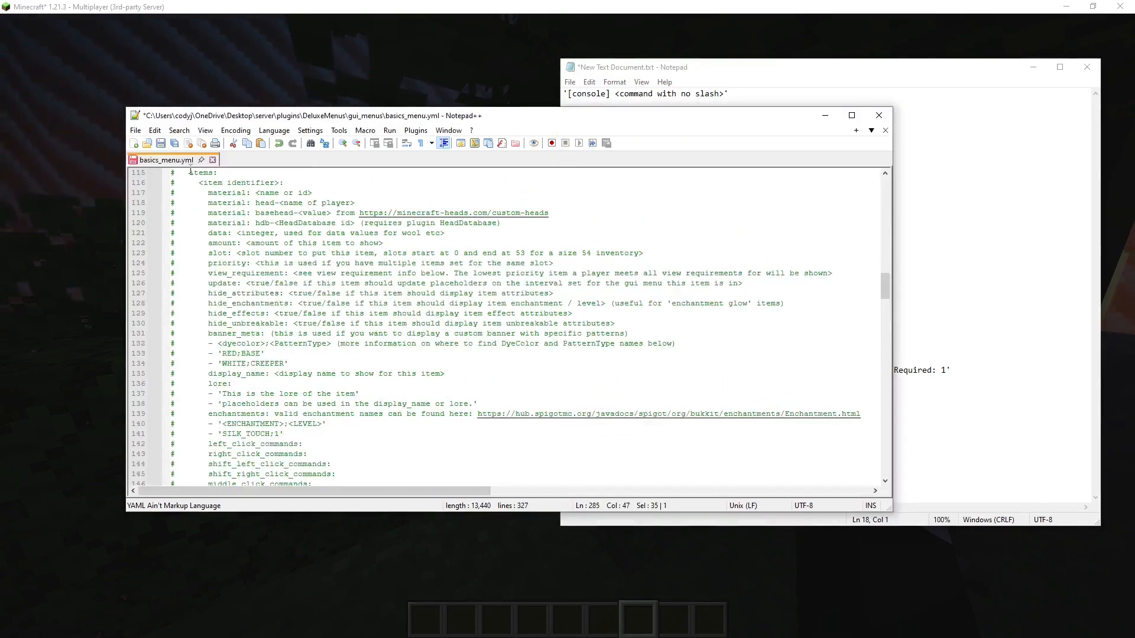
mouse_move(471, 335)
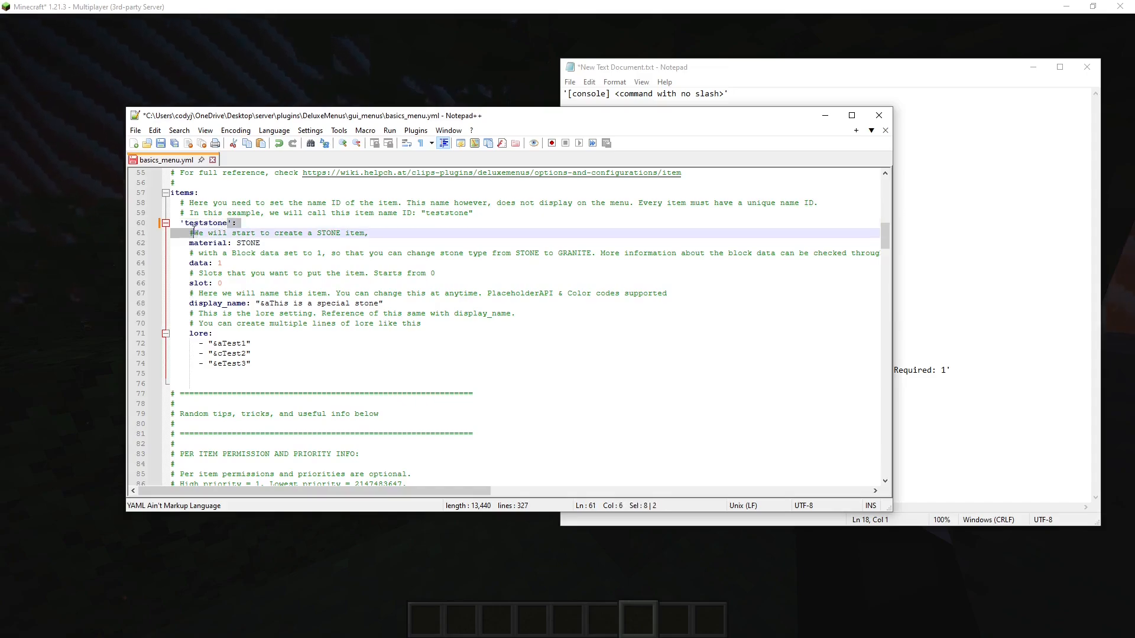
Rename the item to 'worldborder' and look up Magenta Glazed Terracotta in Minecraft's Colored Blocks
text(wordbo)
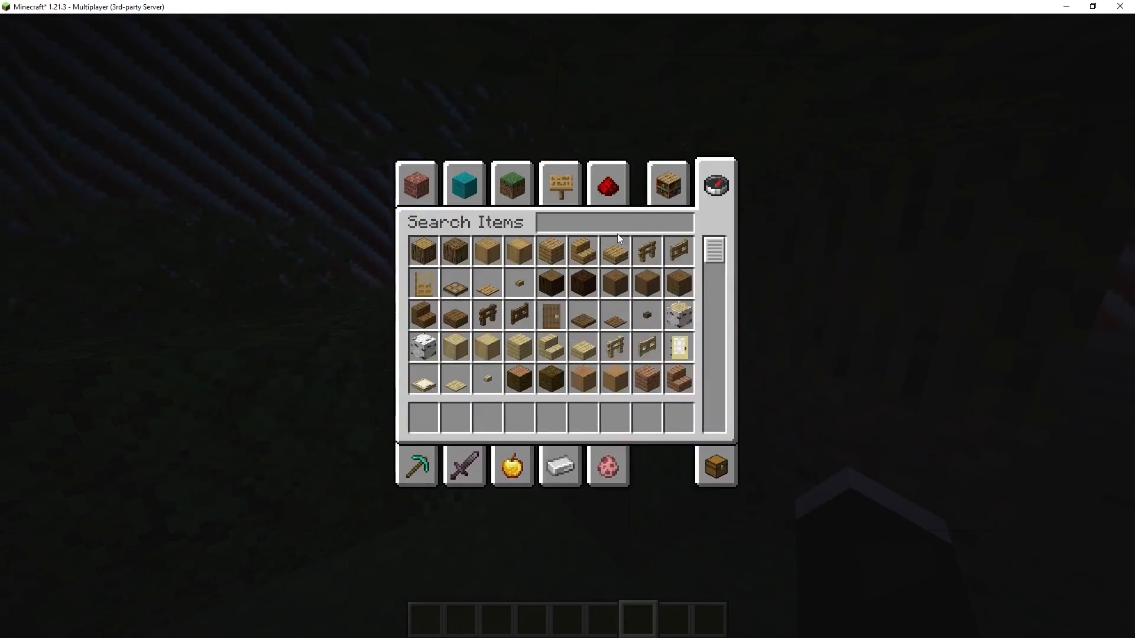
click(462, 183)
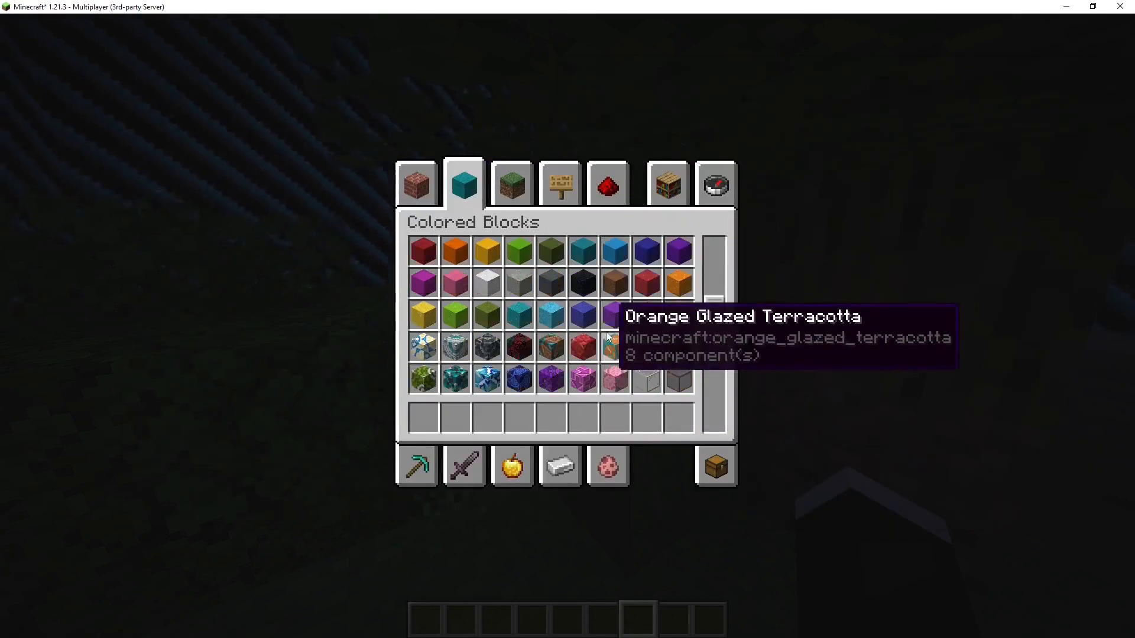
scroll(down, 3)
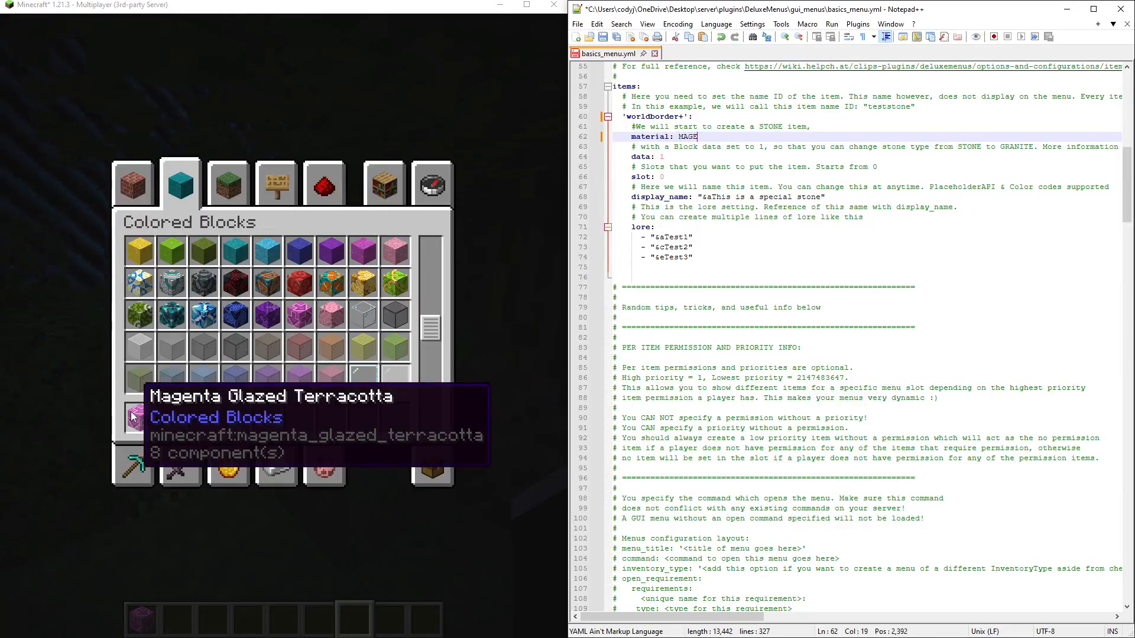
Finish the material as MAGENTA_GLAZED_TERRACOTTA
text(NTA)
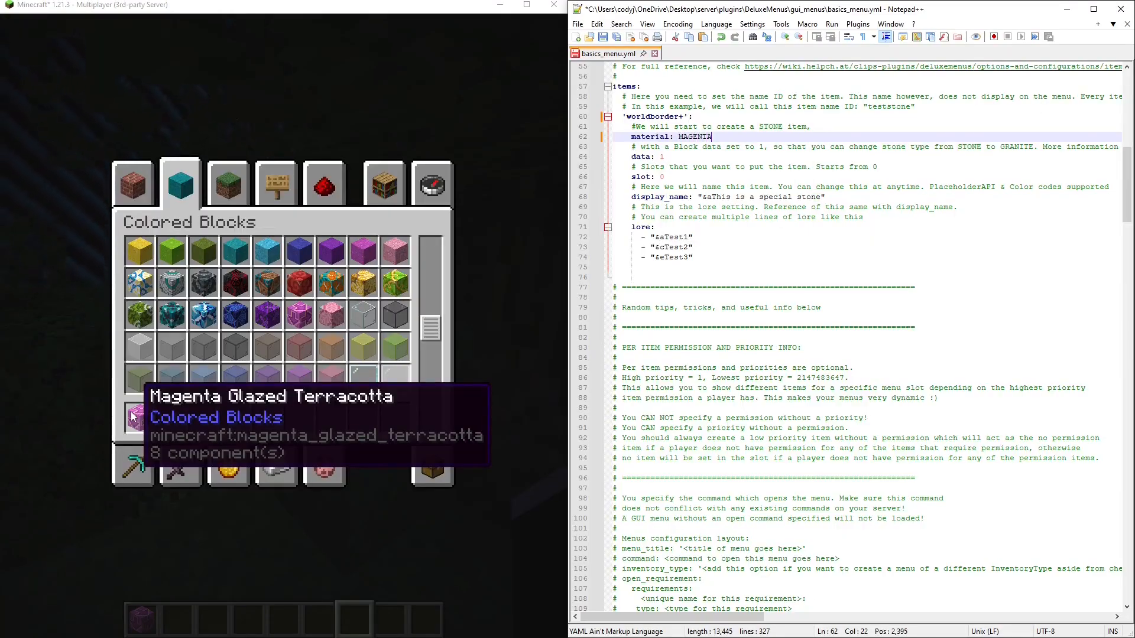
text(_GL)
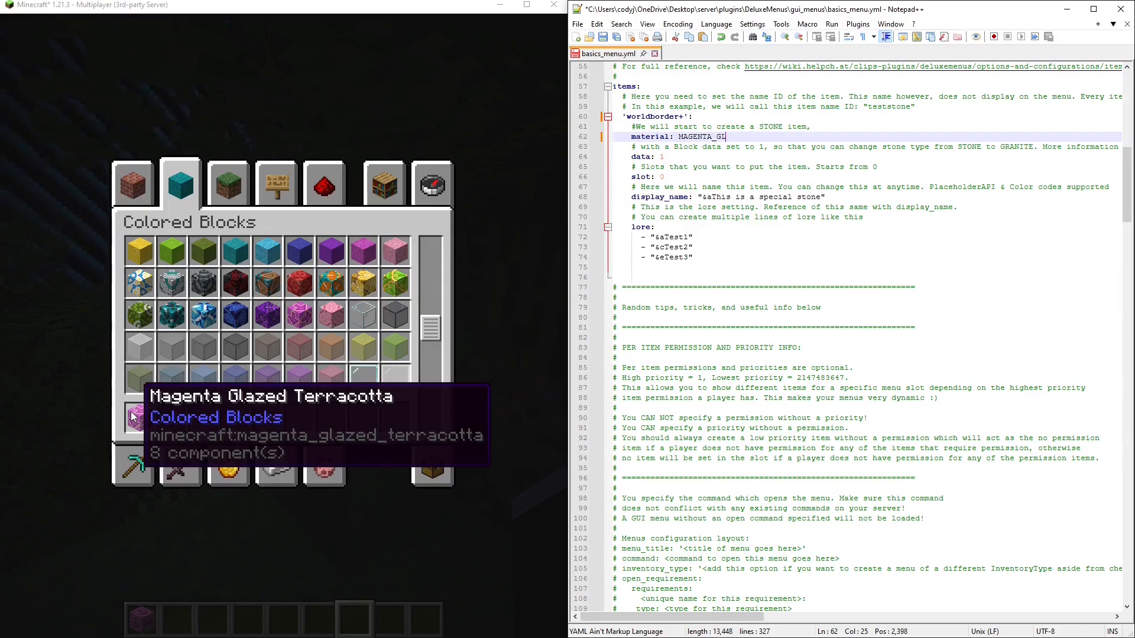
text(AZED_T)
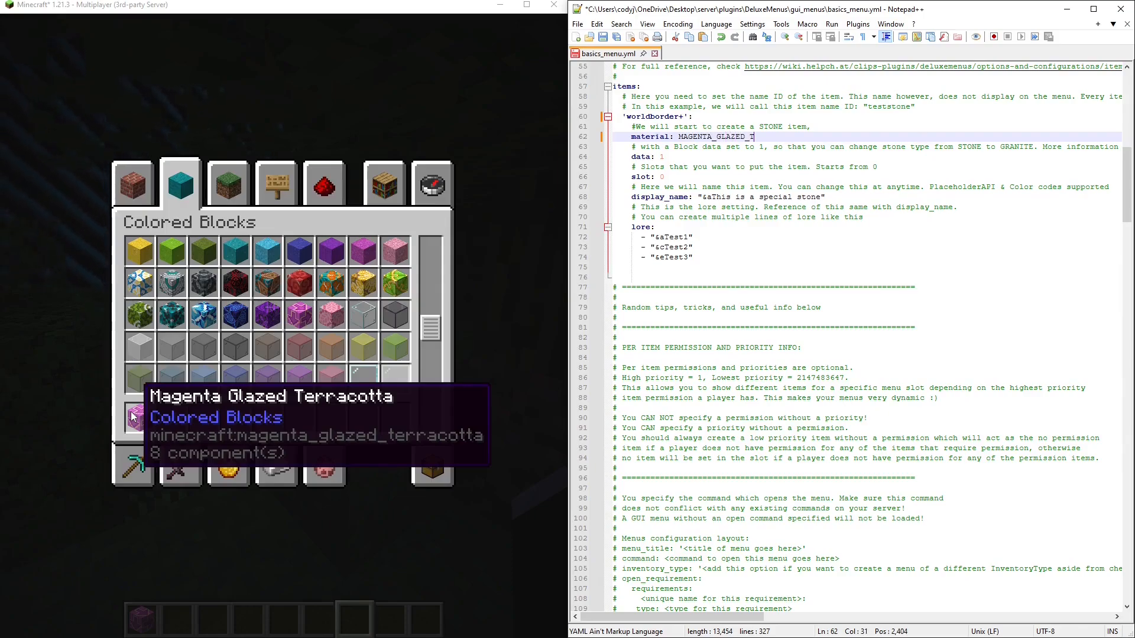
text(ERRACOTTA)
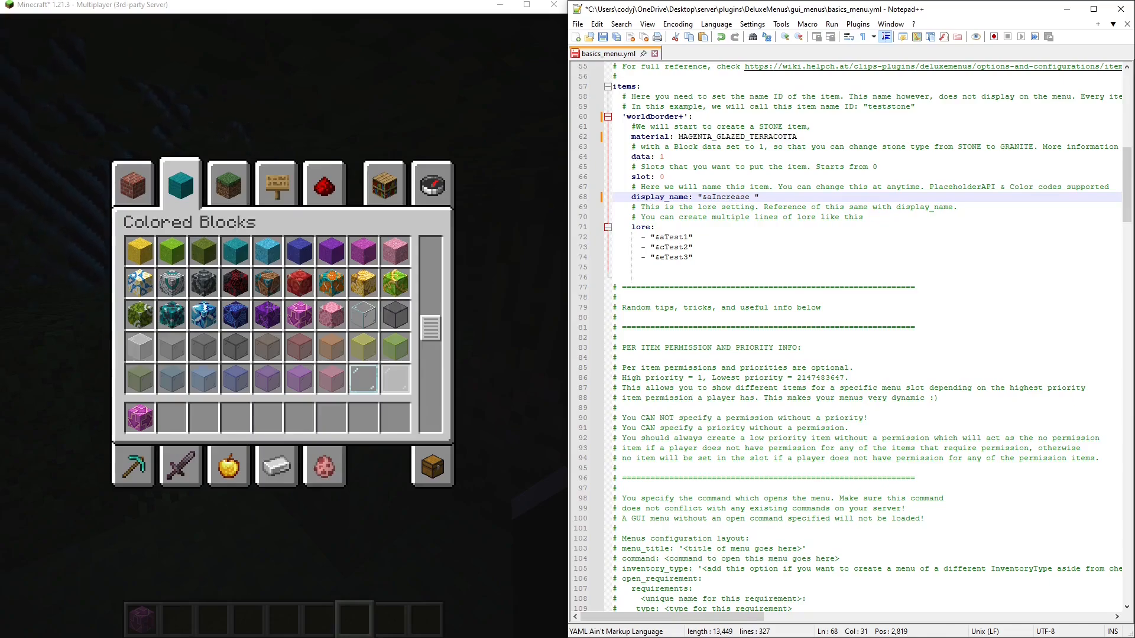
Name it 'Increase World Border' with lore 'Left Or Right Click', 'To Increase', 'The World Border'
text(World Border)
click(866, 236)
text(Lef)
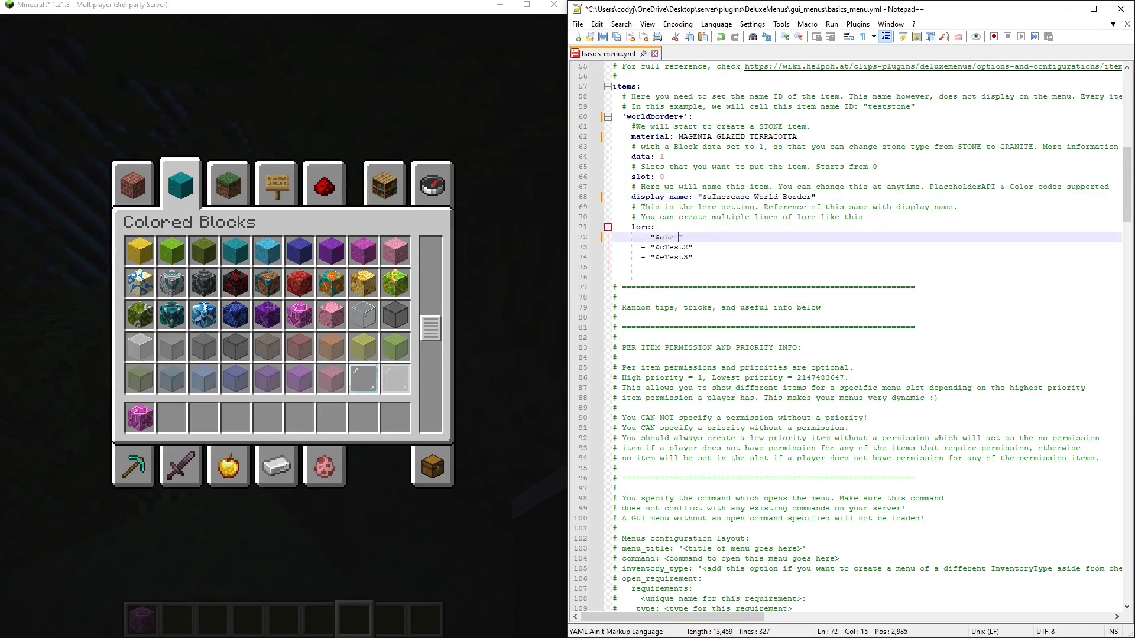
text(or Right Click)
click(866, 247)
text(aTo )
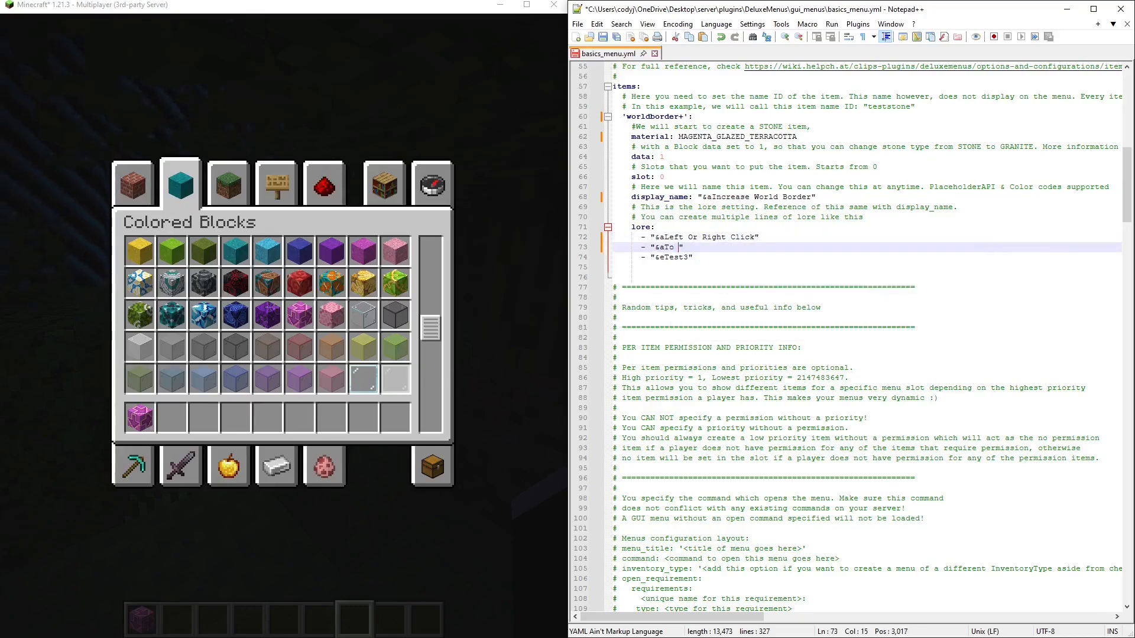
text(INcrease)
click(867, 256)
text(aThe World Border)
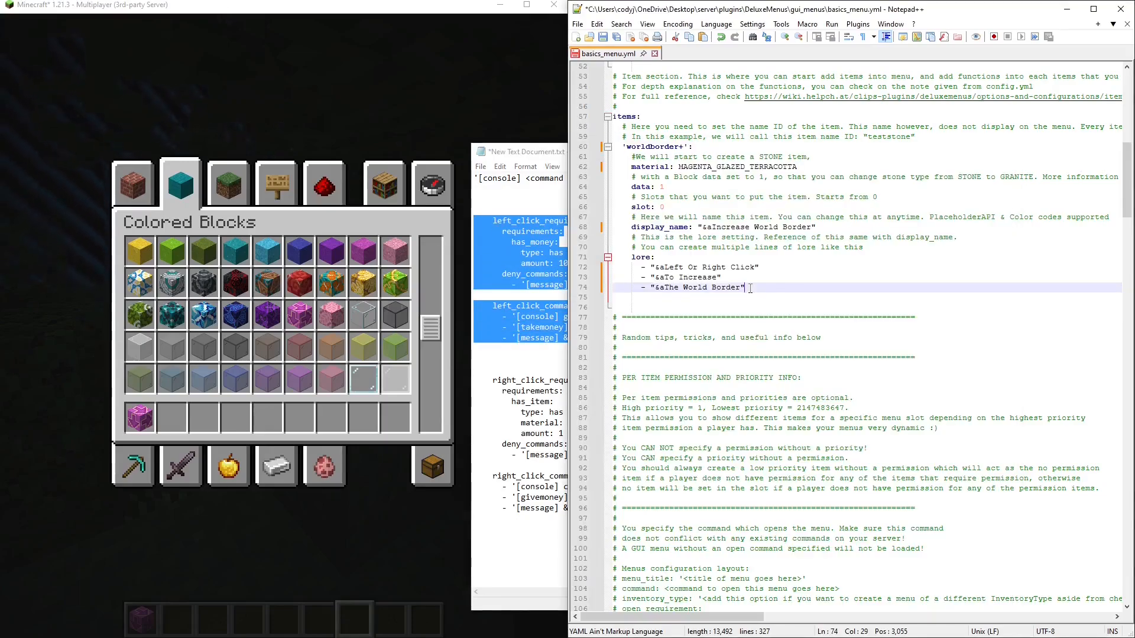
Paste click requirements costing 10 money and set the commands to 'worldborder add 1 1'
key(Enter)
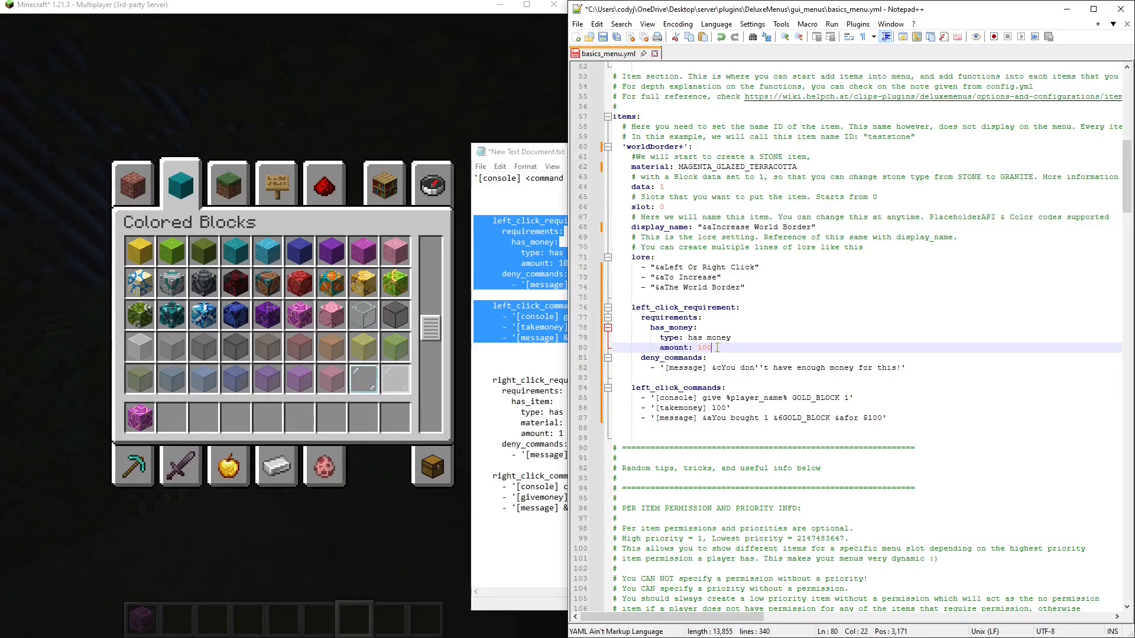
key(Backspace)
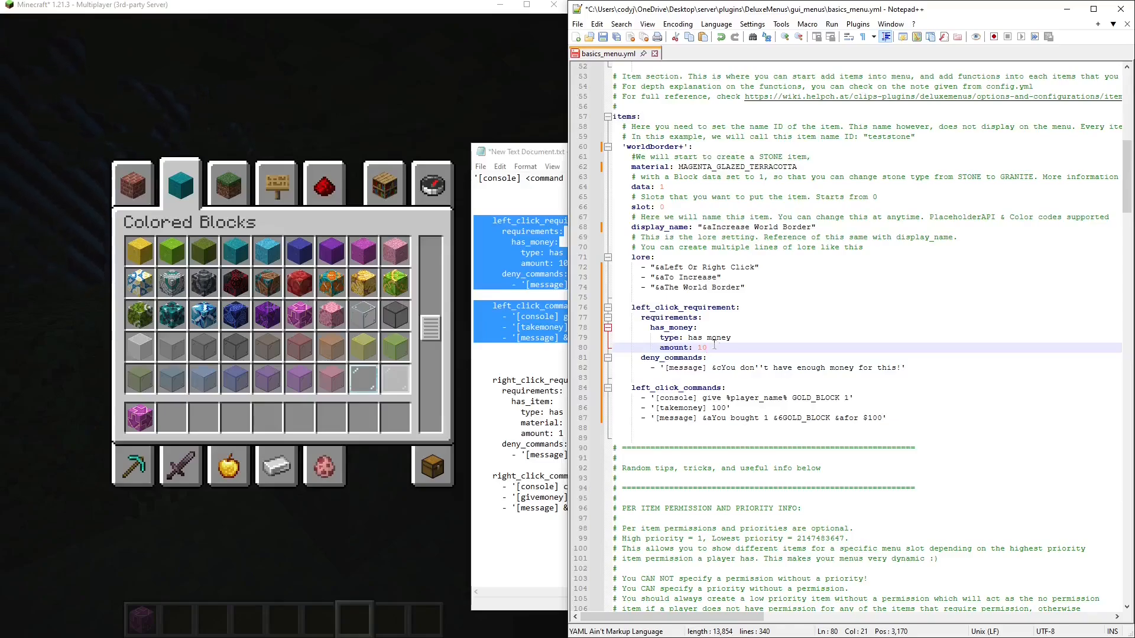
click(726, 368)
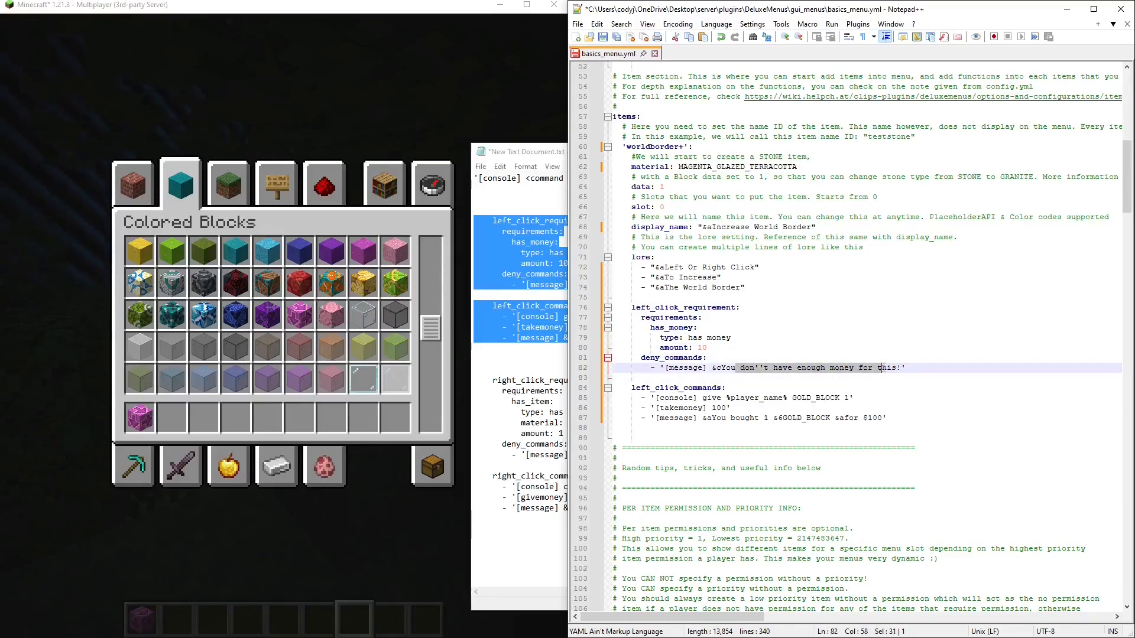
click(716, 388)
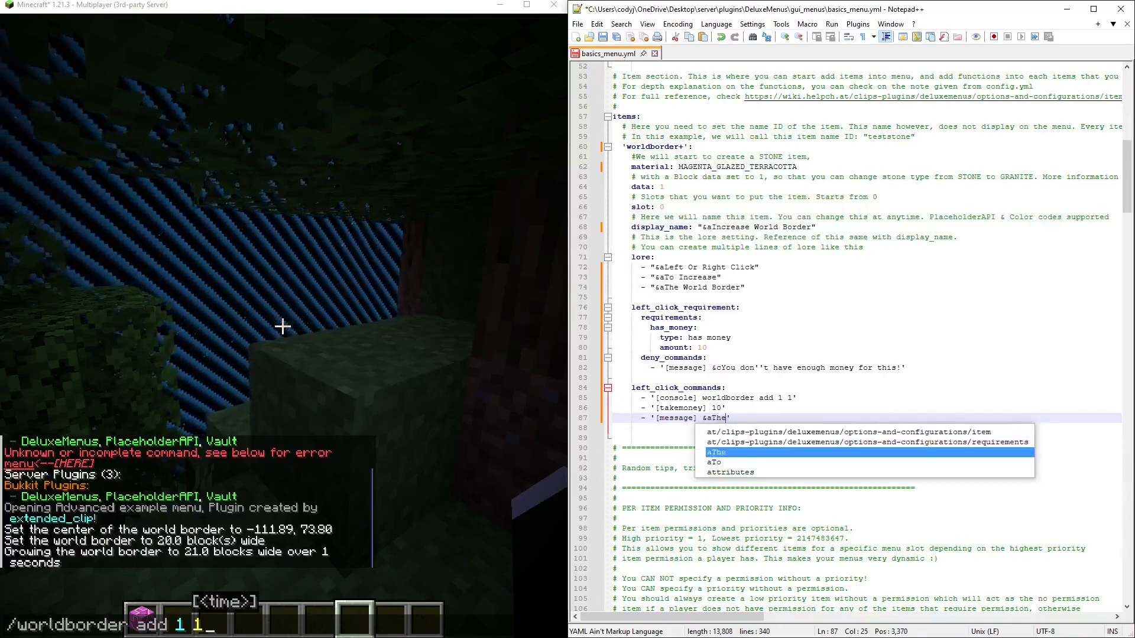
text(worldborder increased by 1)
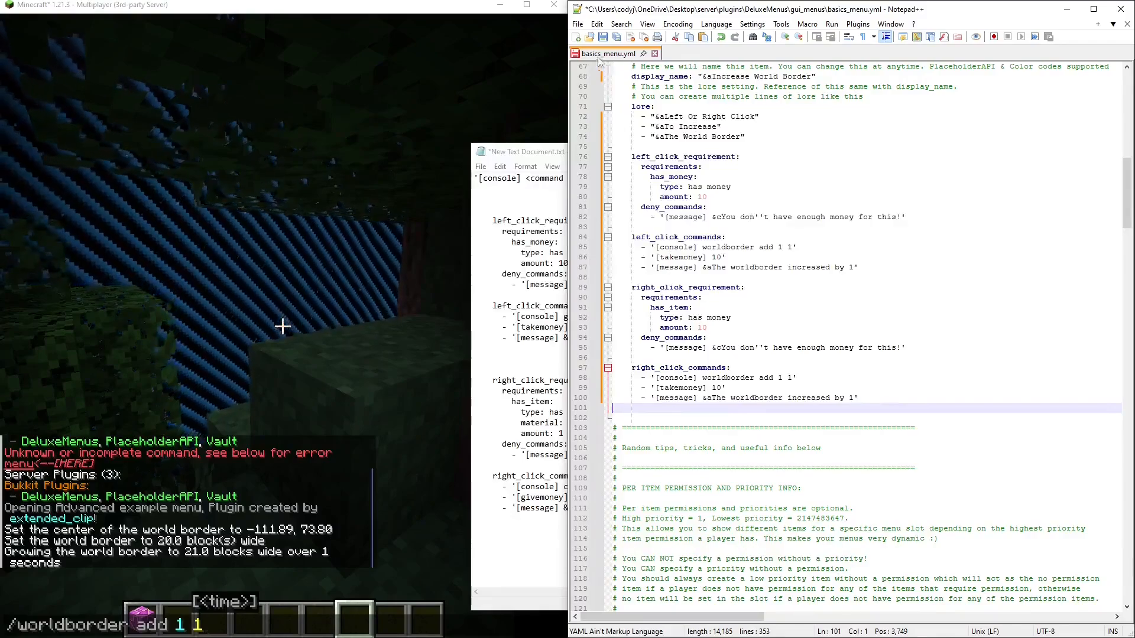
Save basics_menu.yml and delete the deluxemenus.menu permission from open_requirement
click(577, 24)
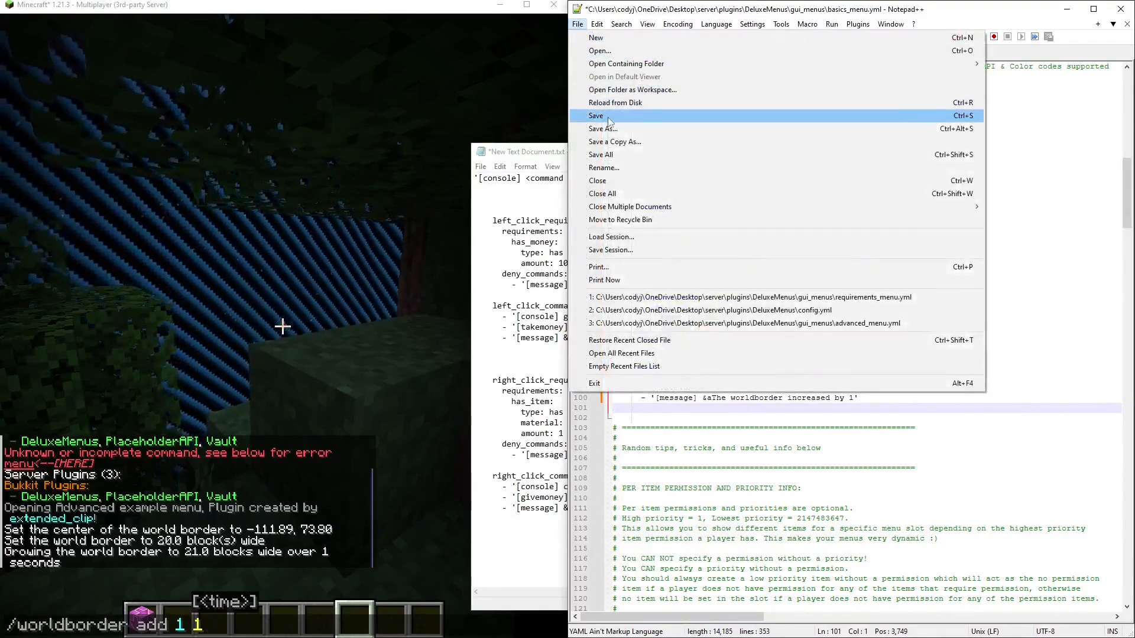
click(595, 116)
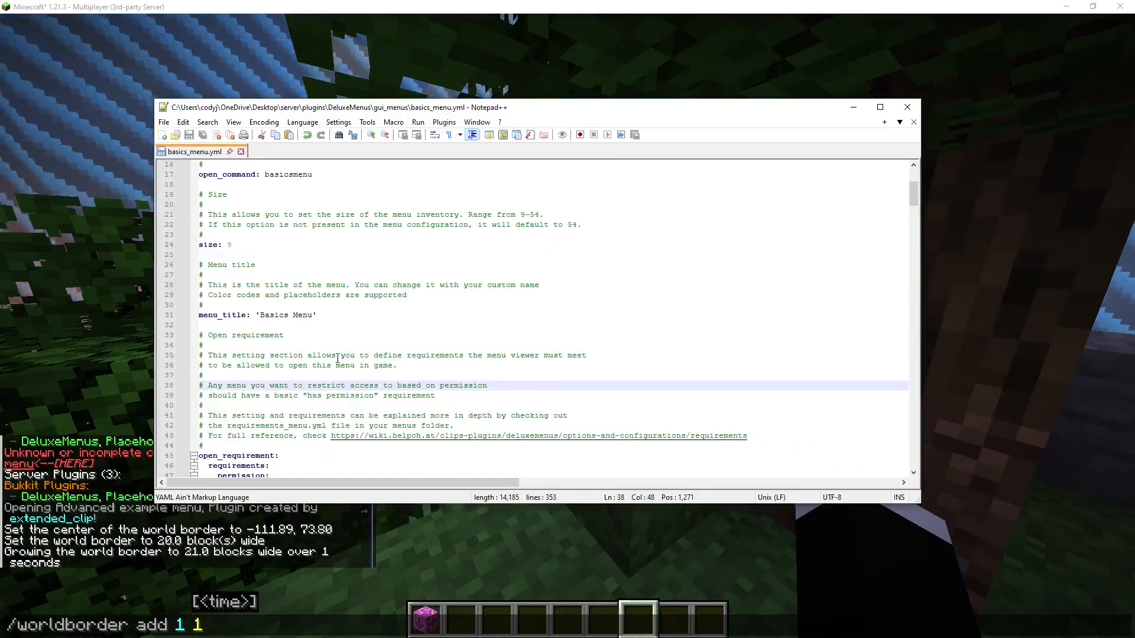
scroll(up, 3)
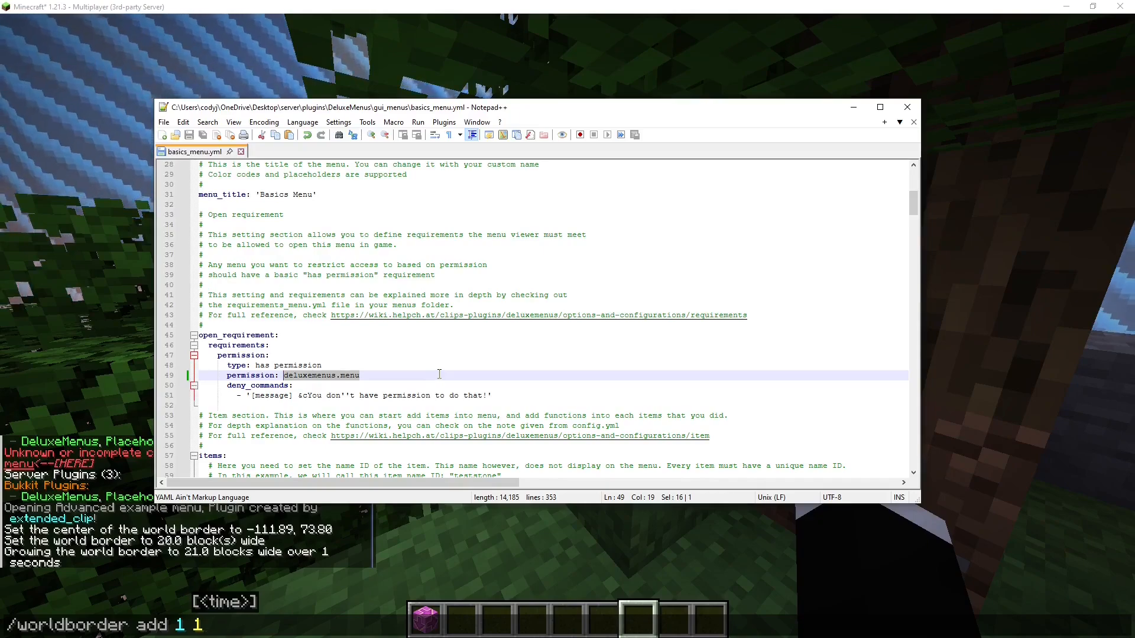
key(Delete)
text(/ba)
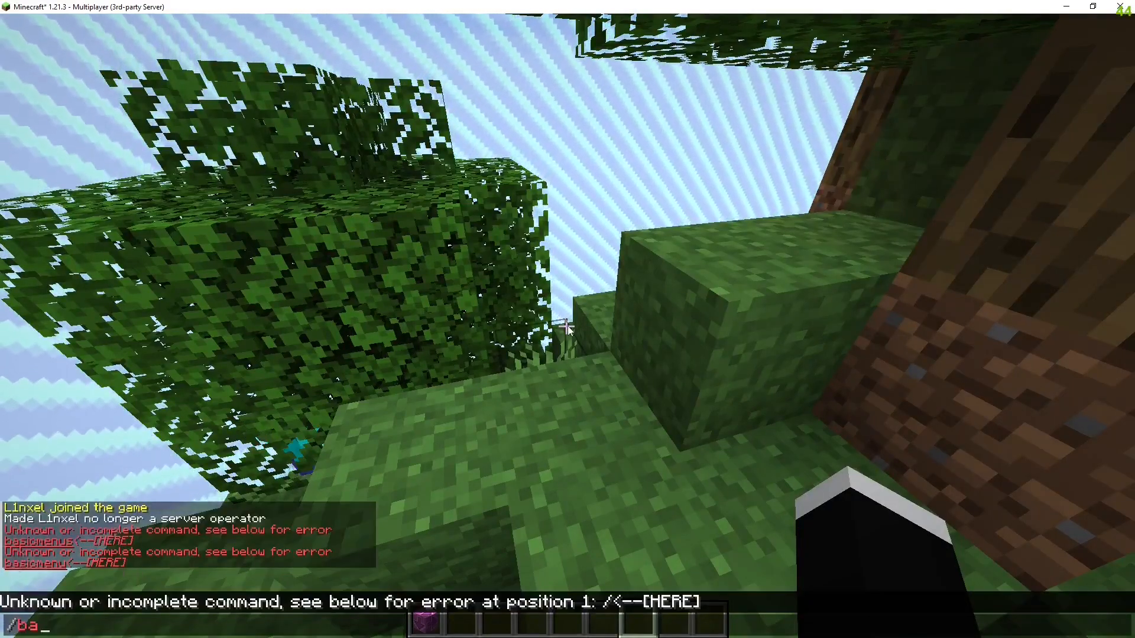
key(Return)
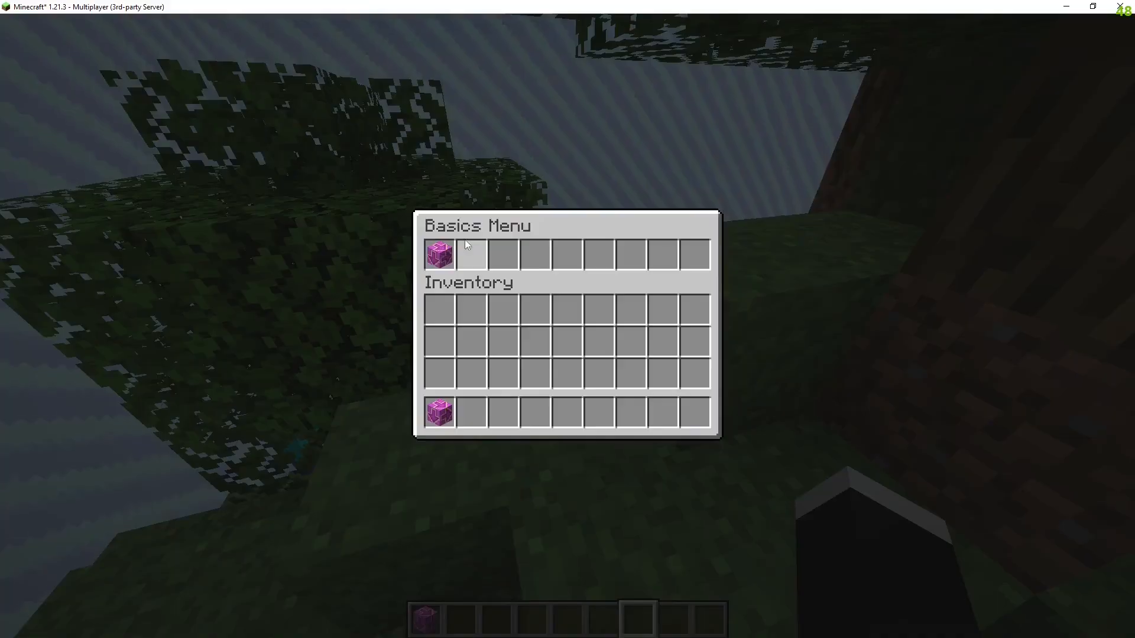
key(Escape)
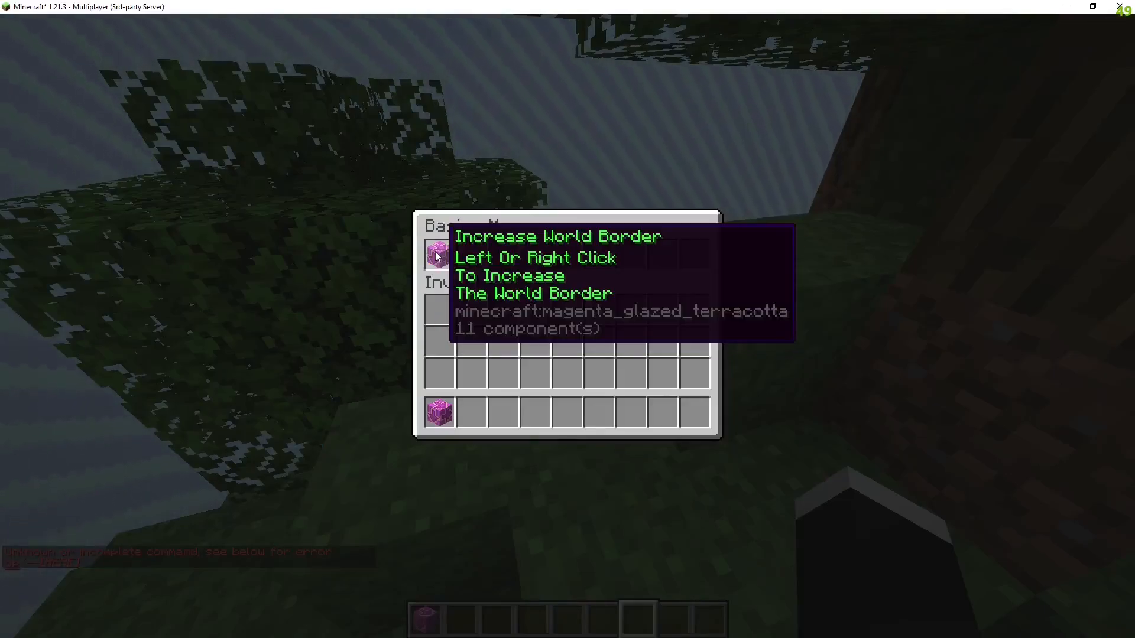
mouse_move(440, 255)
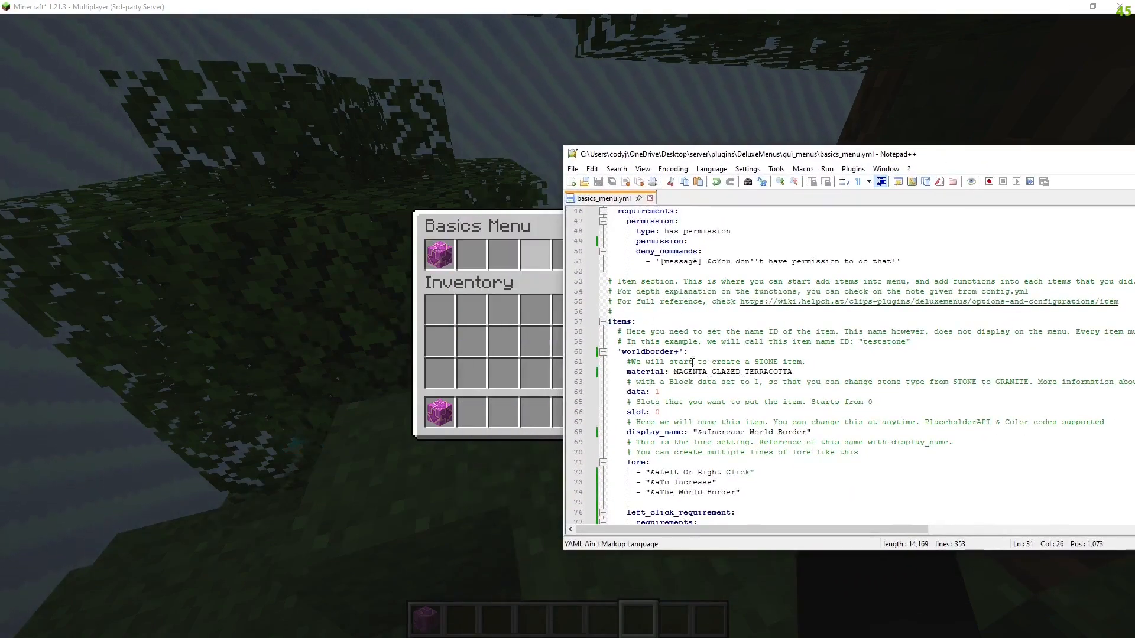
click(659, 411)
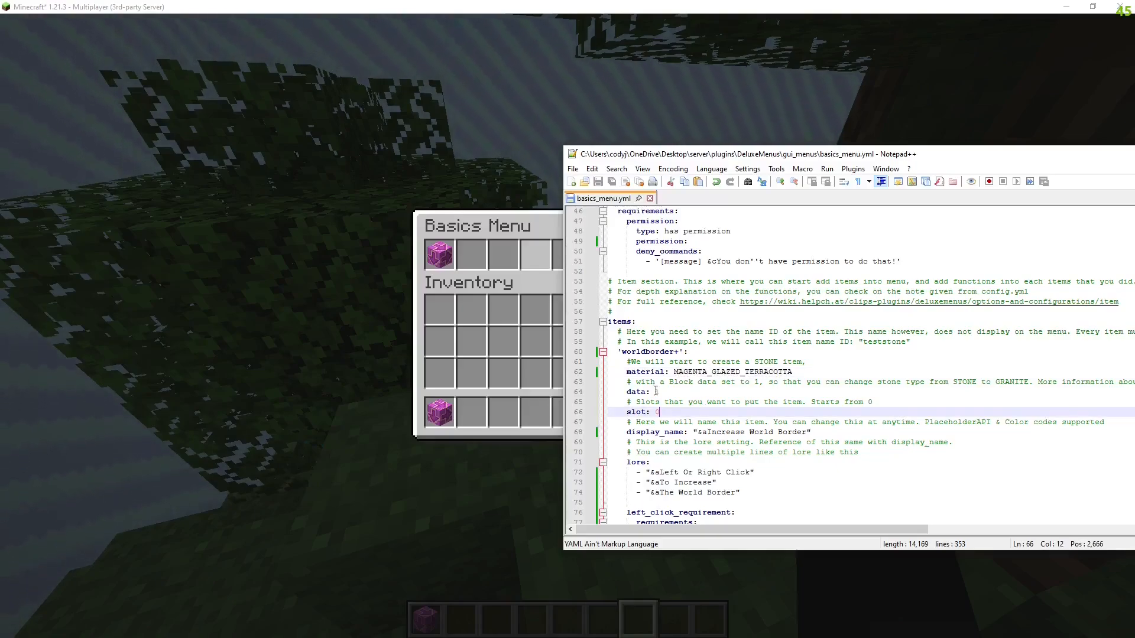
scroll(down, 3)
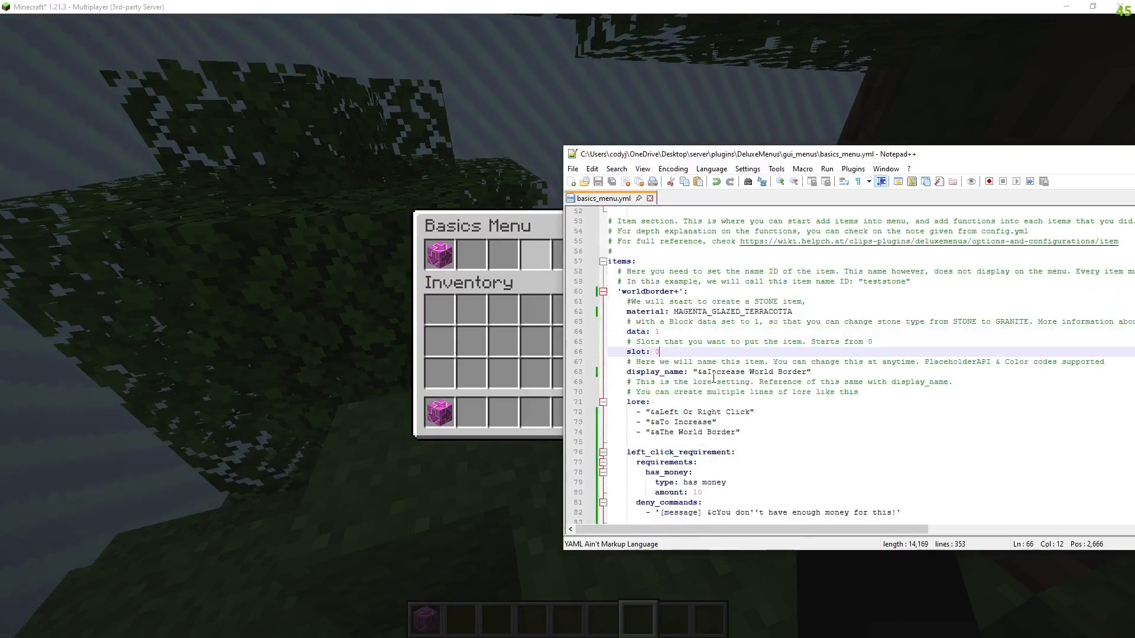
mouse_move(439, 253)
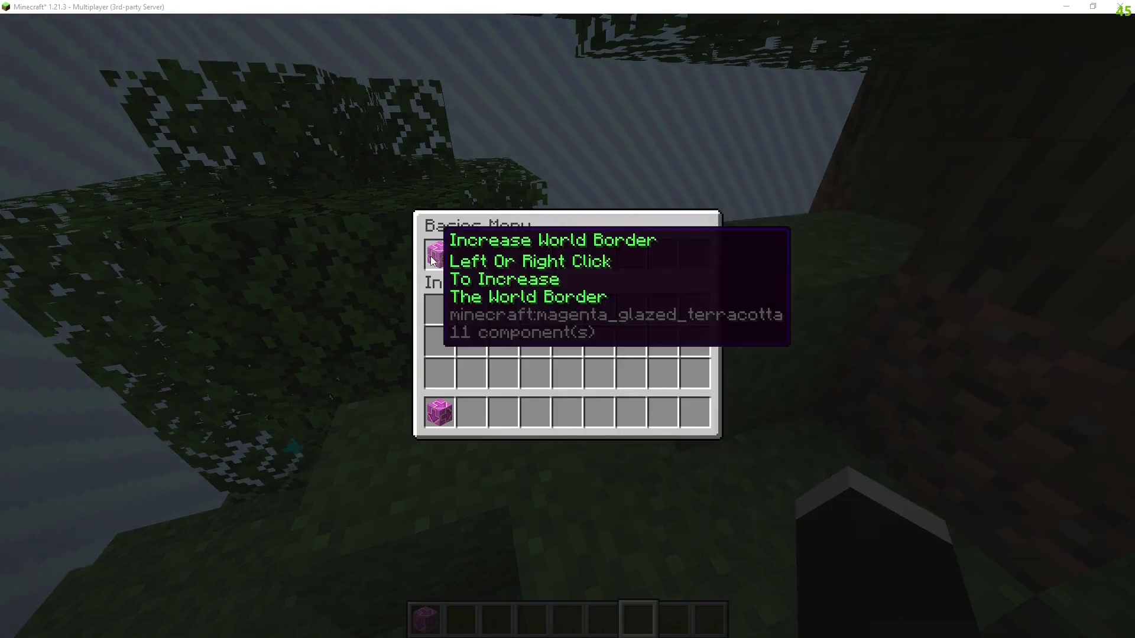
click(439, 258)
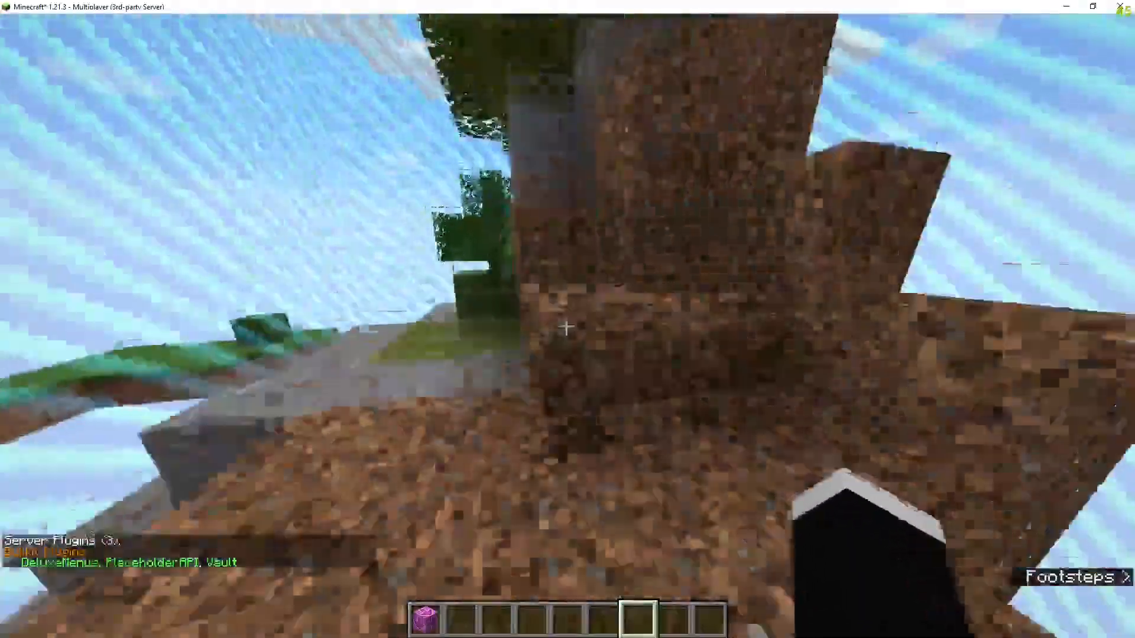
mouse_move(568, 327)
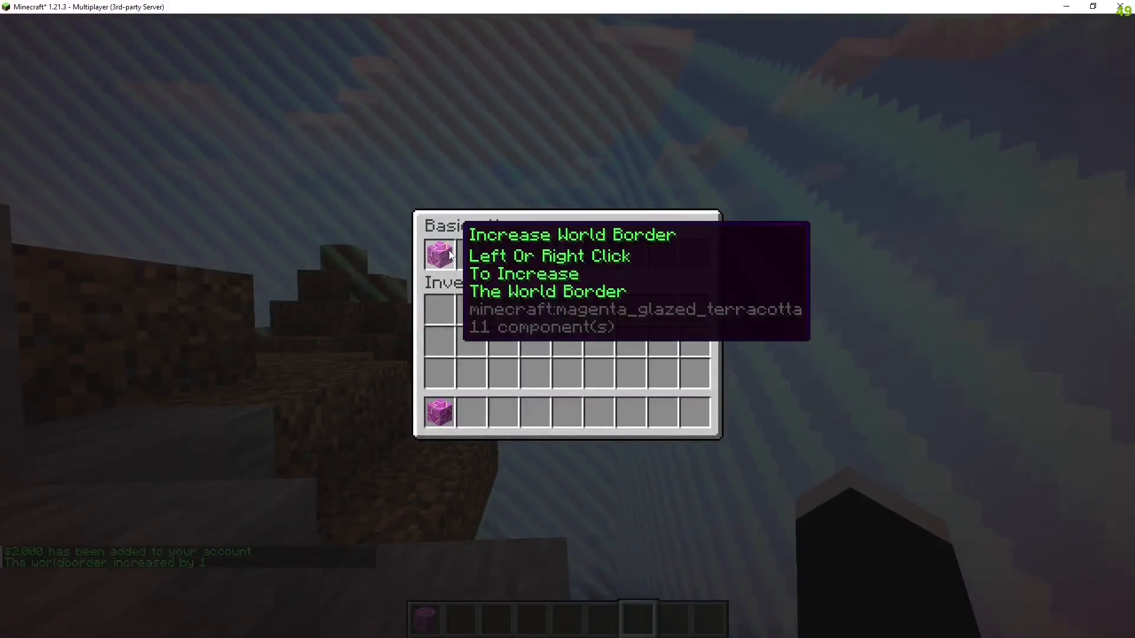
Use the Increase World Border item so chat reports the border grew by 1, then leave the menu
click(440, 257)
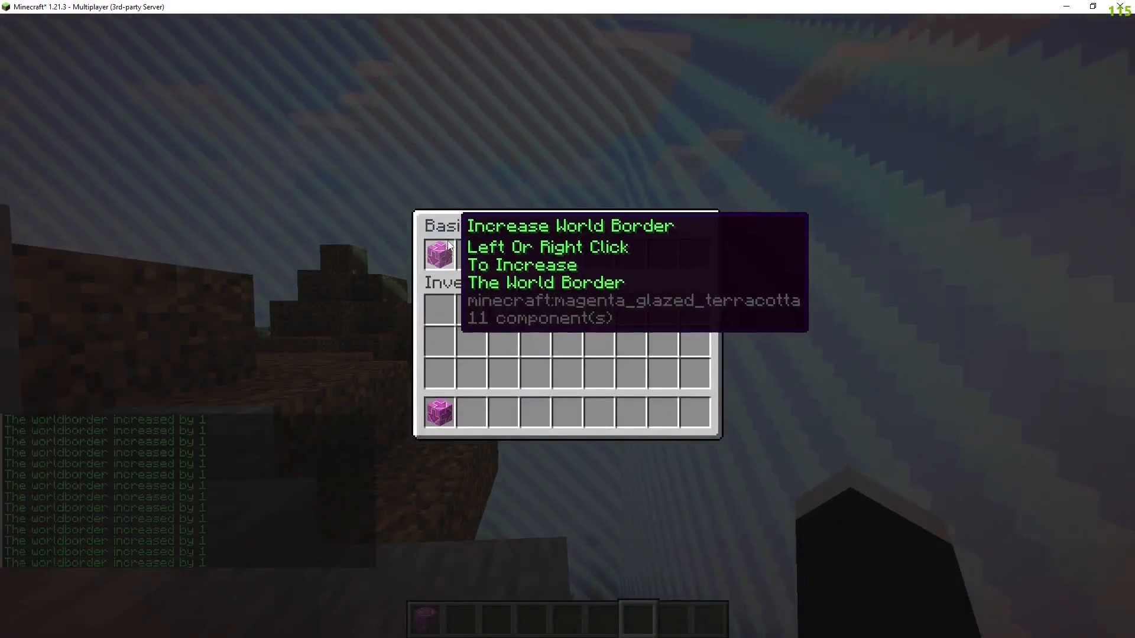
key(Escape)
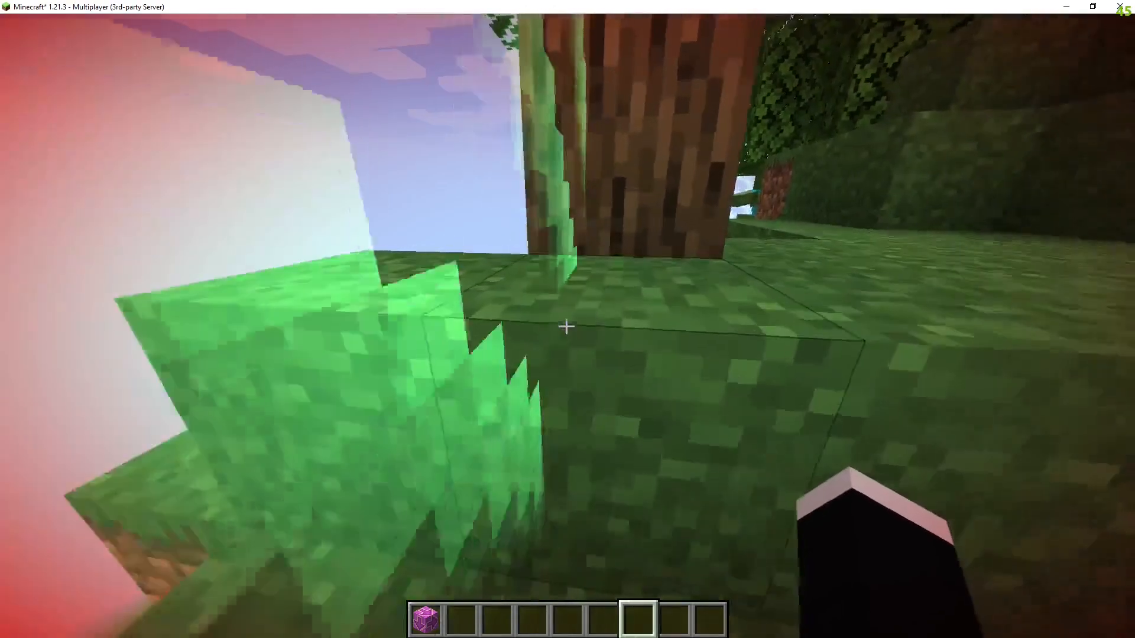
mouse_move(567, 326)
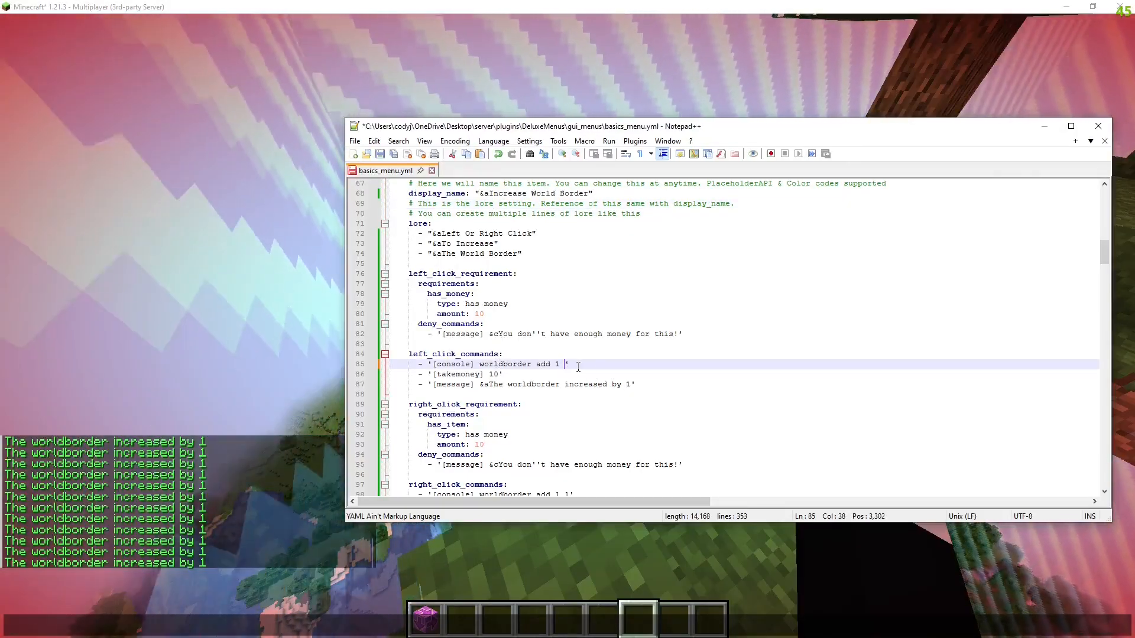
Trim both commands to 'worldborder add 1', save, and run 'deluxemenu reload' in the console
scroll(down, 3)
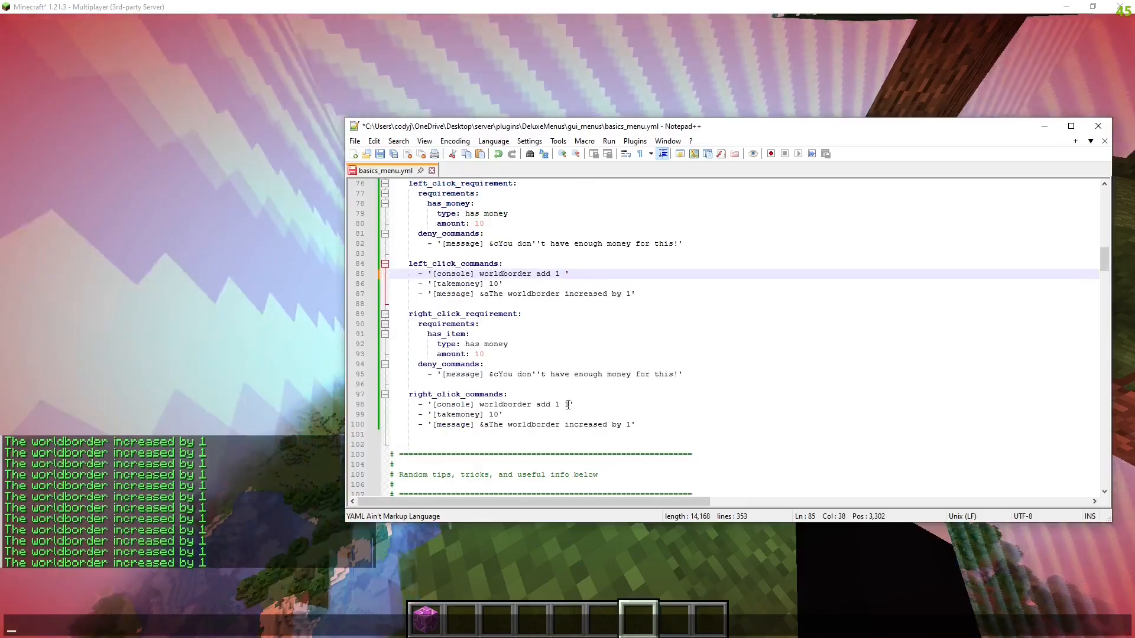
click(355, 140)
text(delu)
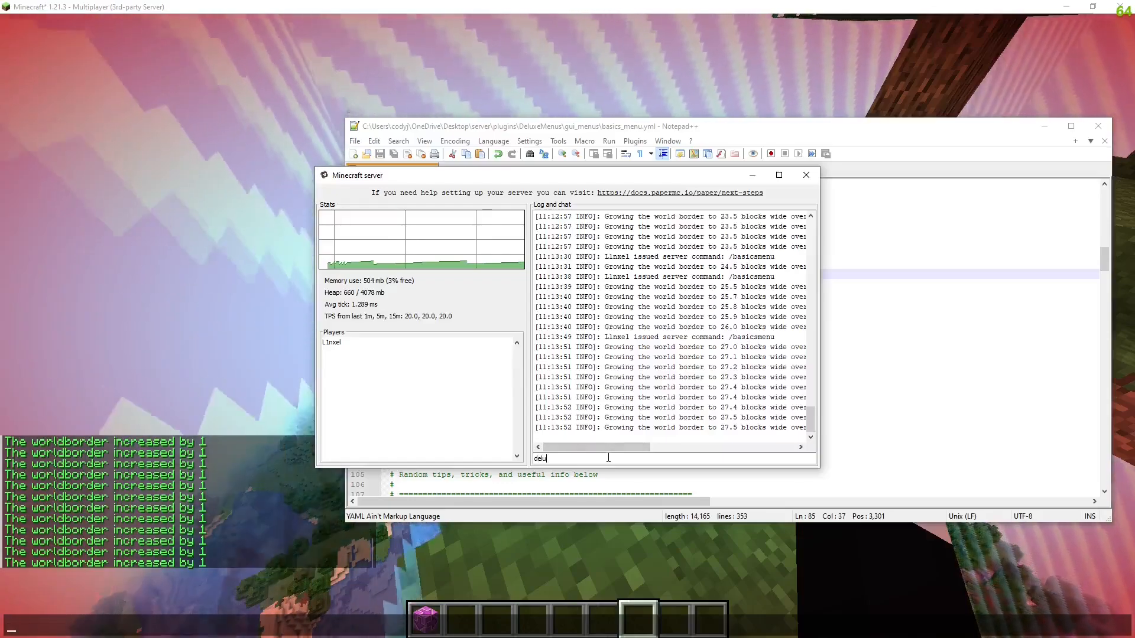
text(xemenu)
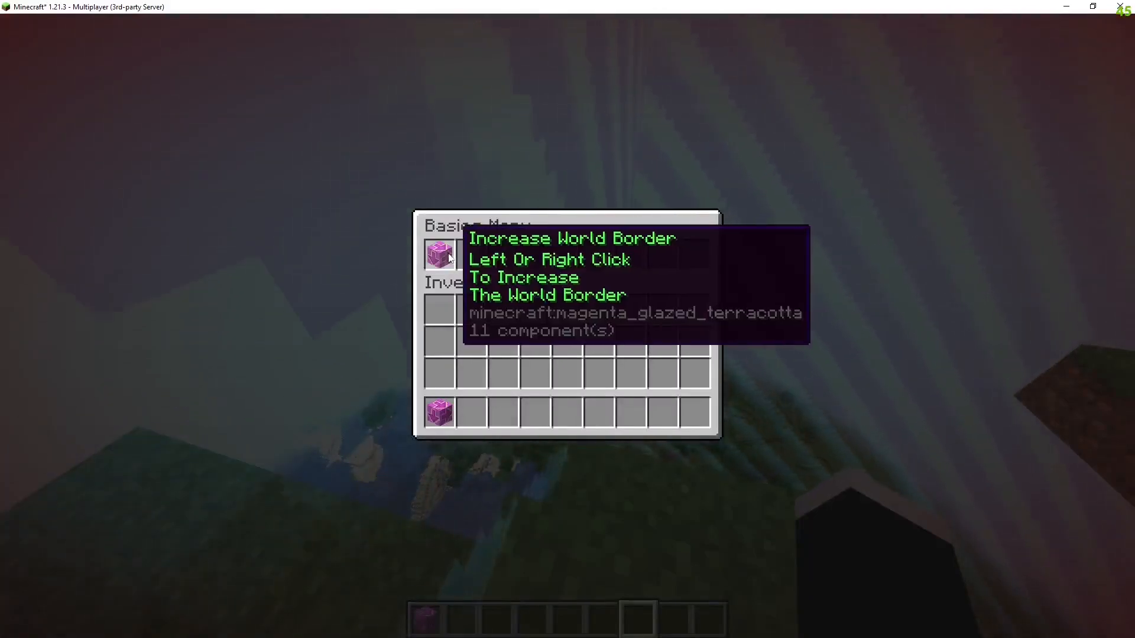
Use the Increase World Border item again after the reload
click(440, 254)
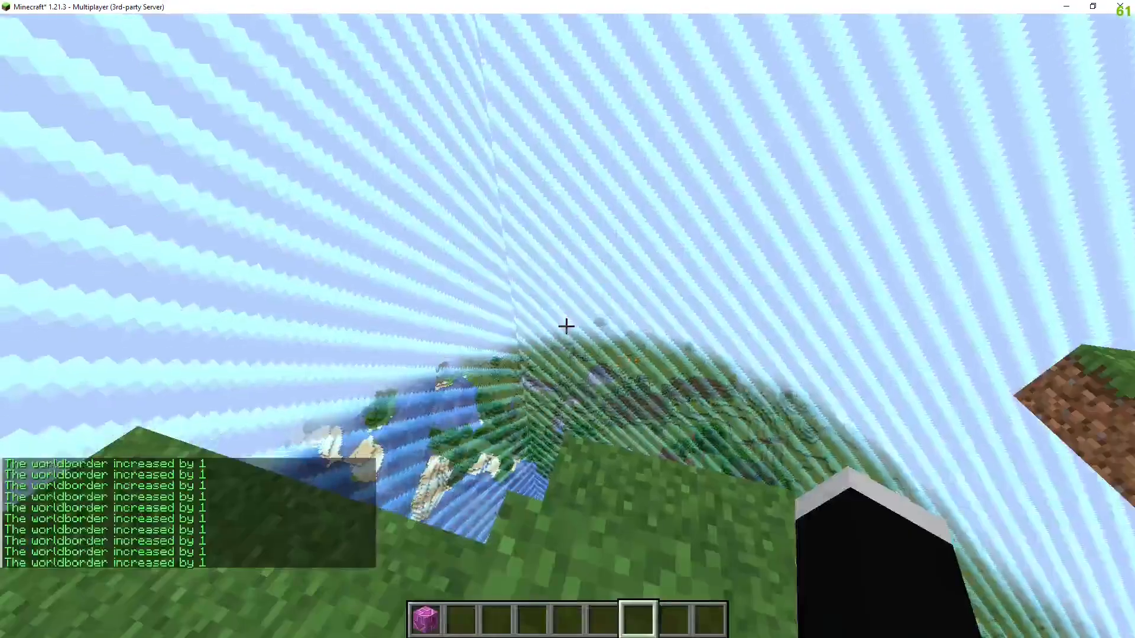